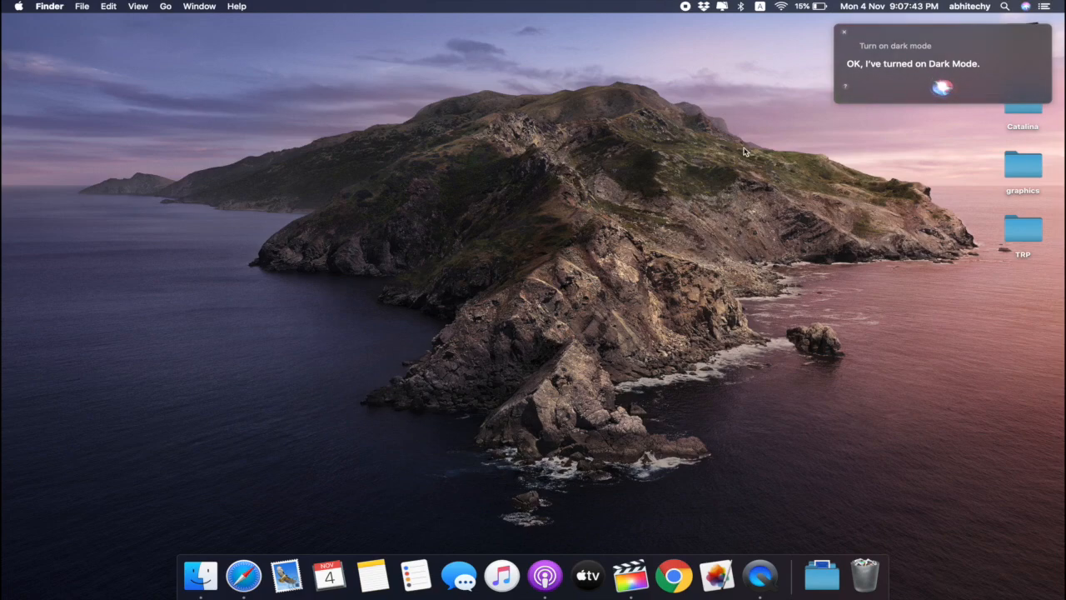
# Step: Launch the TV app from the Dock and choose Start Watching to reach the Apple TV+ catalogue
pyautogui.click(587, 575)
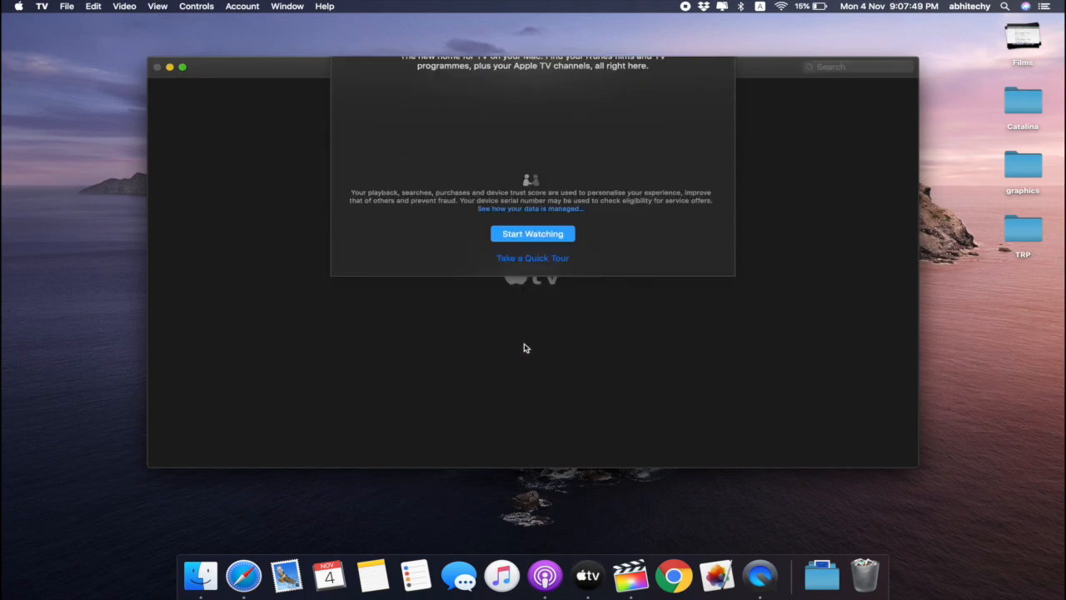
pyautogui.click(533, 233)
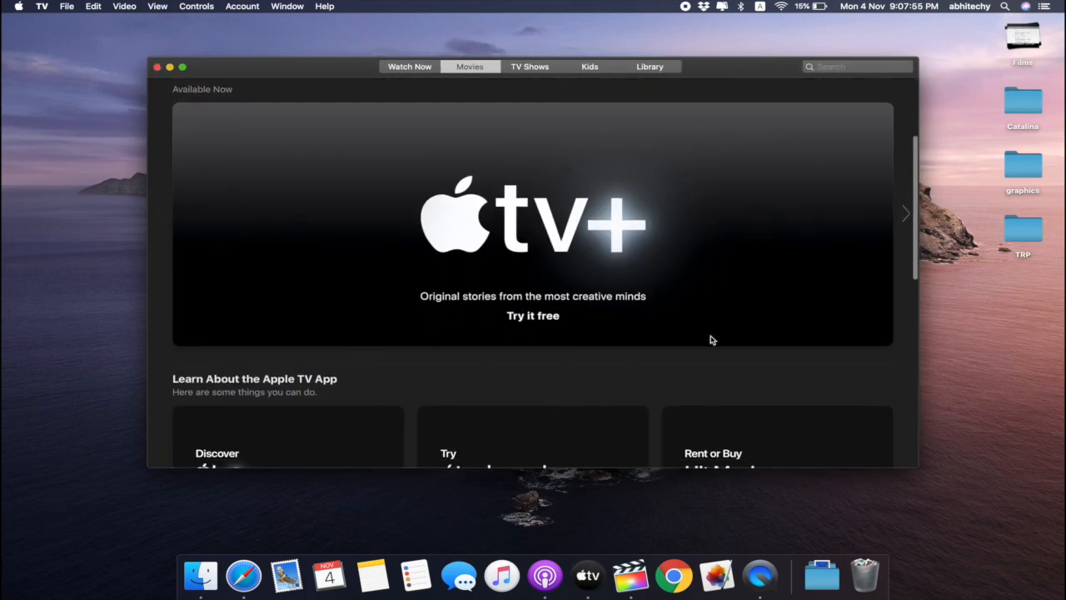
pyautogui.scroll(-3)
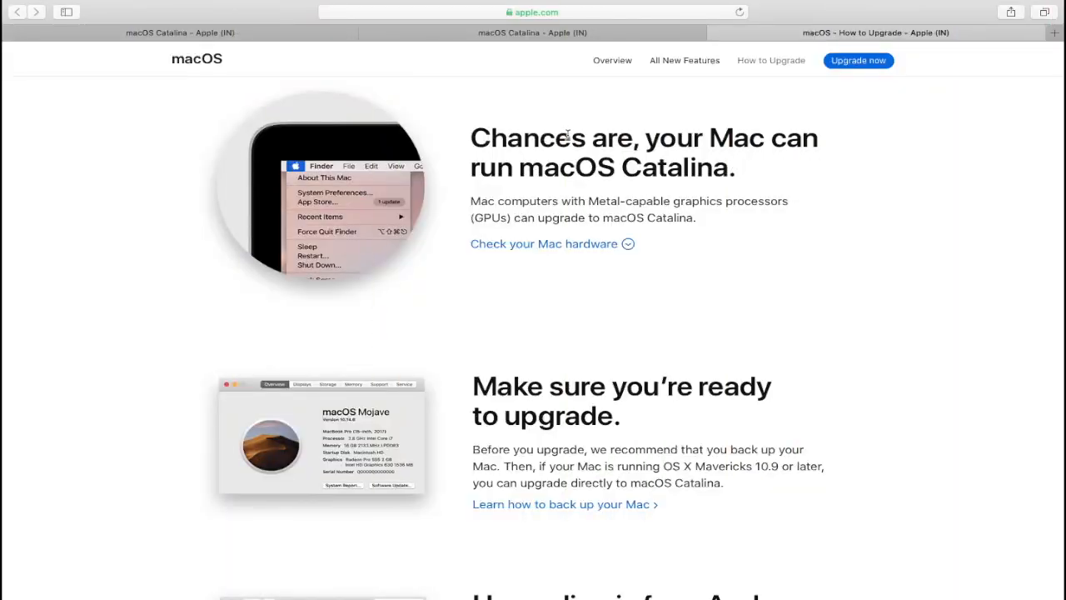
pyautogui.moveTo(698, 231)
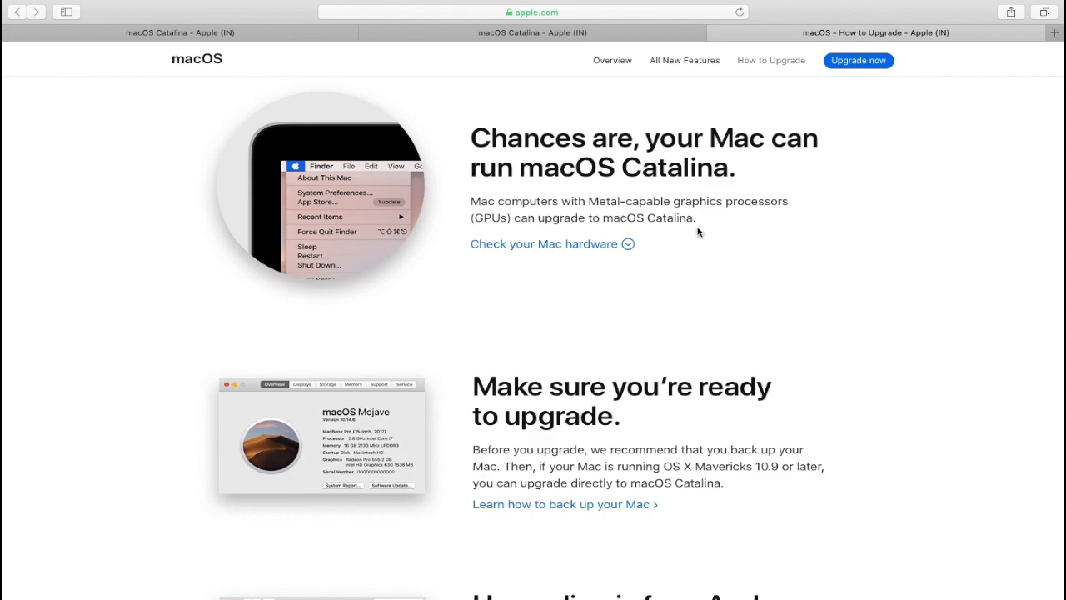
# Step: Scroll the How to Upgrade page down to the General and Mac Hardware Requirements sections
pyautogui.scroll(-3)
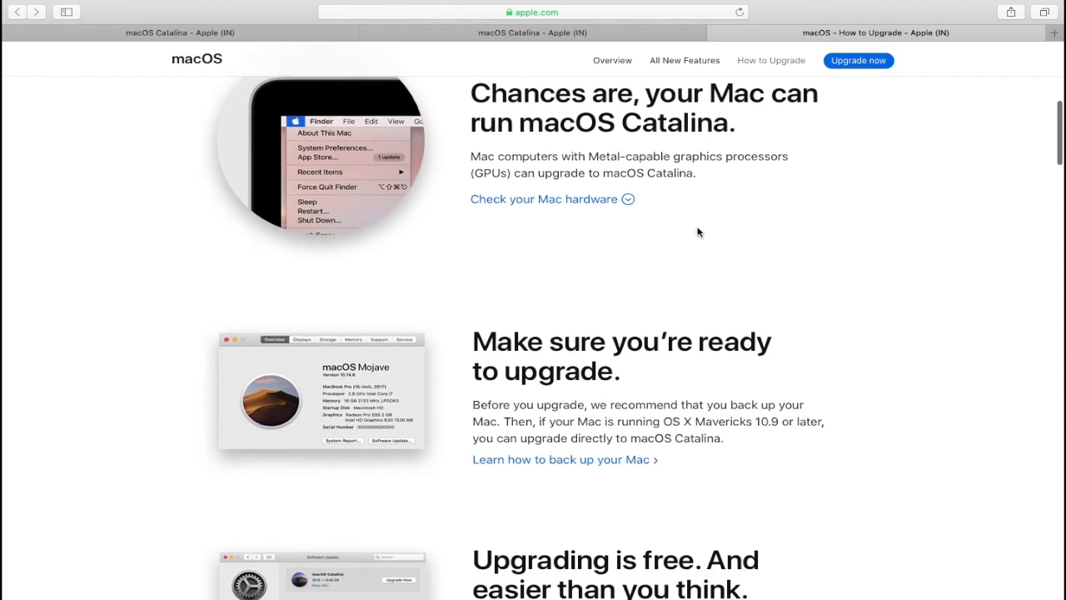
pyautogui.scroll(-3)
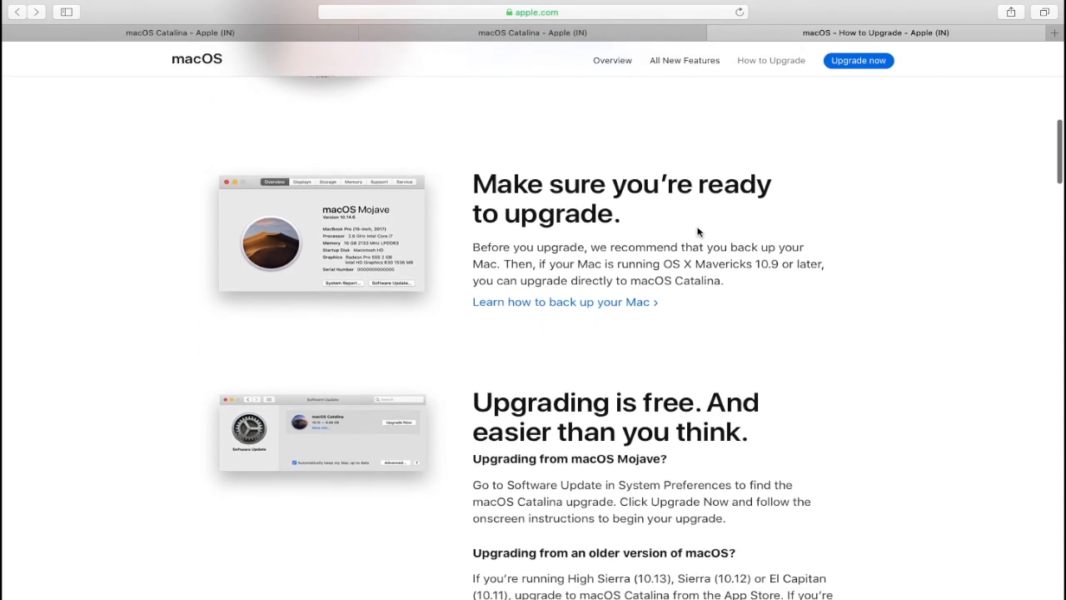
pyautogui.scroll(-3)
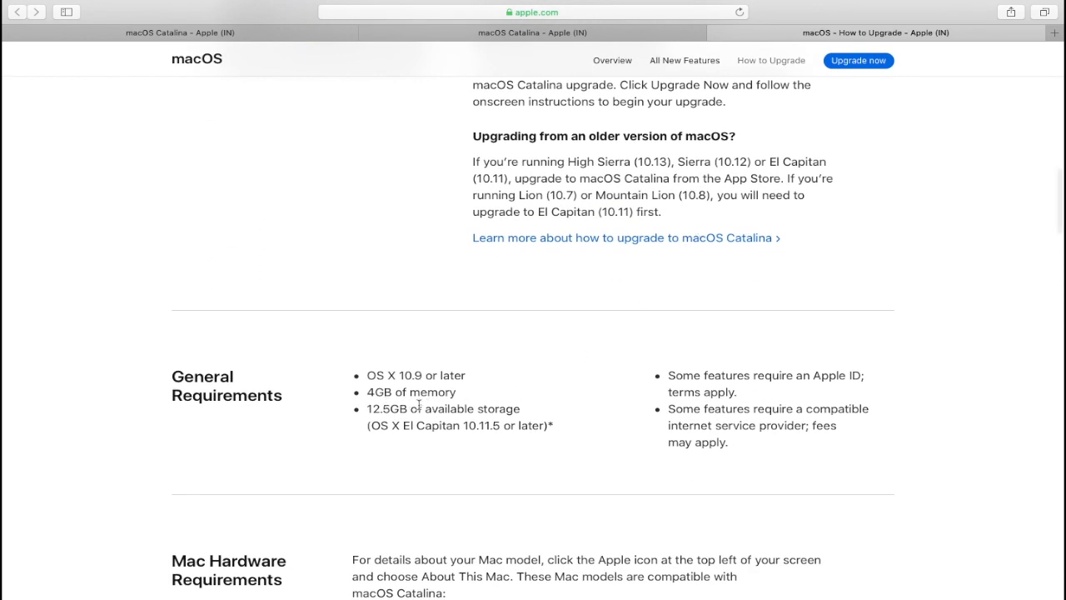
pyautogui.moveTo(508, 420)
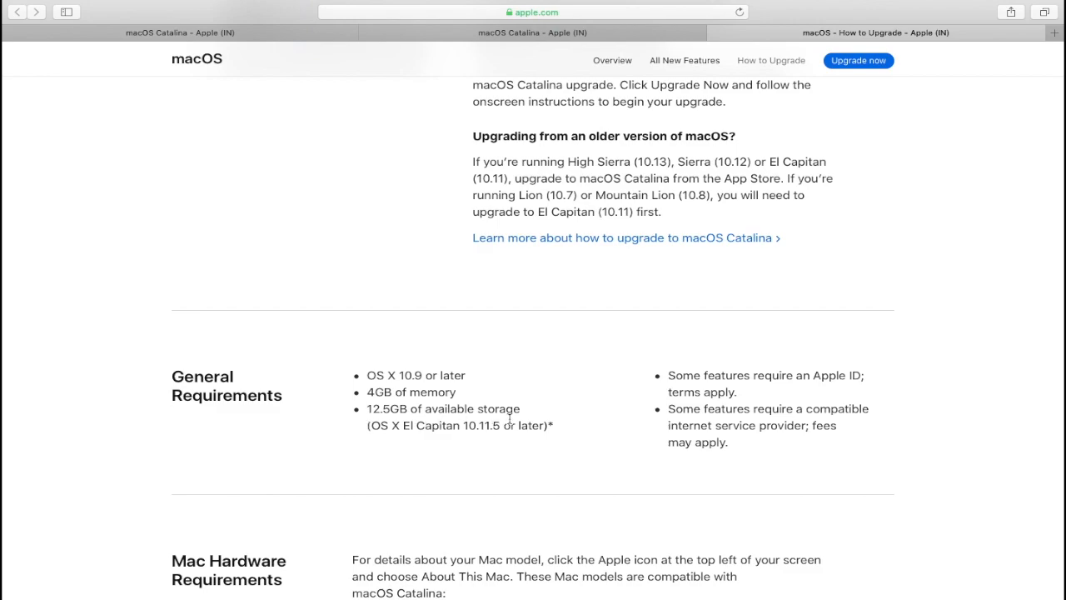
pyautogui.moveTo(549, 450)
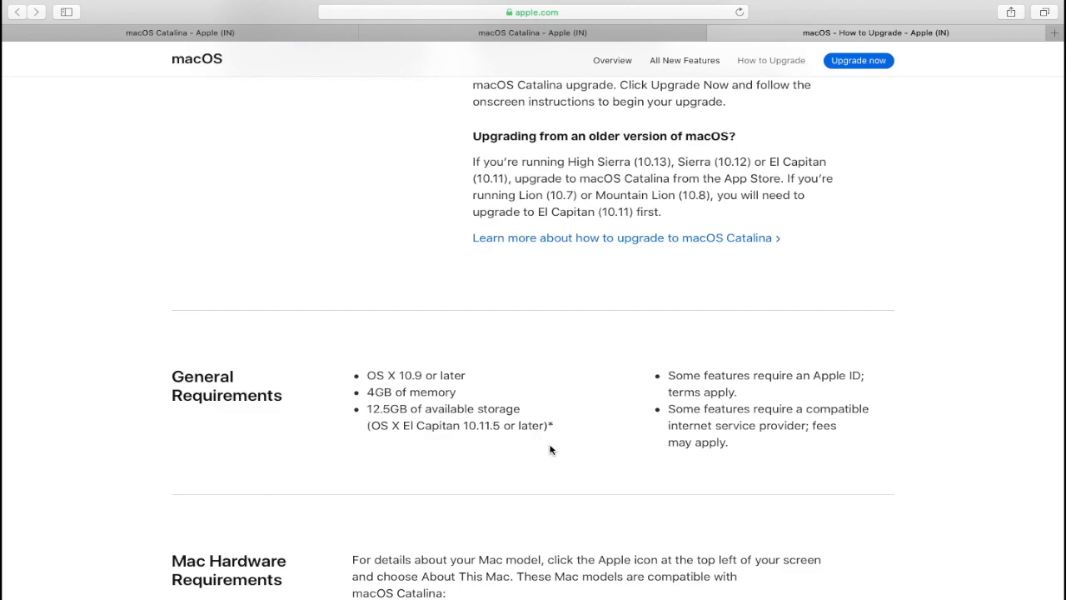
pyautogui.scroll(-3)
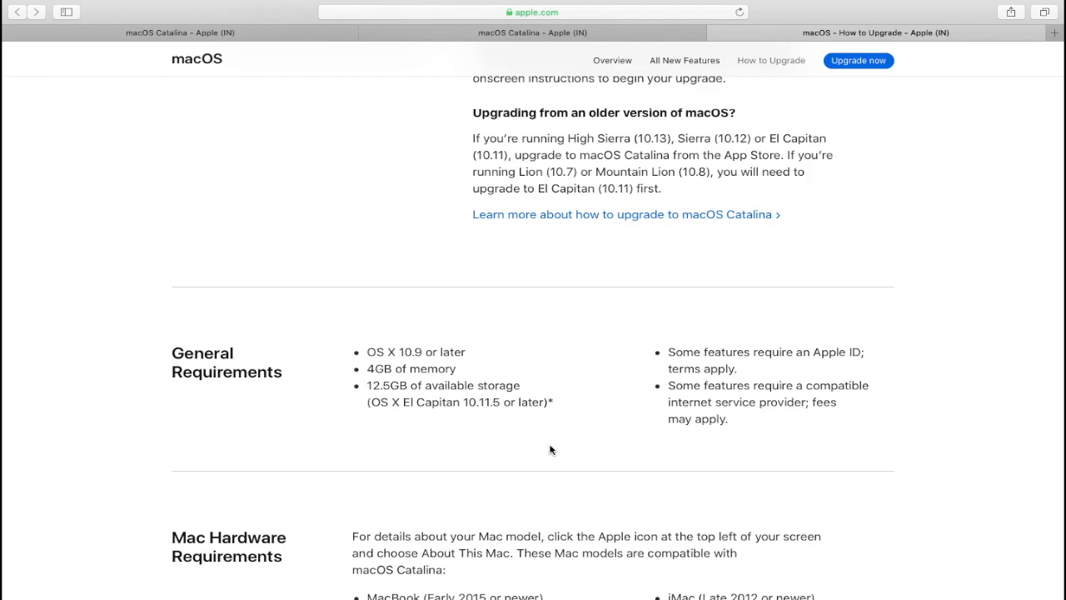
pyautogui.scroll(-3)
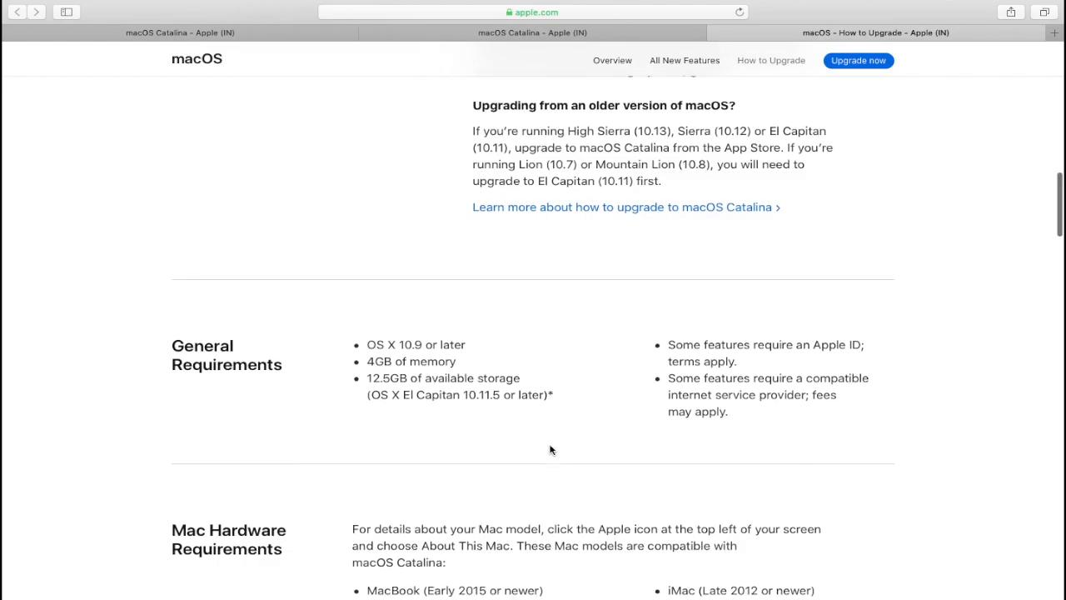
pyautogui.scroll(-3)
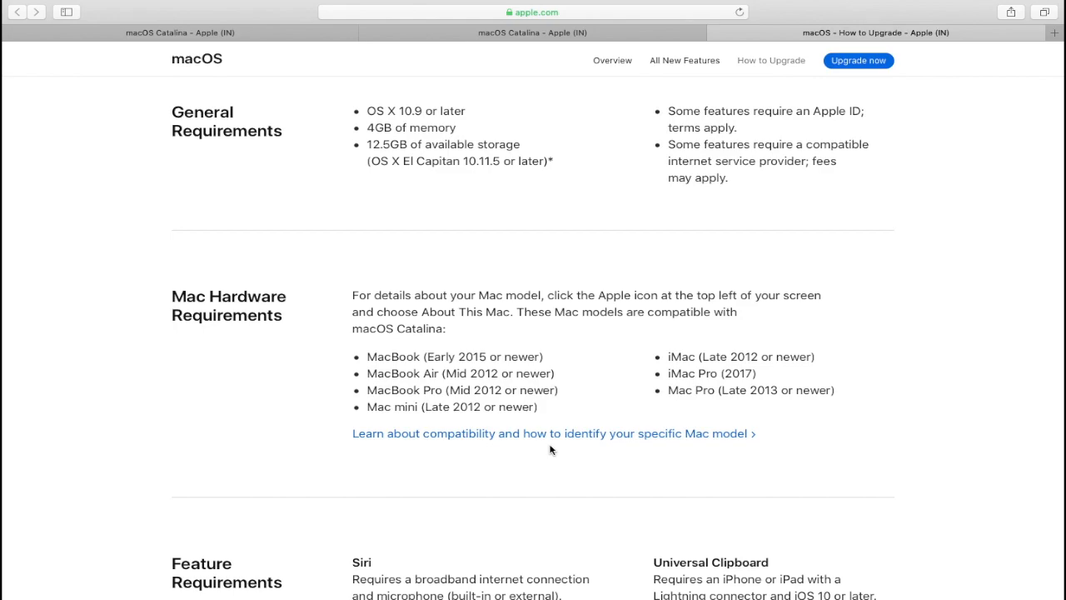
pyautogui.moveTo(450, 374)
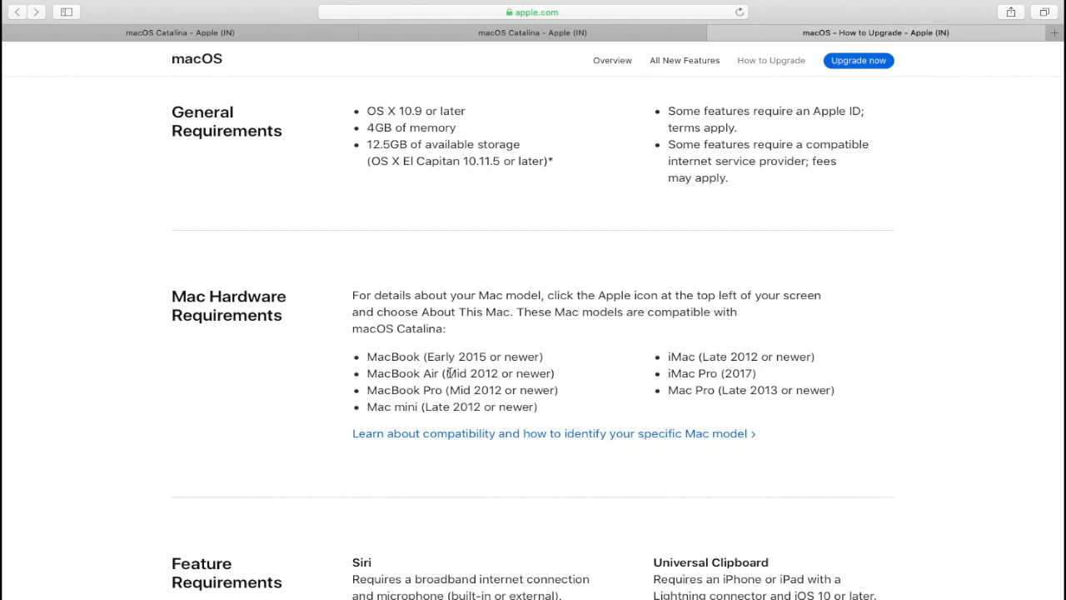
pyautogui.moveTo(453, 373)
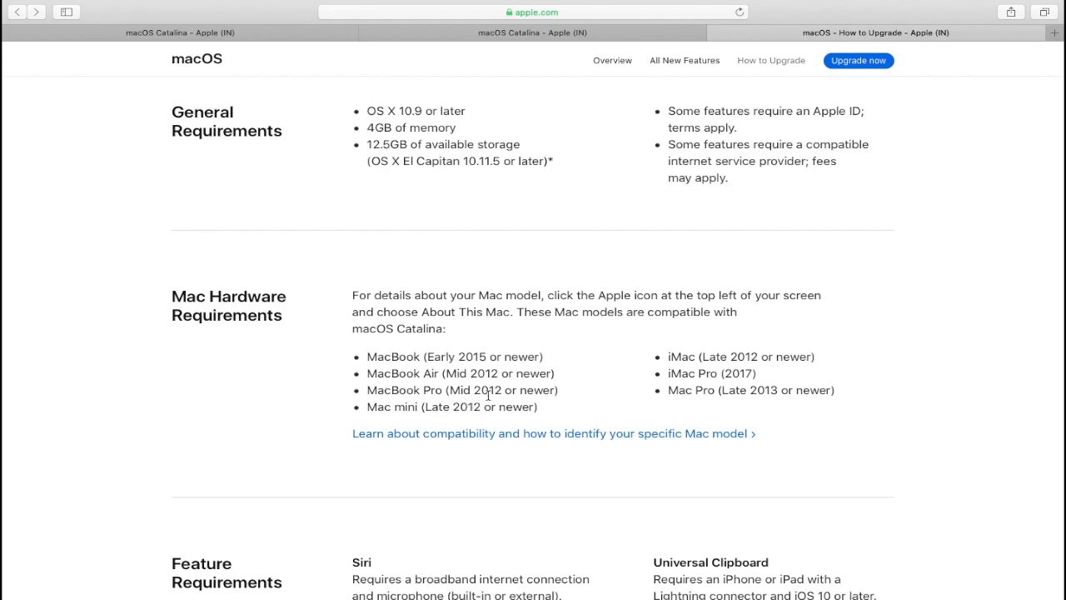
pyautogui.moveTo(633, 385)
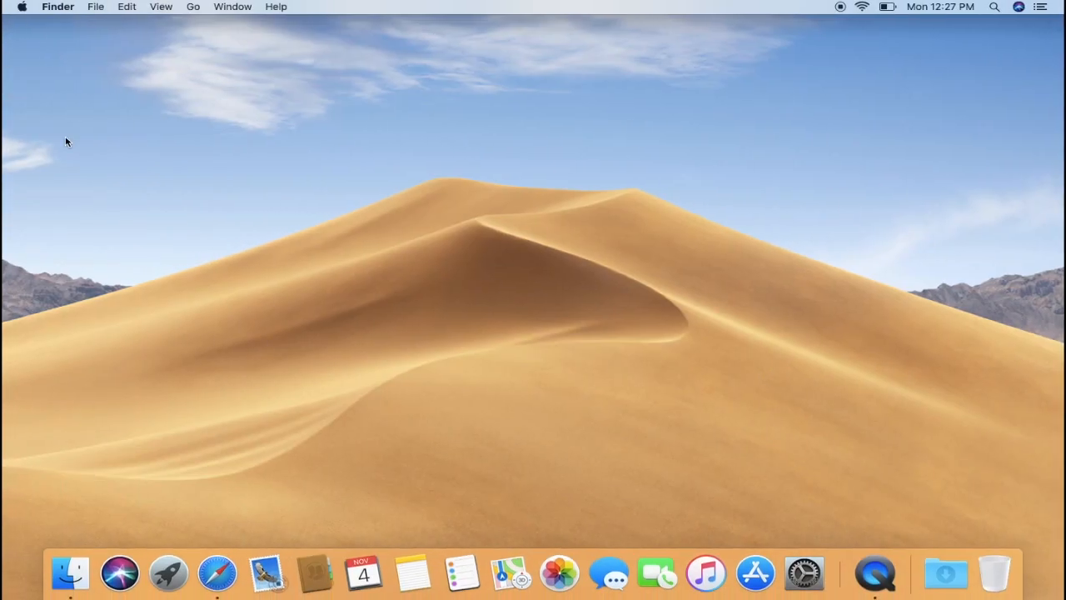
# Step: Show About This Mac (MacBook Air Early 2015, Mojave 10.14.6), then launch the App Store
pyautogui.click(23, 7)
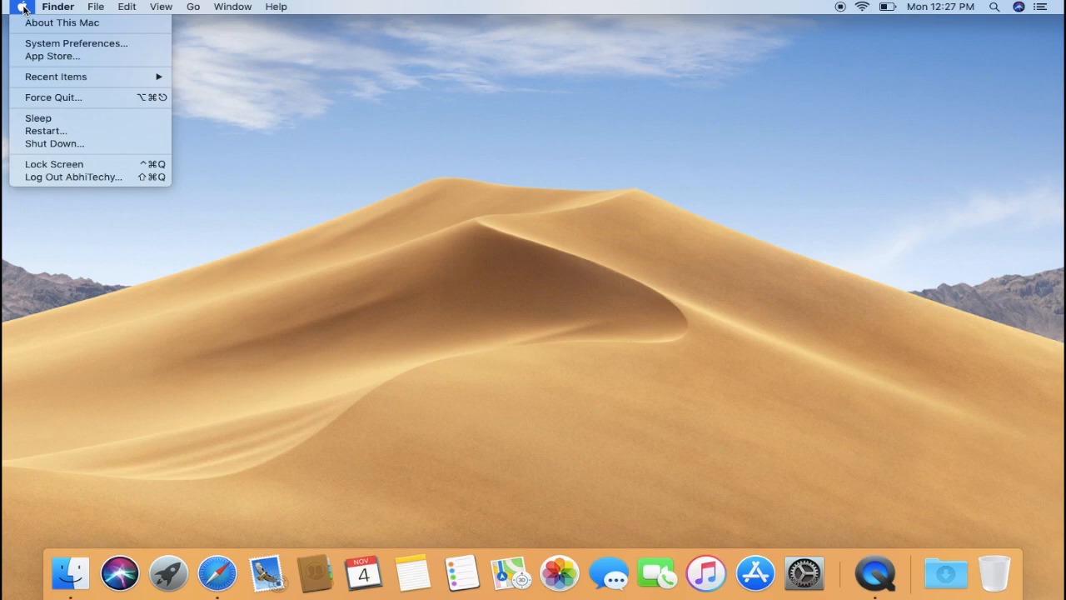
pyautogui.click(23, 7)
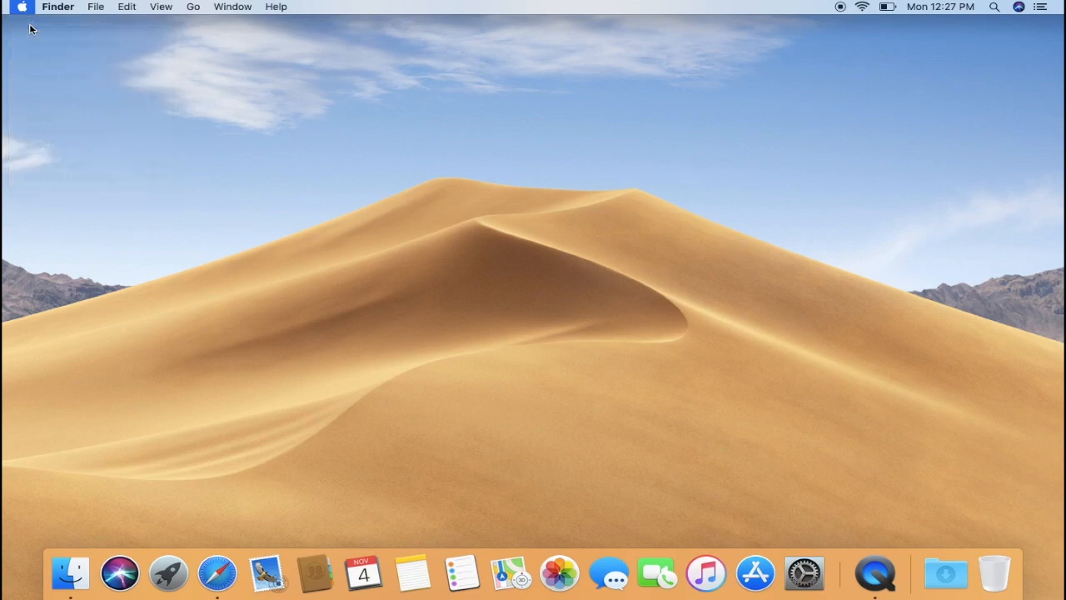
pyautogui.click(22, 7)
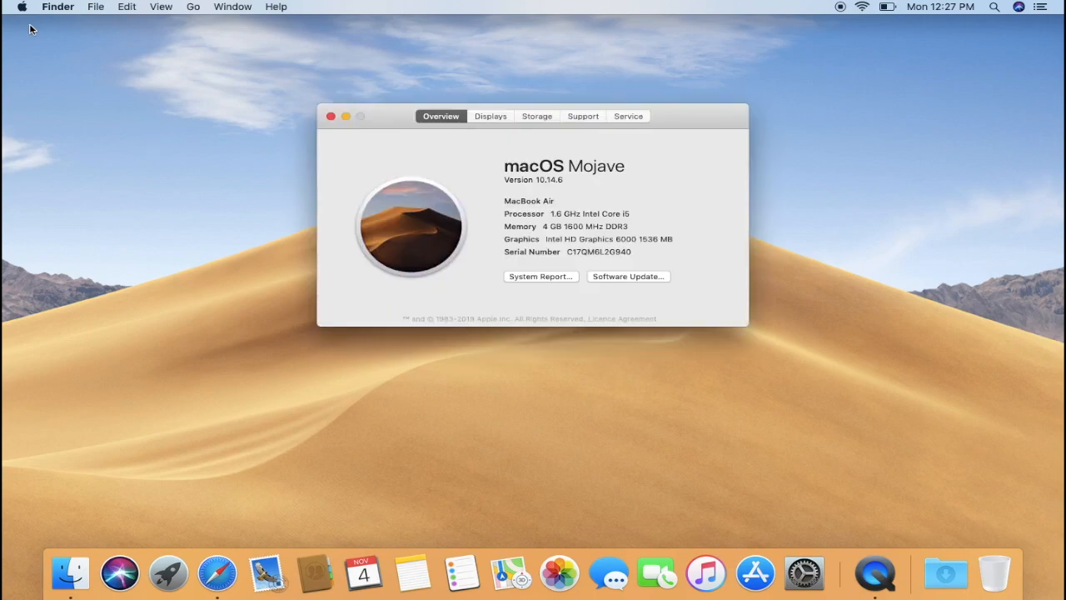
pyautogui.moveTo(510, 223)
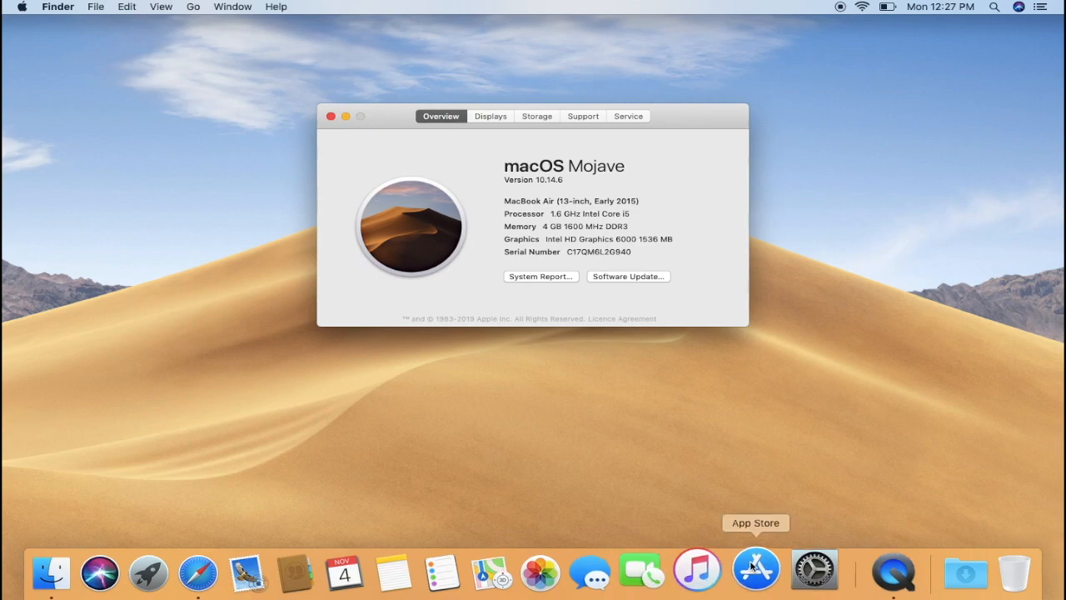
pyautogui.click(755, 570)
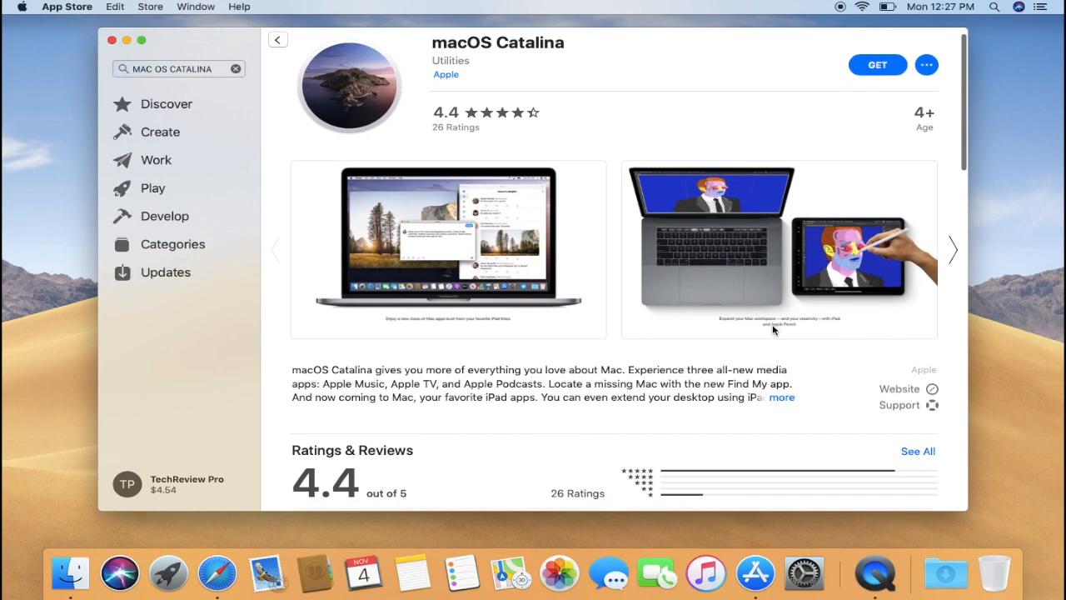
# Step: Browse the Catalina listing's ratings, 4.9 GB size and compatibility, and expand the full description
pyautogui.scroll(-3)
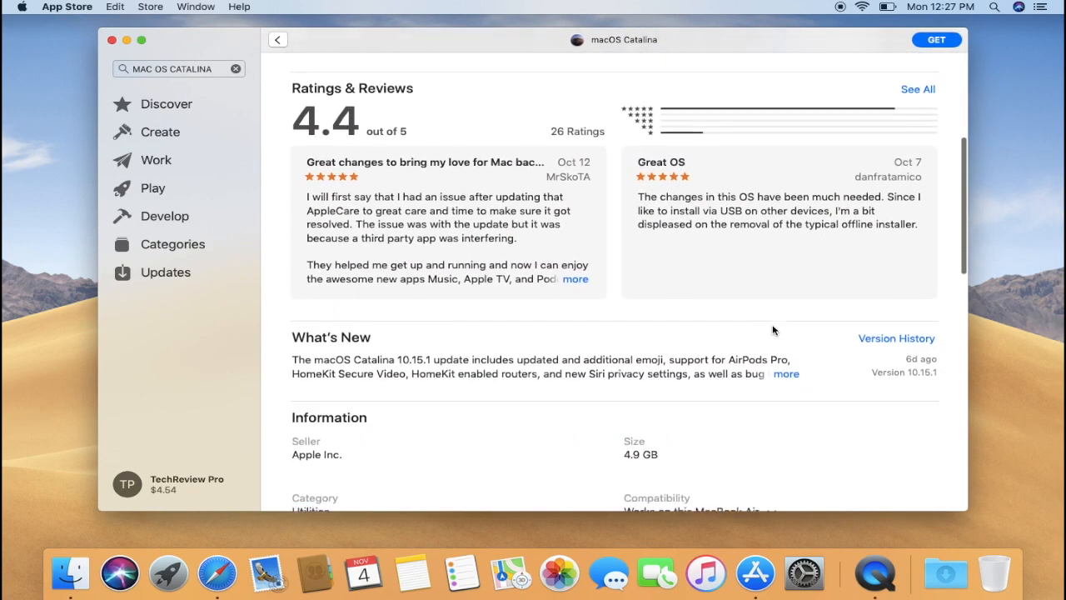
pyautogui.scroll(-3)
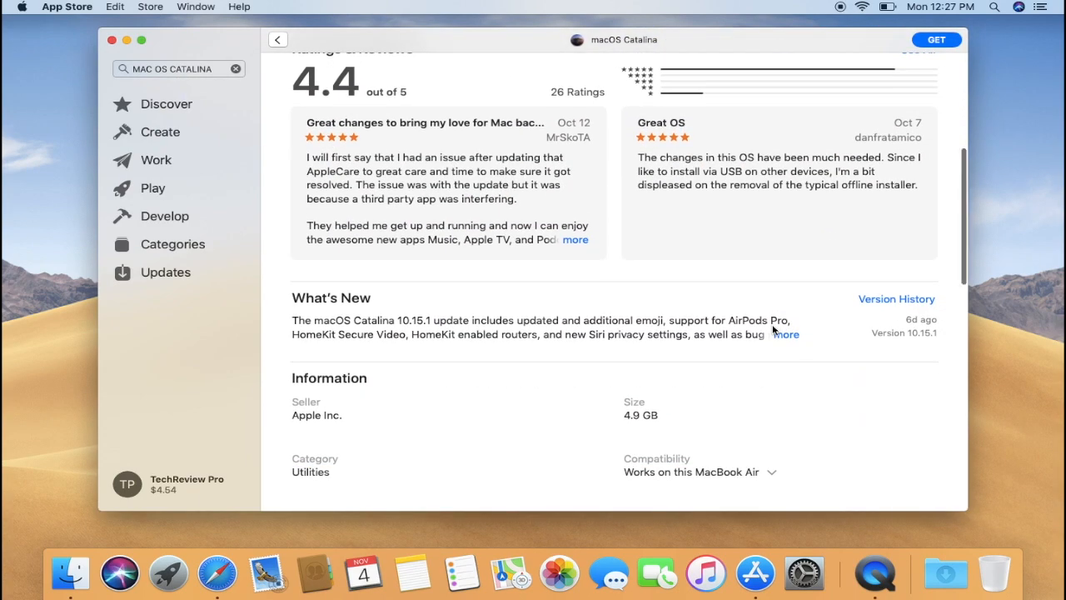
pyautogui.scroll(3)
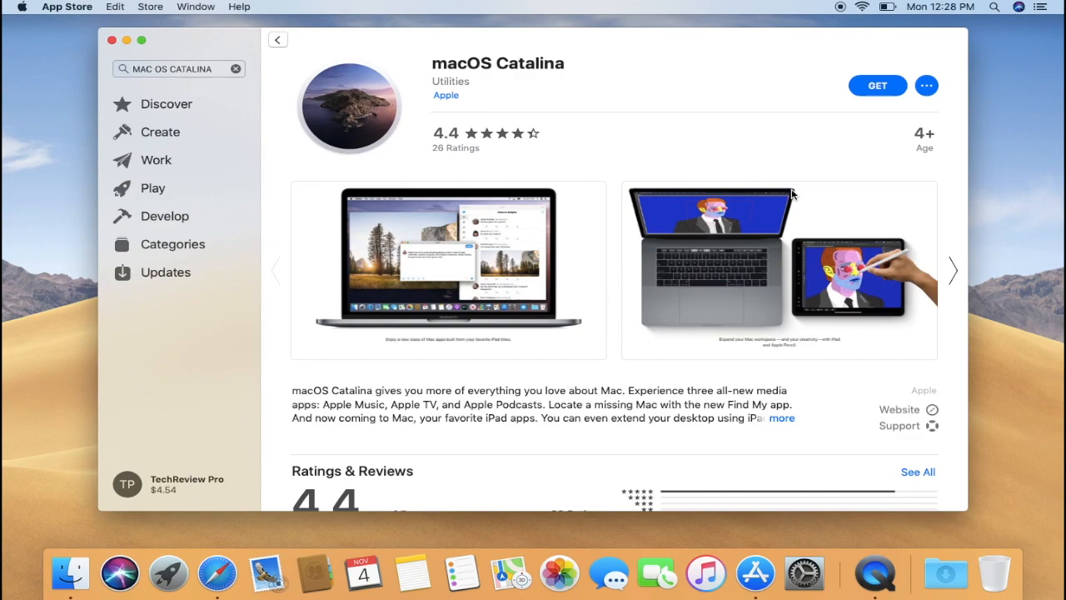
pyautogui.scroll(-3)
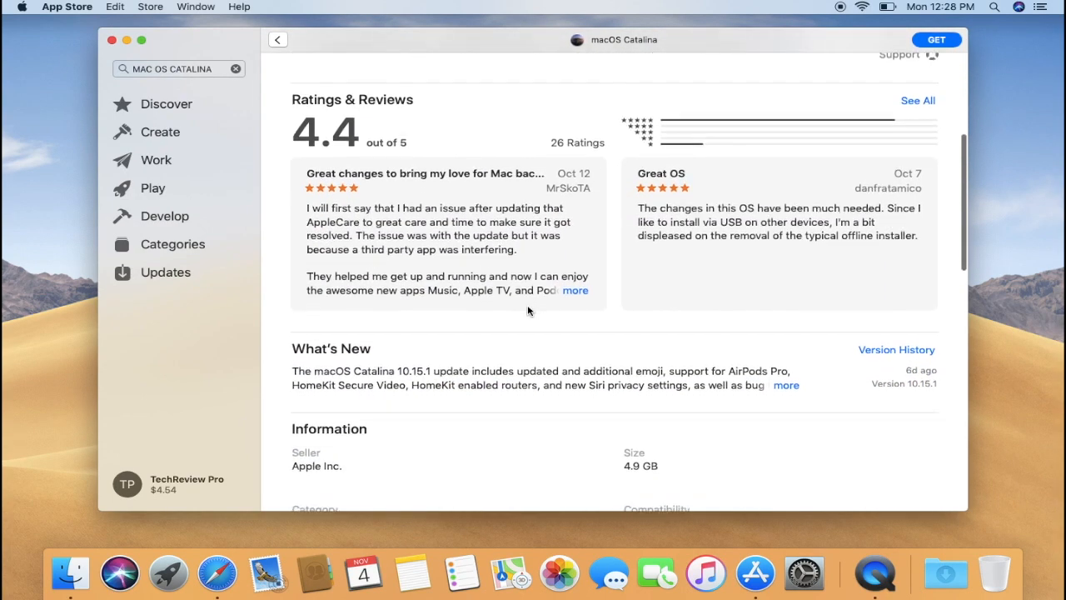
pyautogui.scroll(-3)
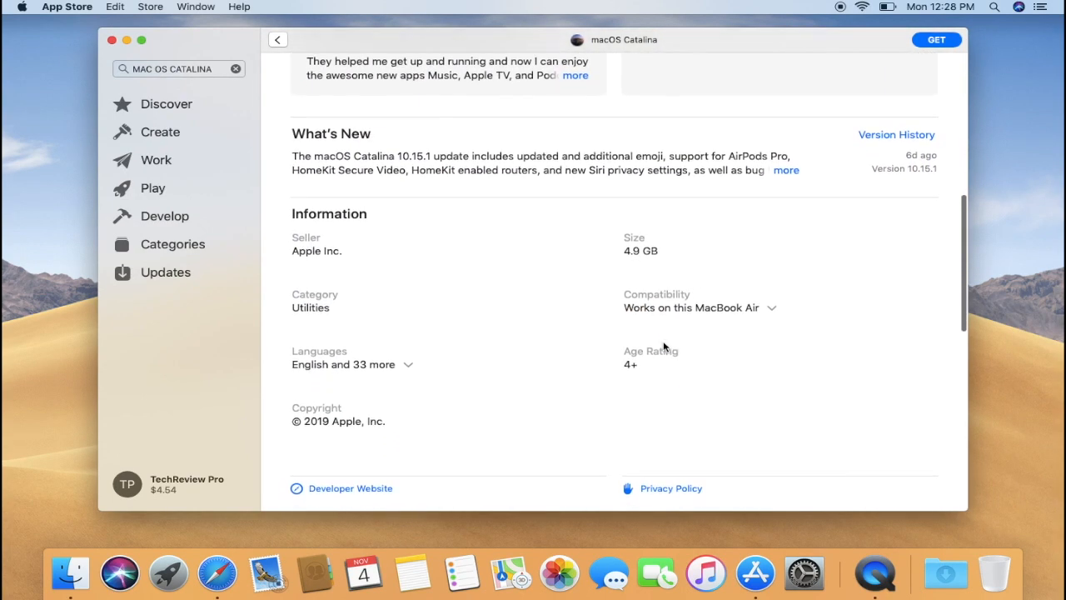
pyautogui.scroll(-3)
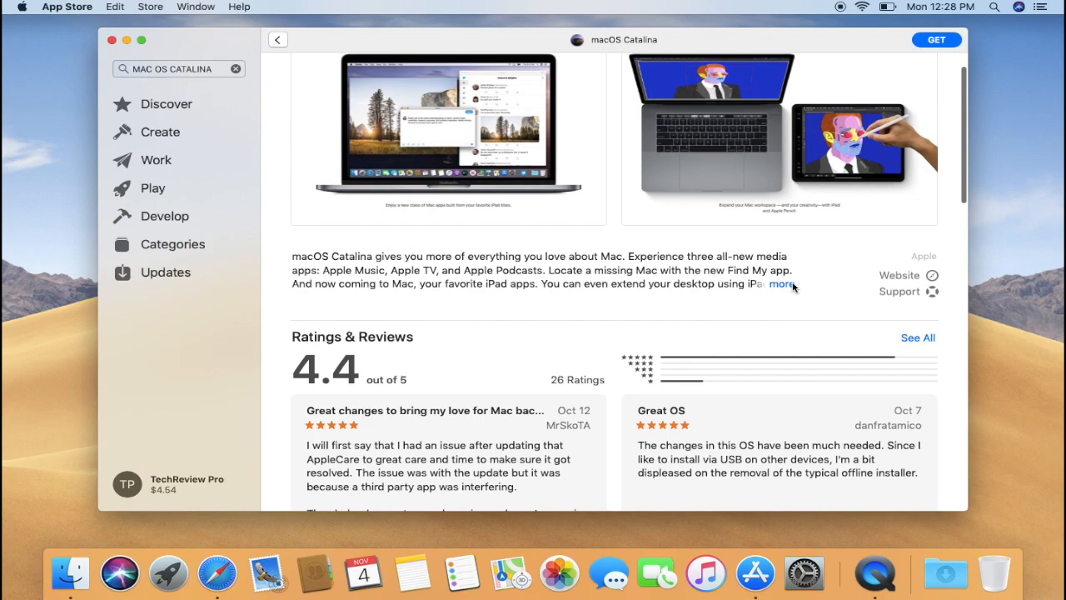
pyautogui.click(781, 283)
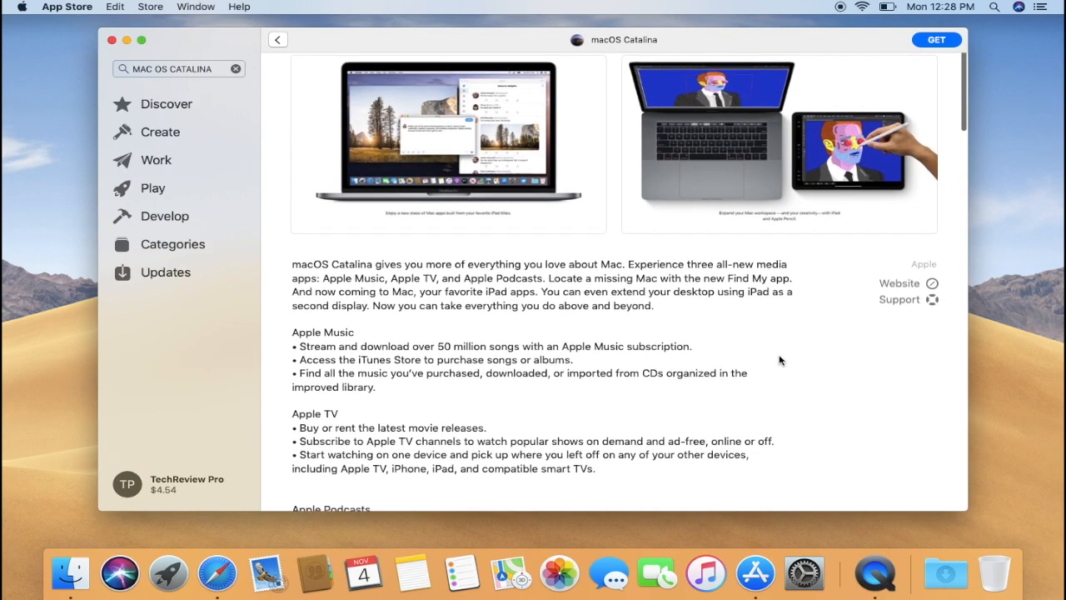
pyautogui.scroll(3)
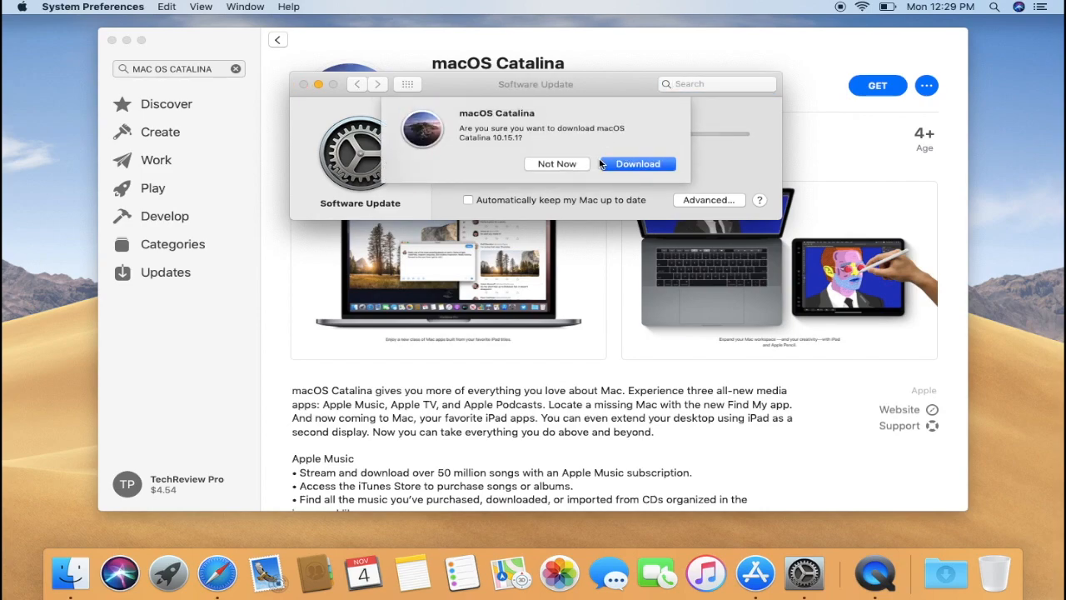
# Step: Confirm Download for macOS Catalina 10.15.1 in the Software Update prompt
pyautogui.click(637, 163)
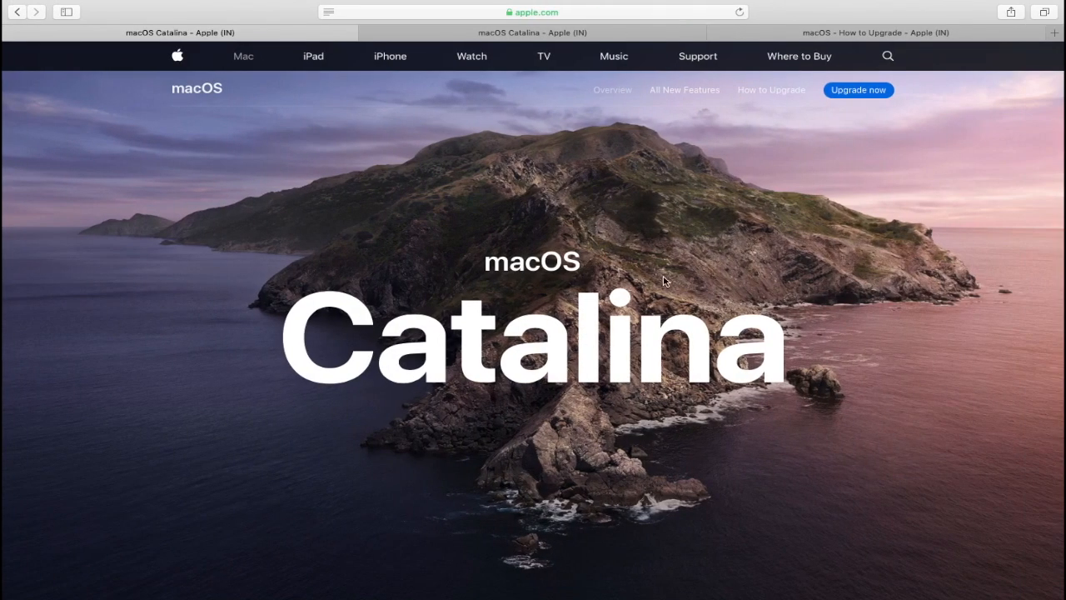
# Step: Scroll the Catalina overview through Sidecar and Apple Pencil down to the Find My section
pyautogui.scroll(-3)
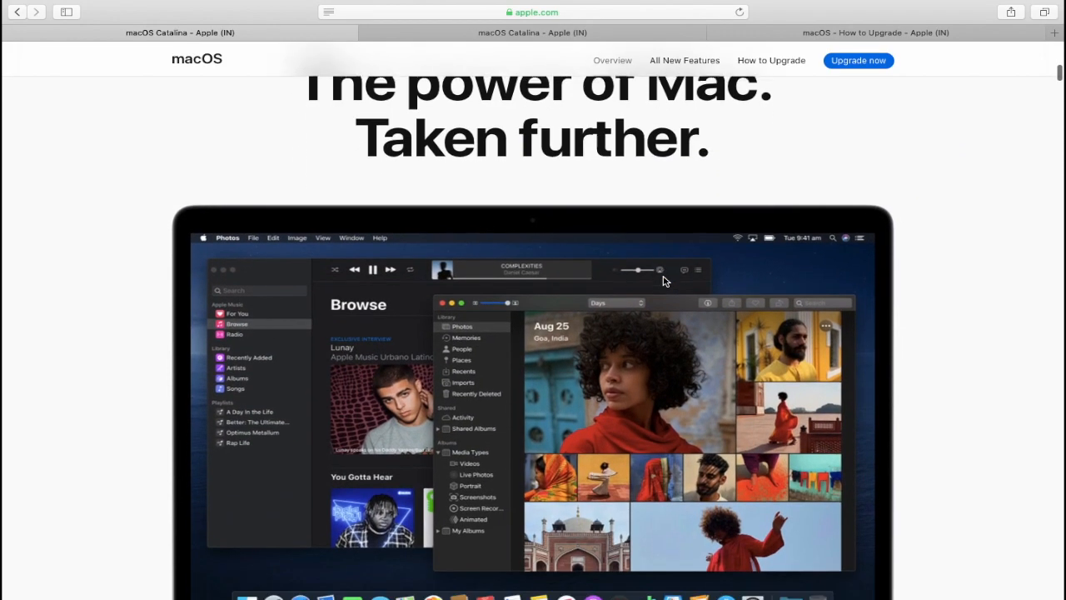
pyautogui.scroll(-3)
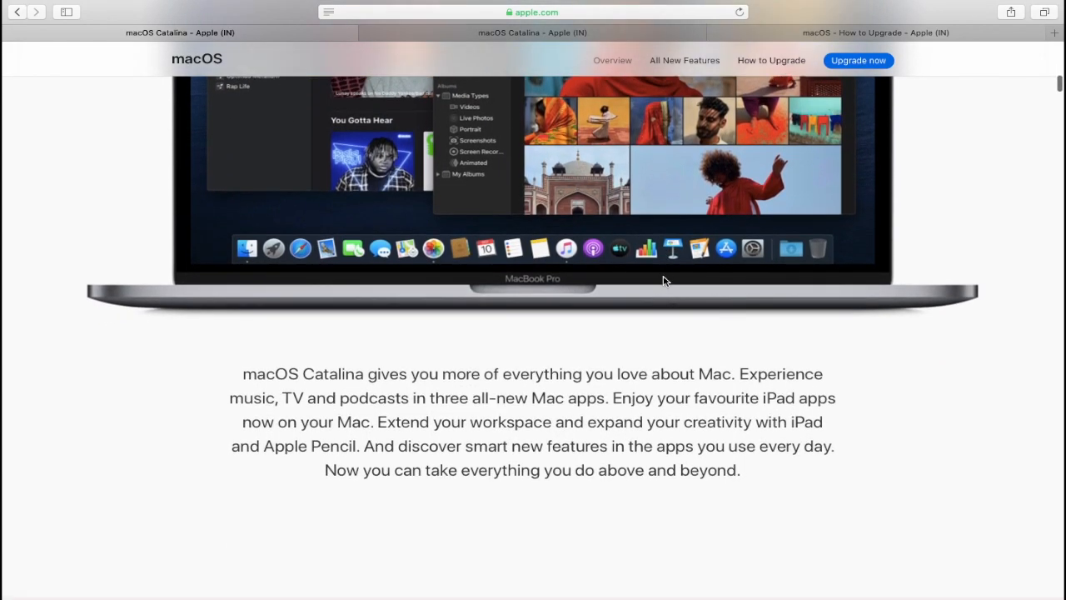
pyautogui.scroll(-3)
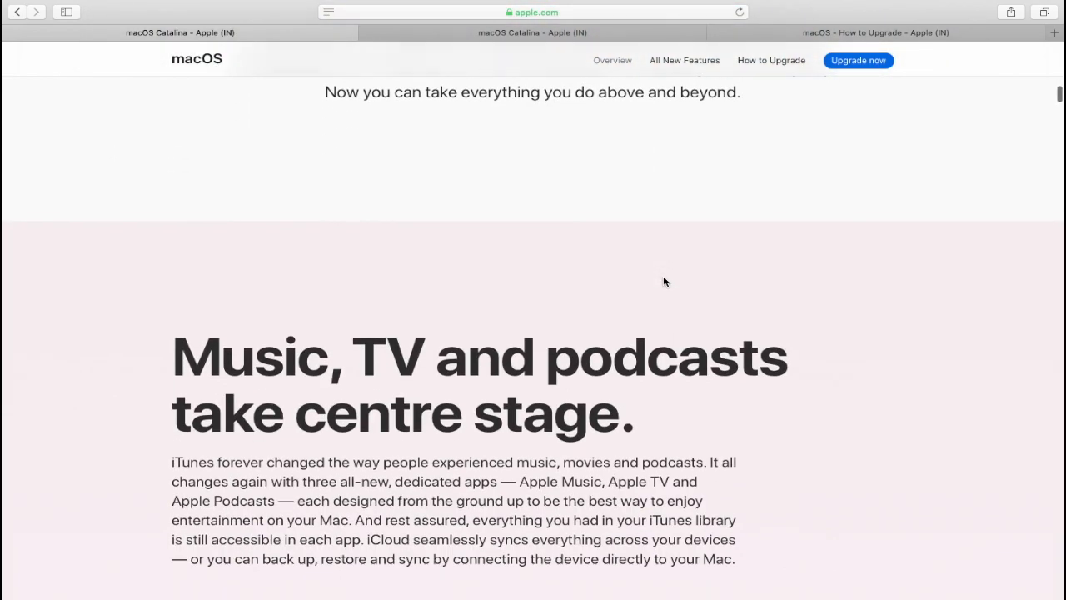
pyautogui.scroll(-3)
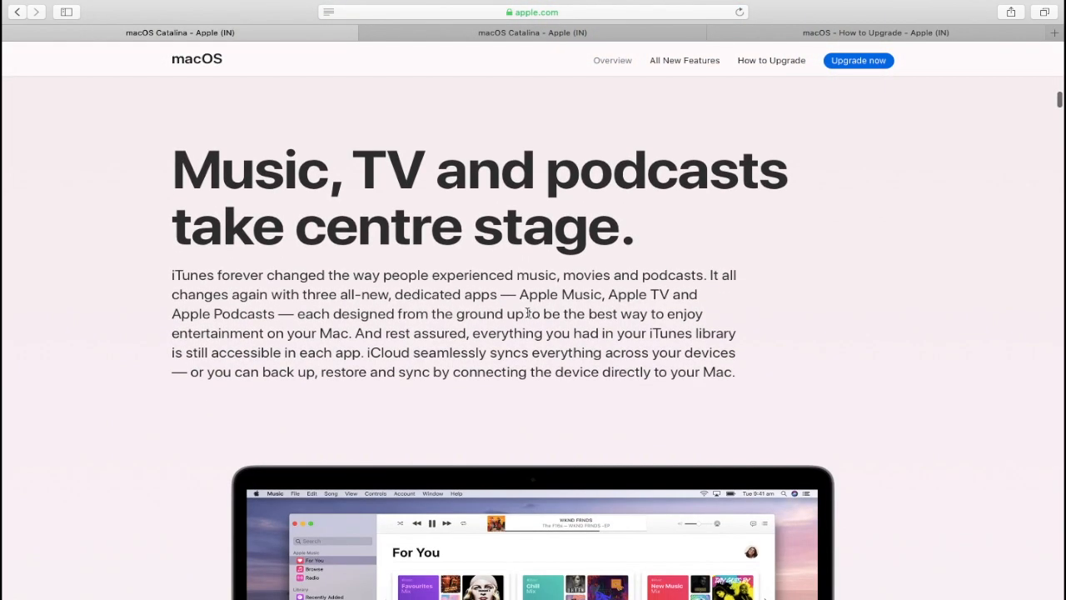
pyautogui.scroll(-3)
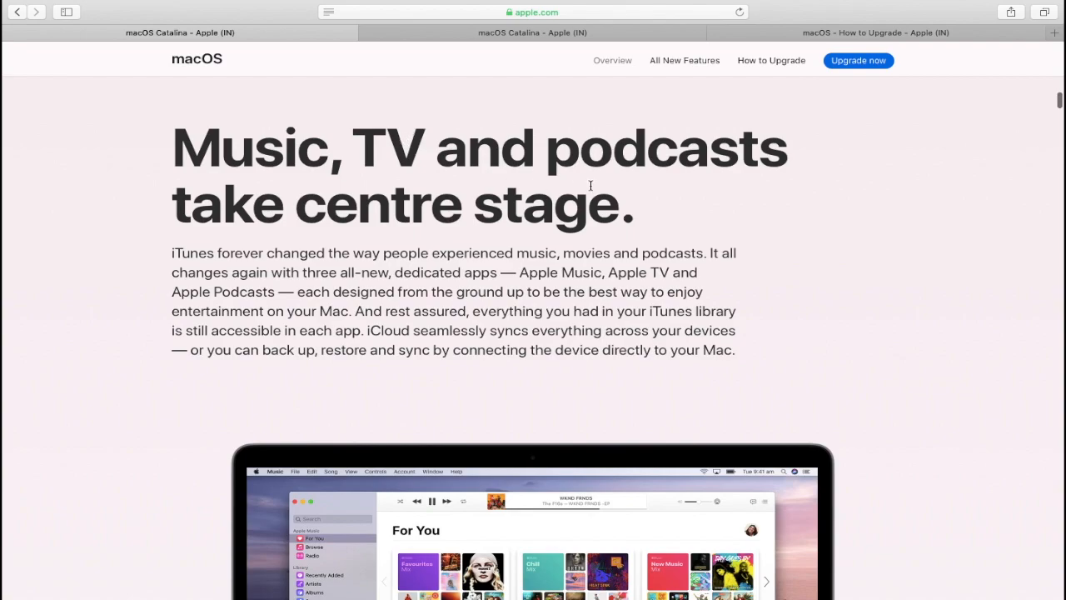
pyautogui.scroll(-3)
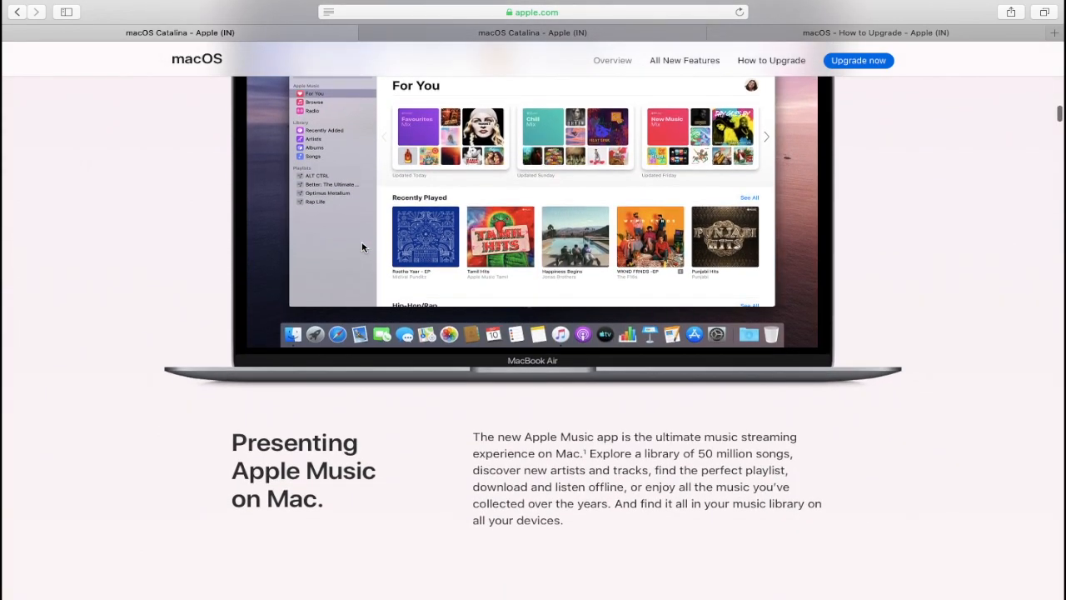
pyautogui.scroll(-3)
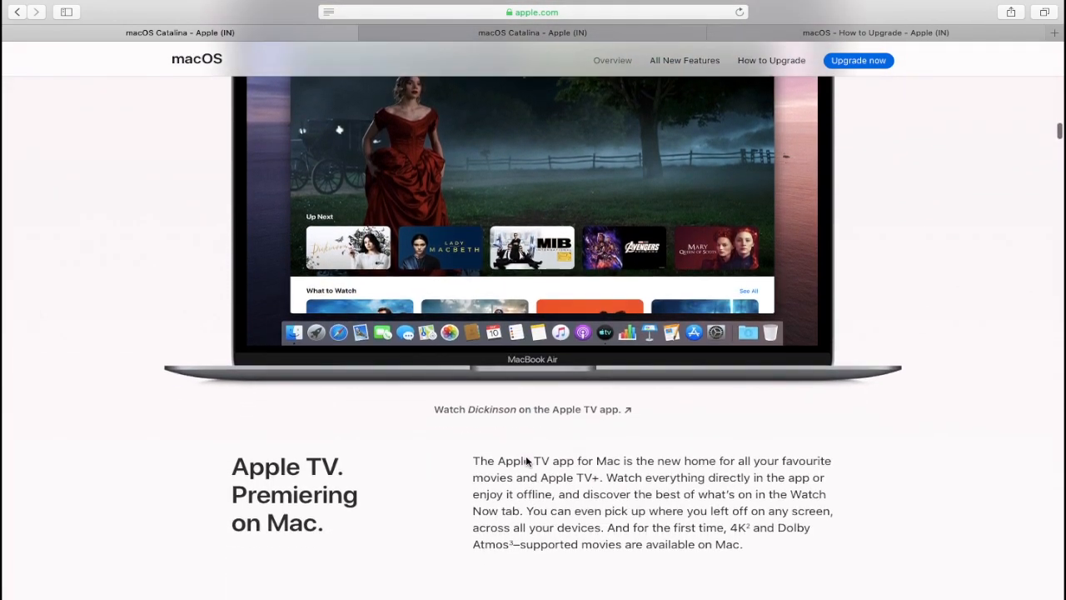
pyautogui.scroll(-3)
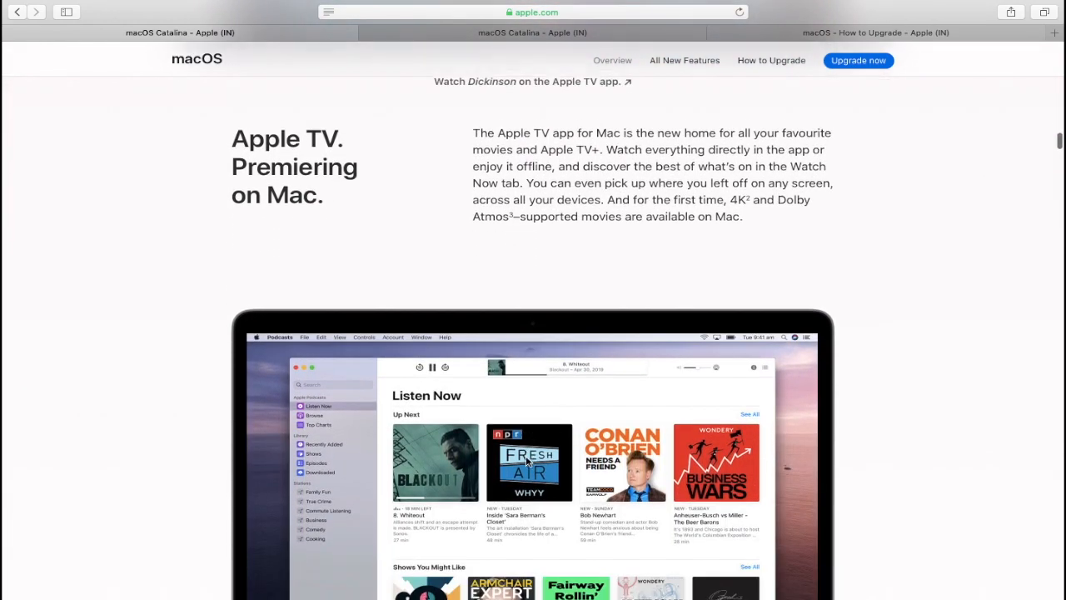
pyautogui.scroll(-3)
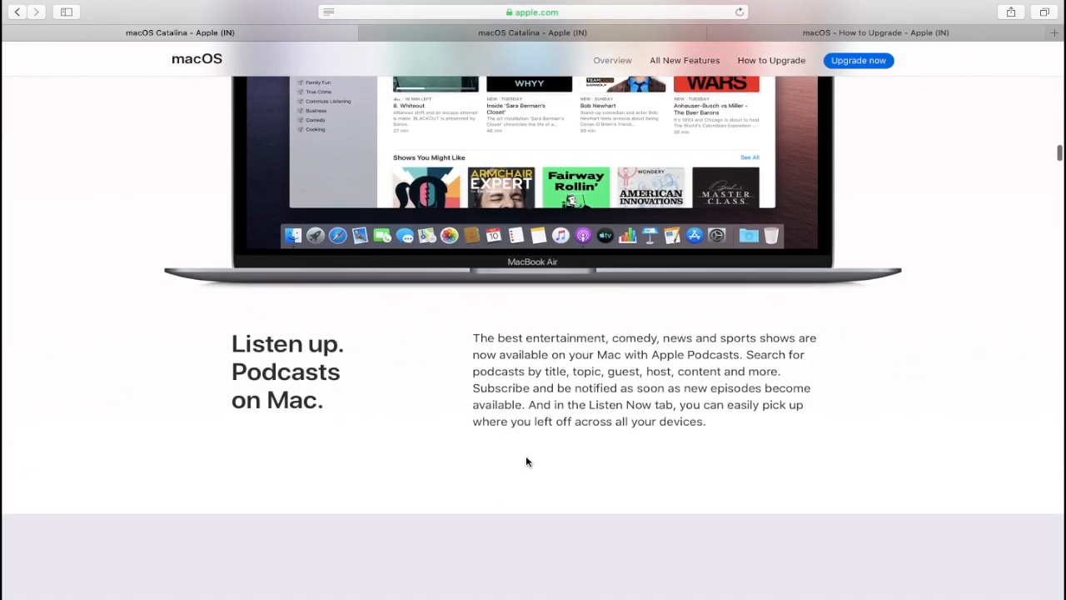
pyautogui.scroll(-3)
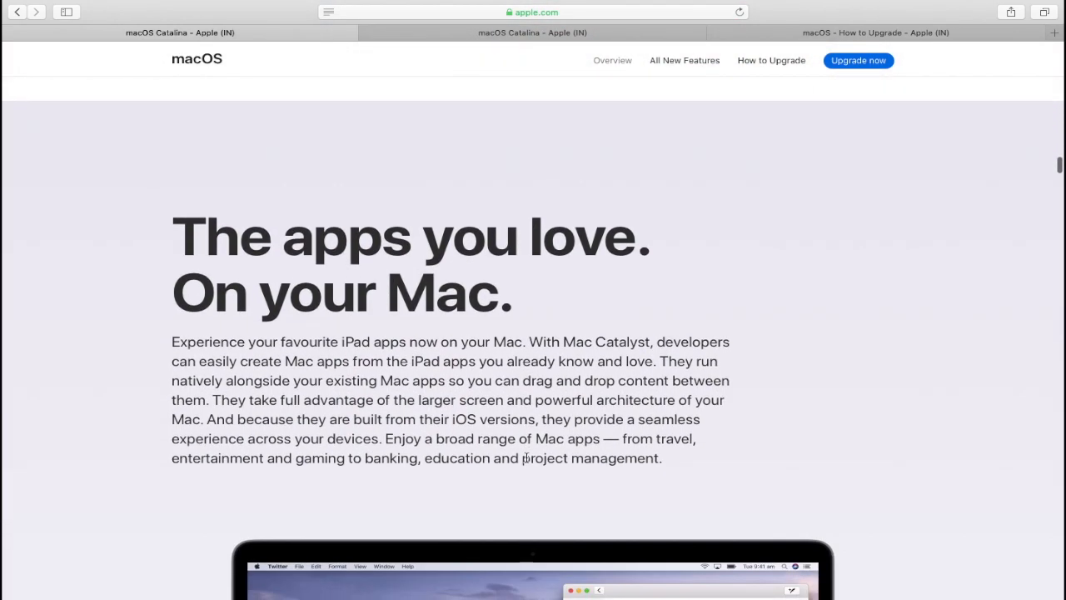
pyautogui.scroll(-3)
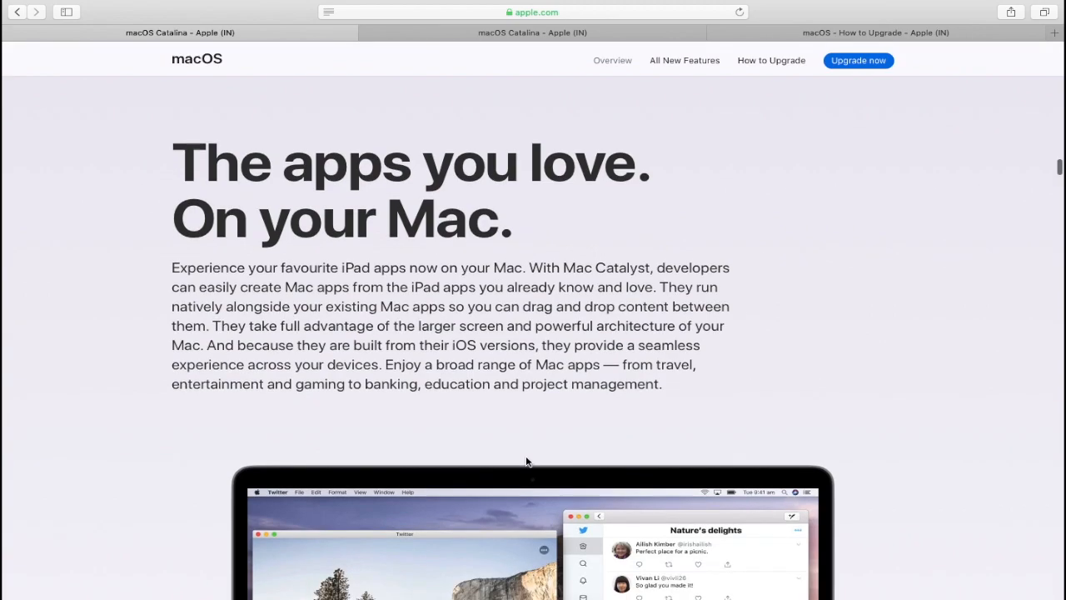
pyautogui.scroll(-3)
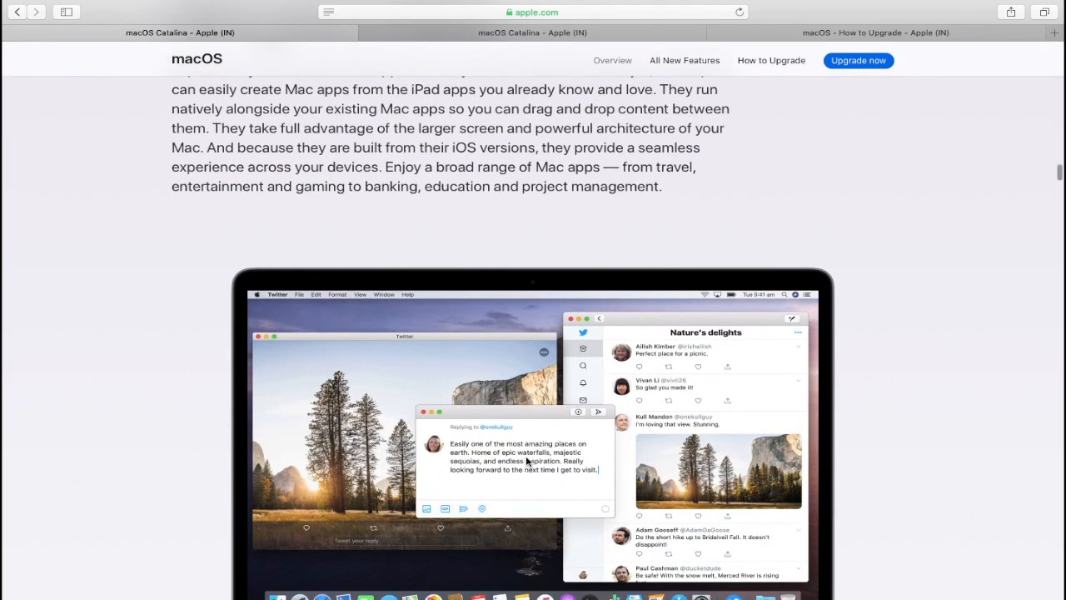
pyautogui.scroll(-3)
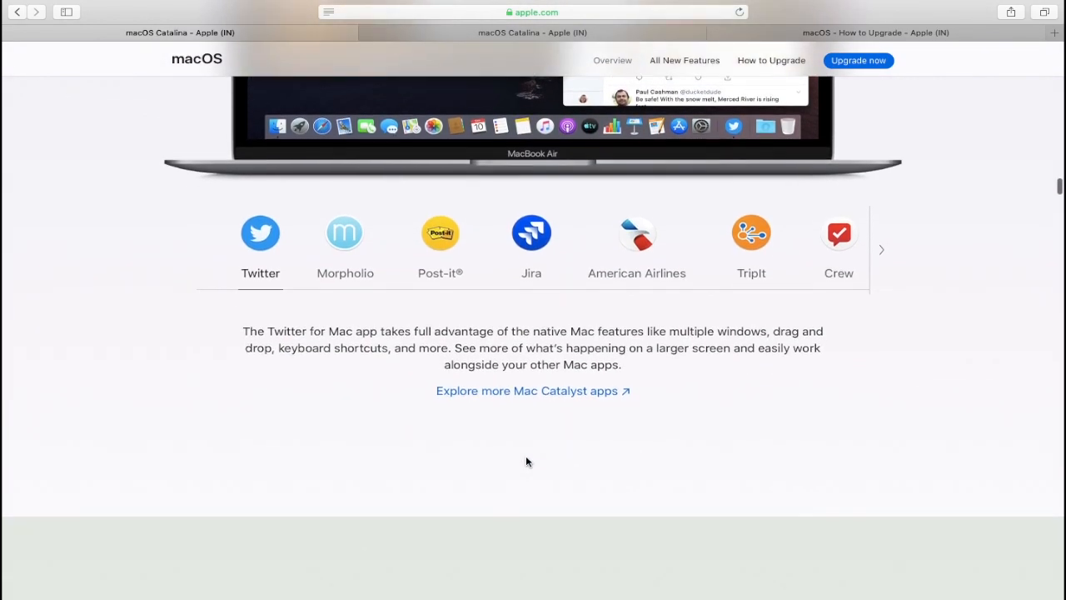
pyautogui.scroll(3)
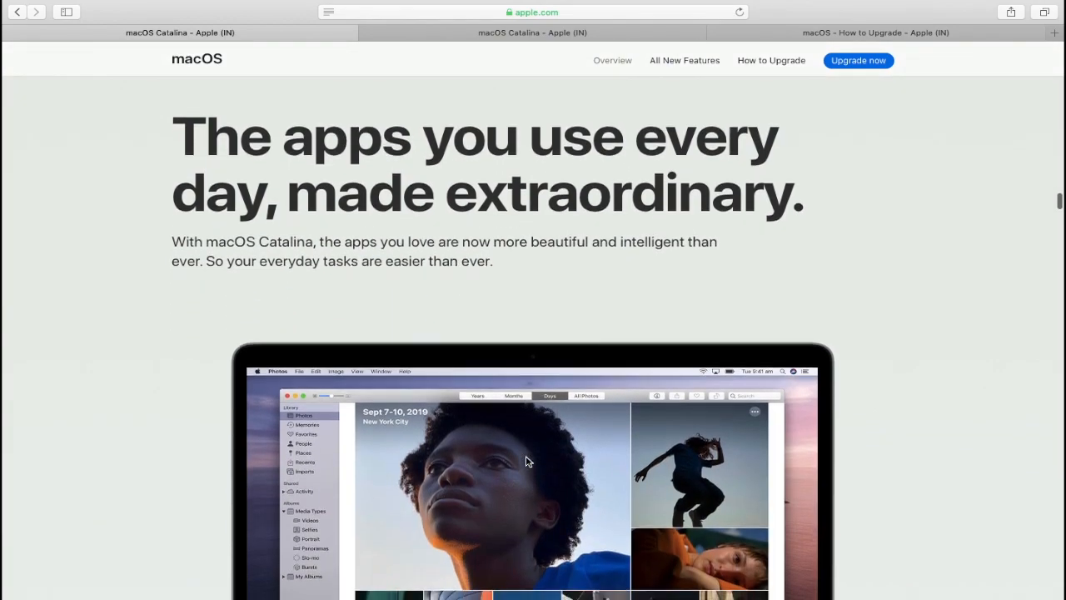
pyautogui.scroll(-3)
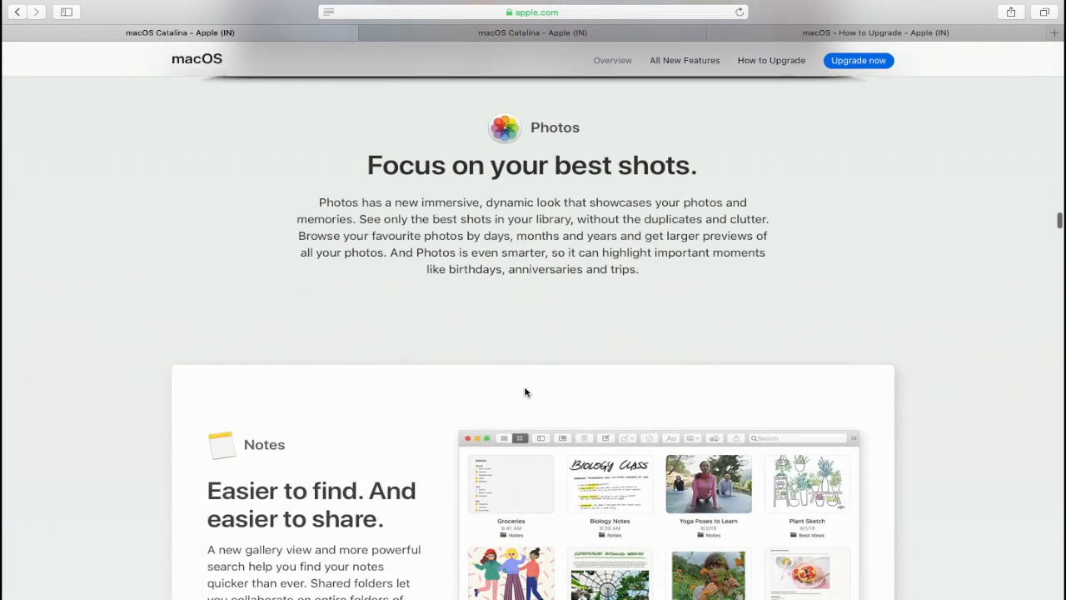
pyautogui.scroll(-3)
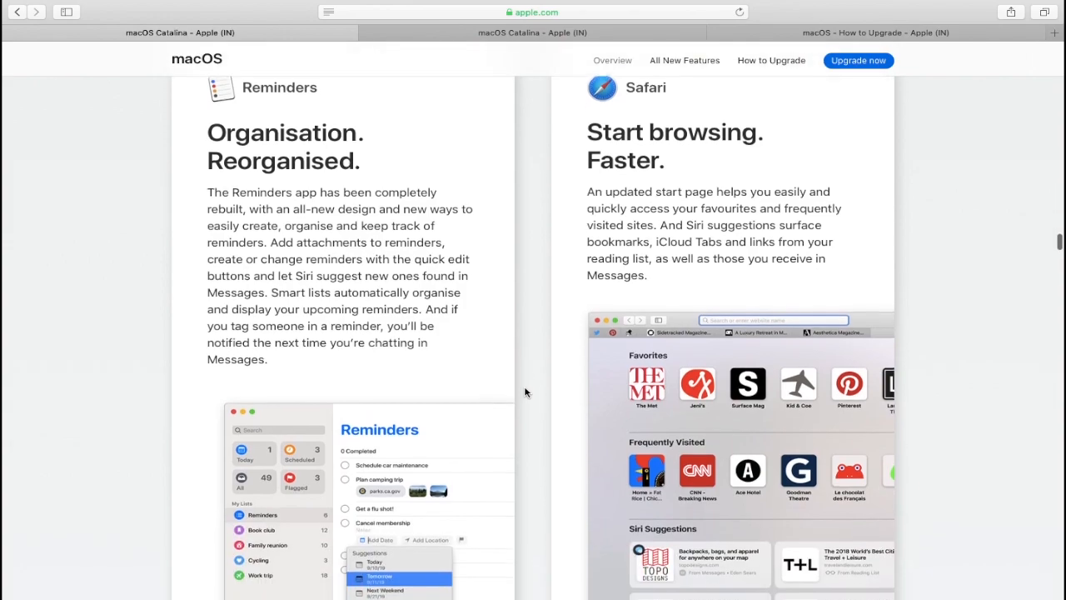
pyautogui.scroll(-3)
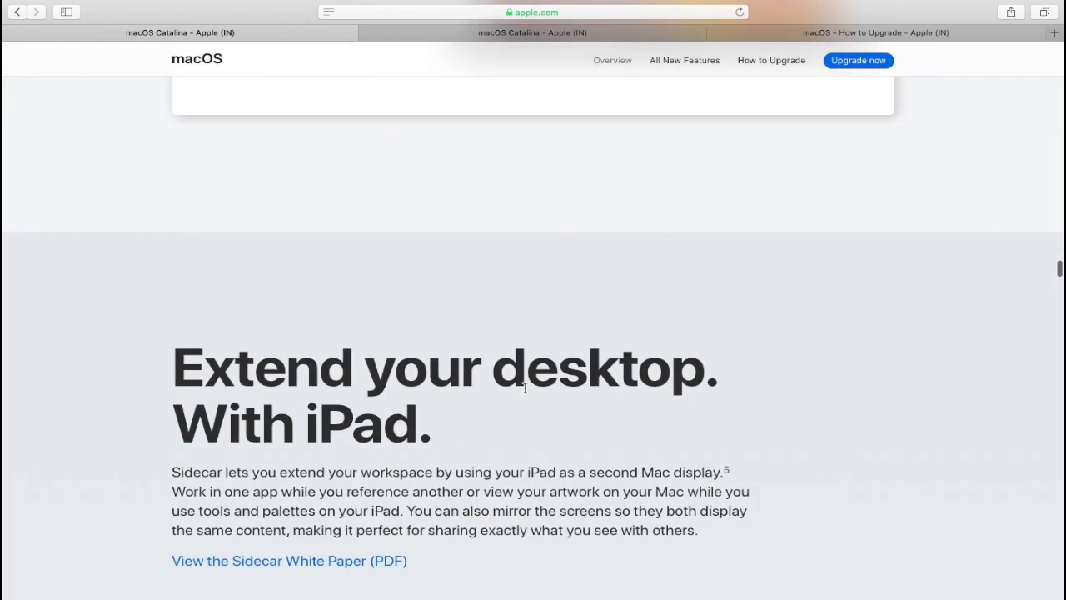
pyautogui.scroll(-3)
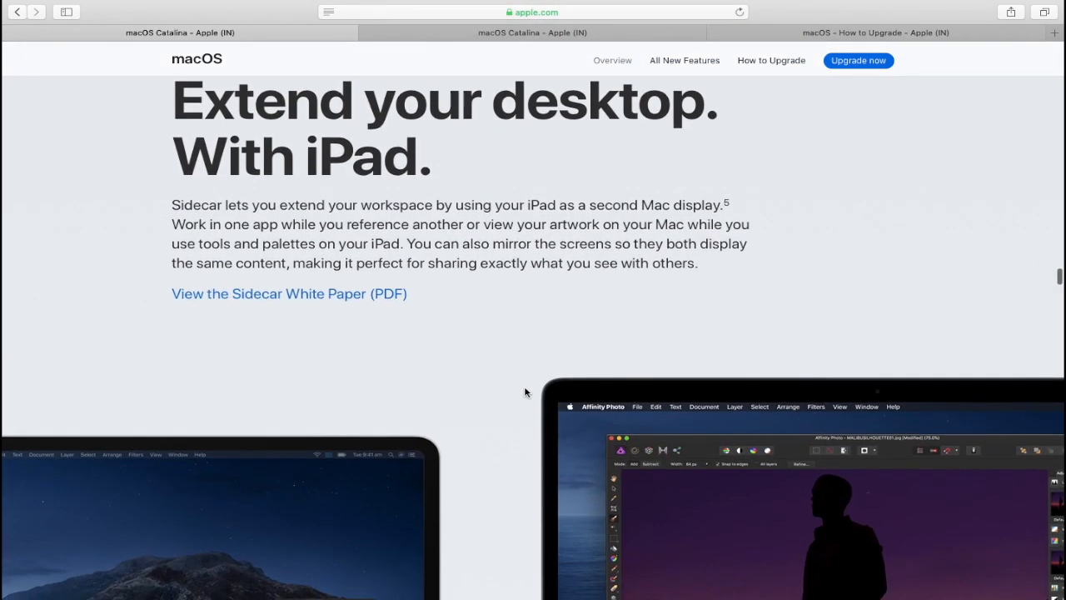
pyautogui.scroll(-3)
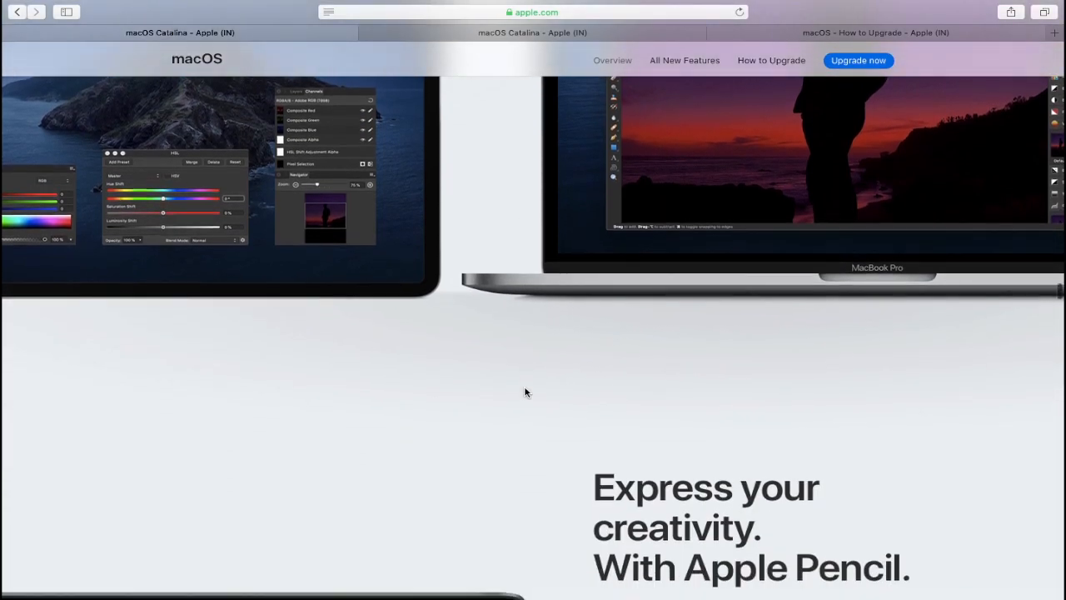
pyautogui.scroll(-3)
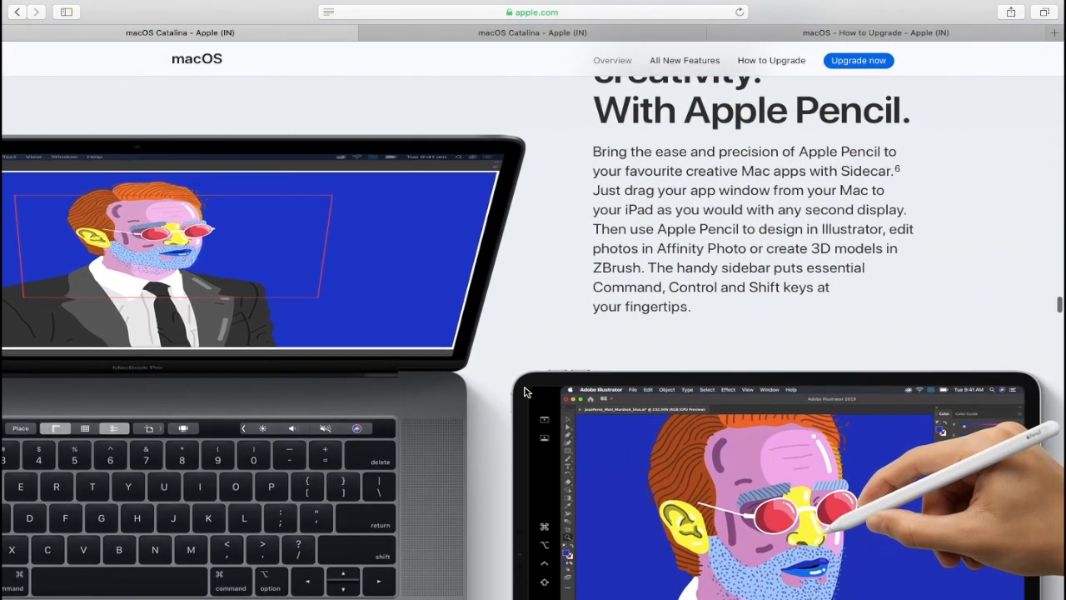
pyautogui.scroll(-3)
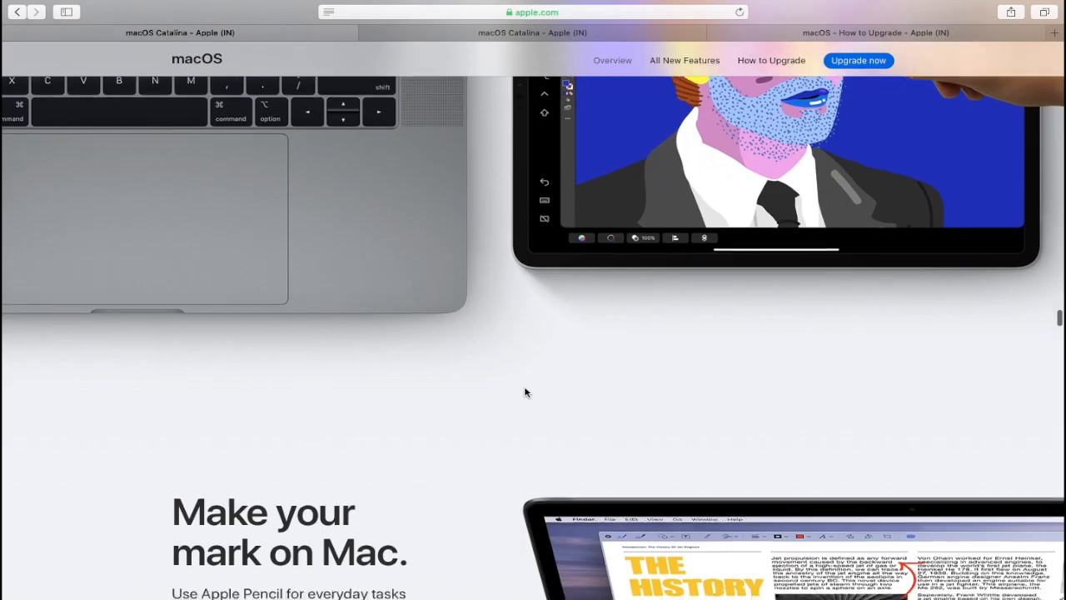
pyautogui.scroll(-3)
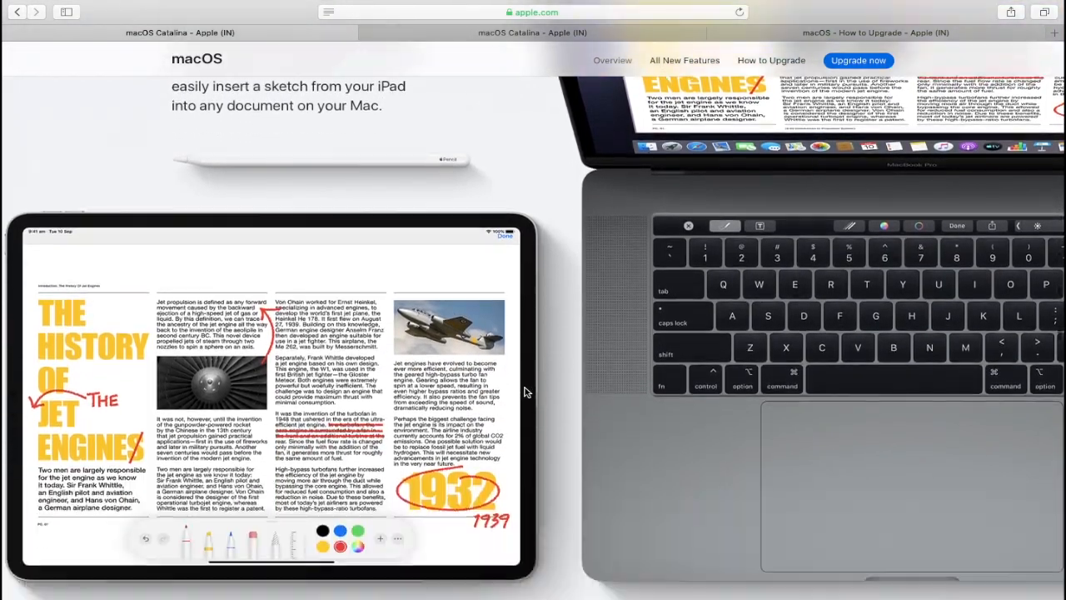
pyautogui.scroll(-3)
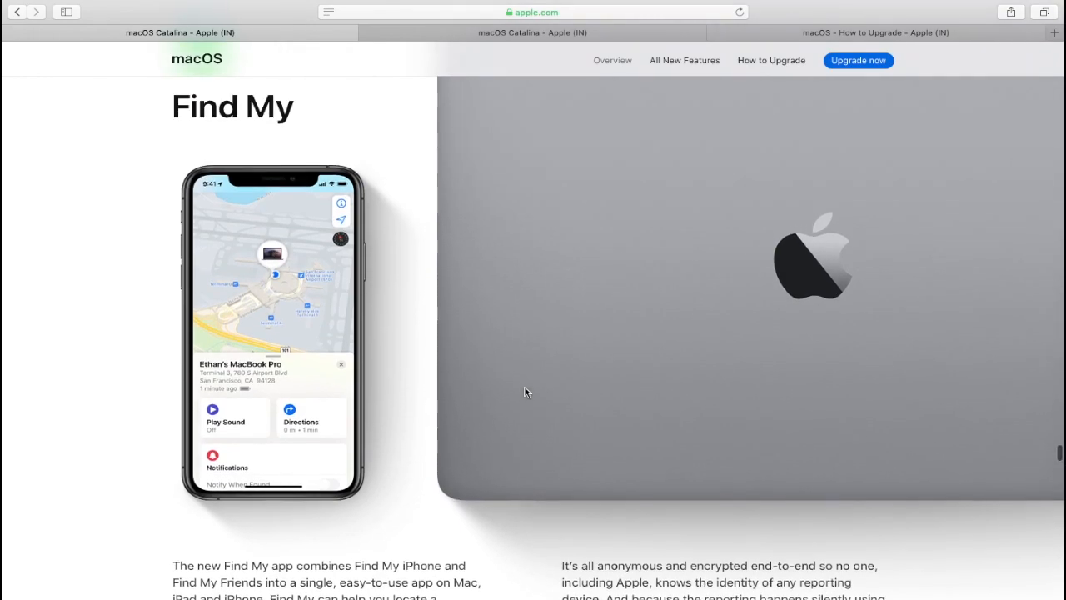
pyautogui.scroll(-3)
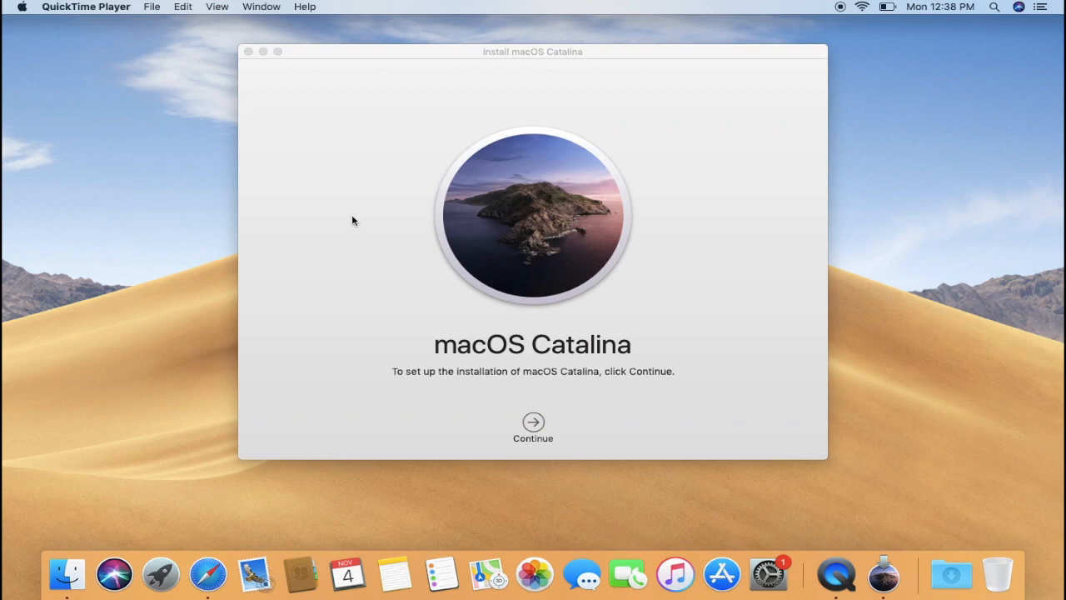
pyautogui.moveTo(543, 333)
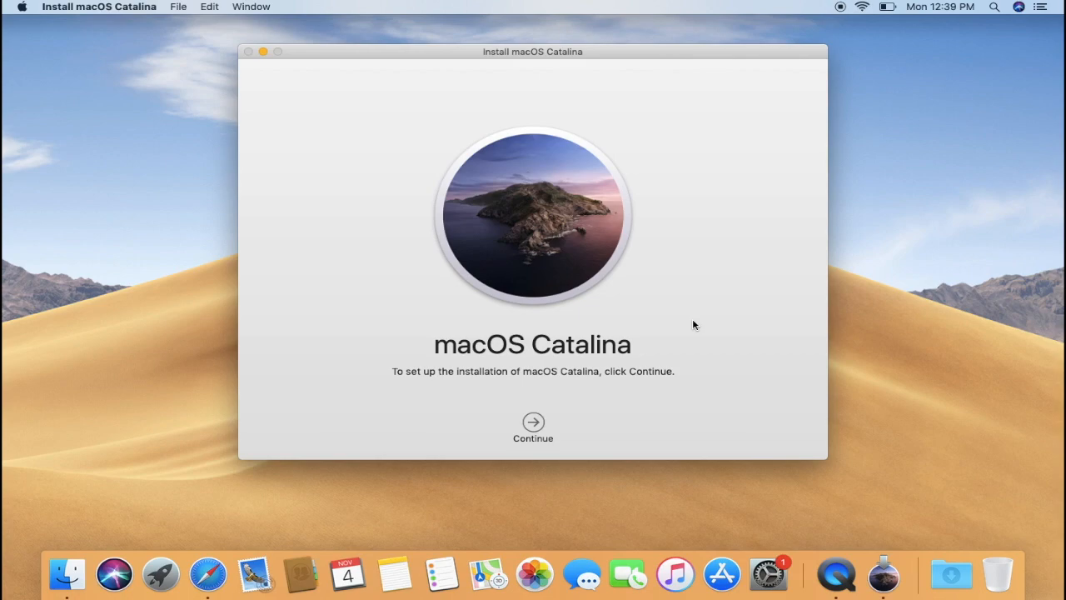
pyautogui.moveTo(681, 323)
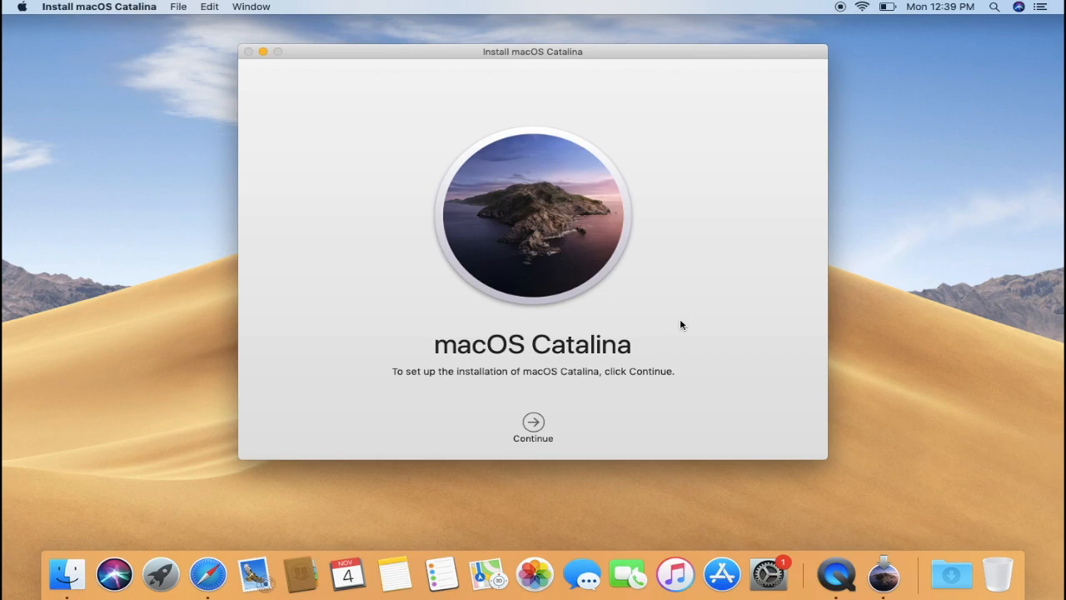
pyautogui.moveTo(768, 324)
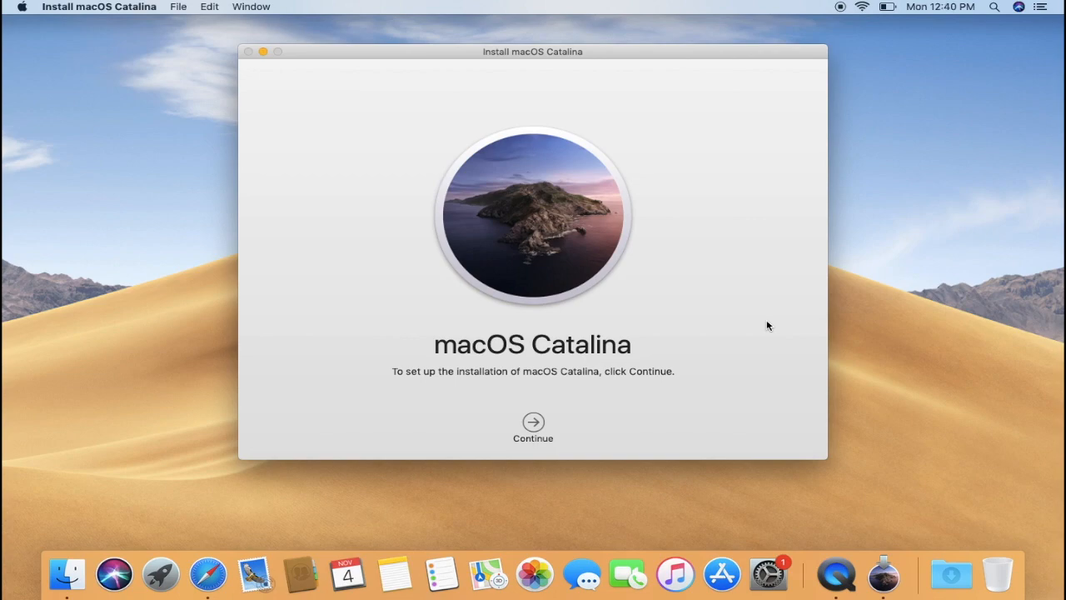
pyautogui.moveTo(723, 341)
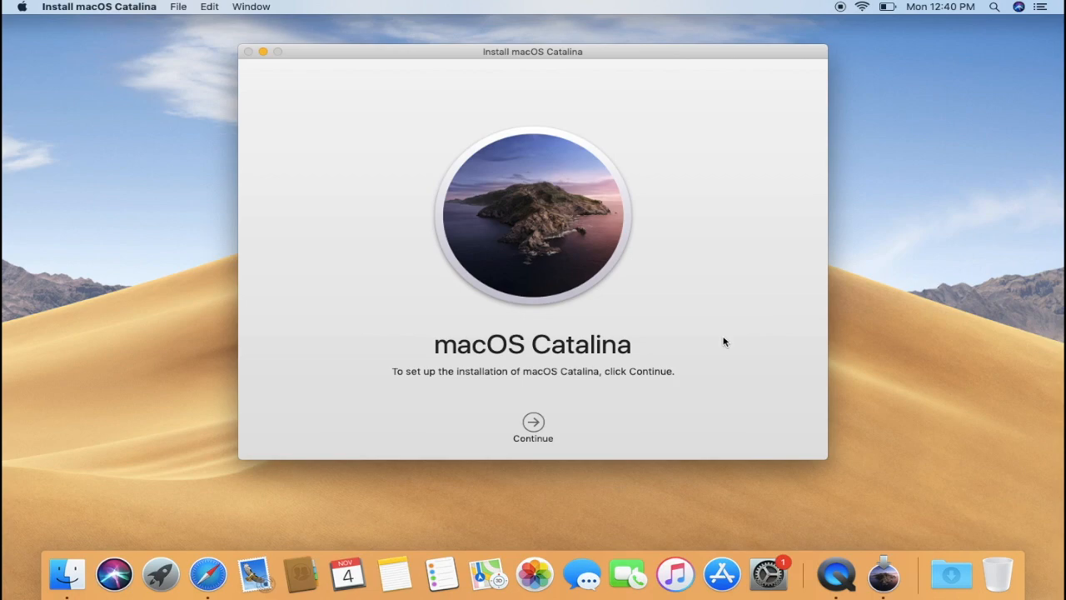
# Step: Bring up Spotlight search from the menu bar to look for Disk Utility
pyautogui.click(993, 6)
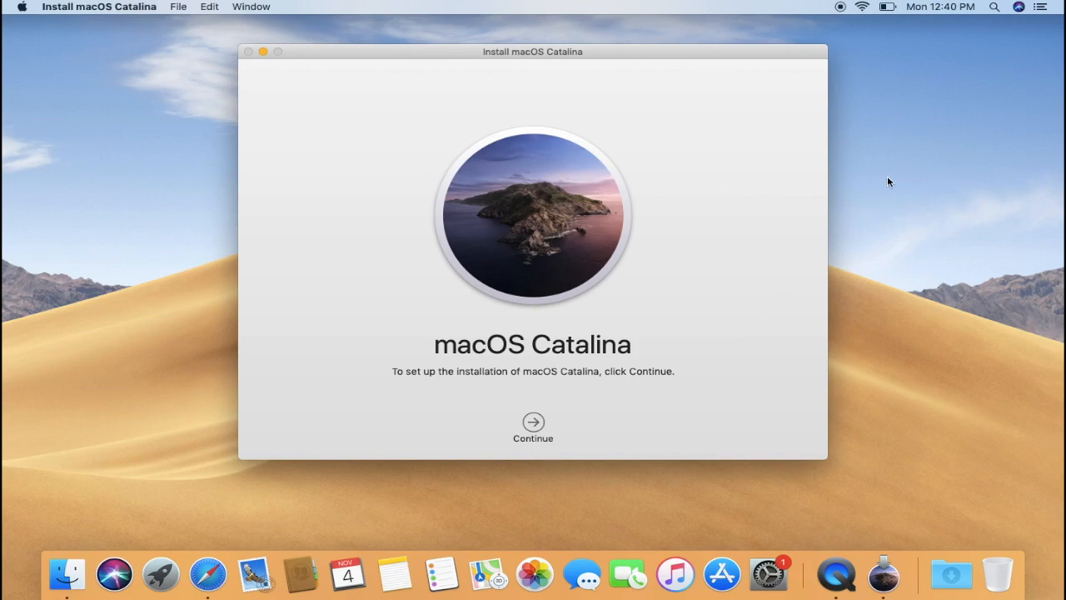
pyautogui.moveTo(999, 13)
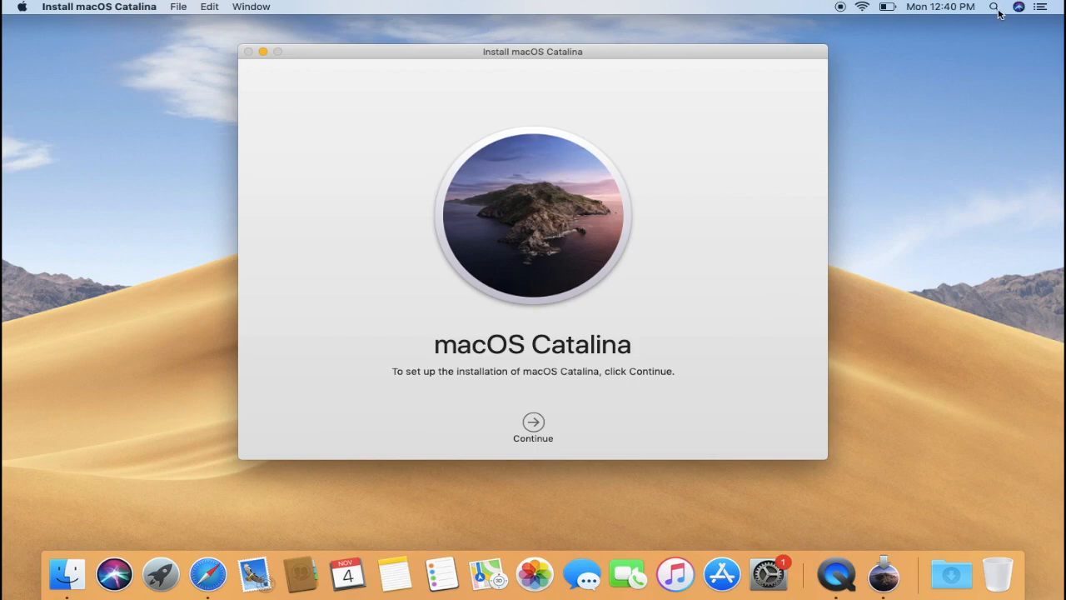
pyautogui.click(993, 7)
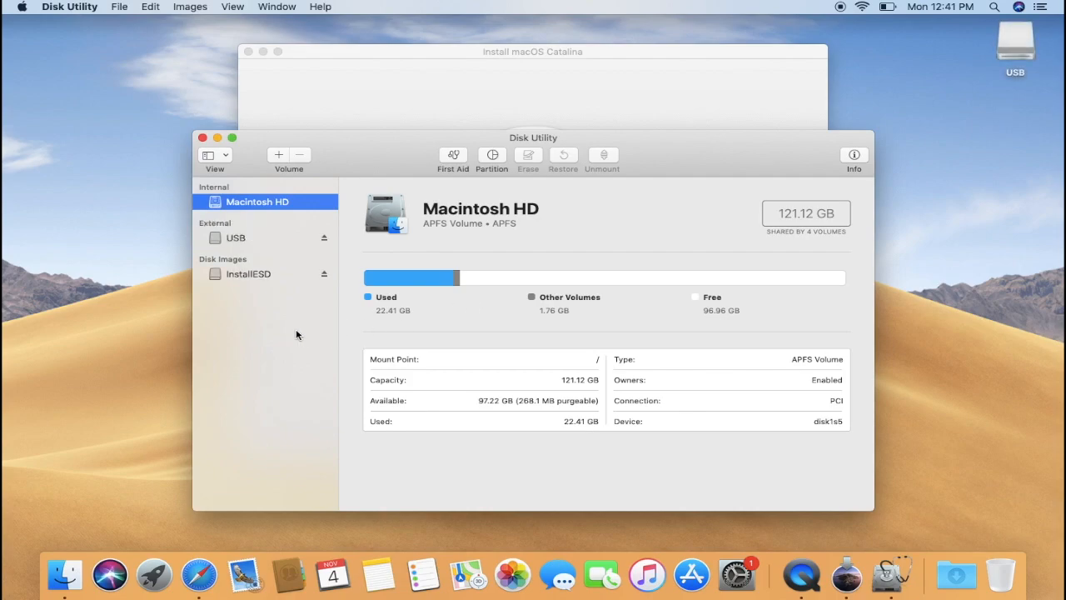
pyautogui.moveTo(260, 242)
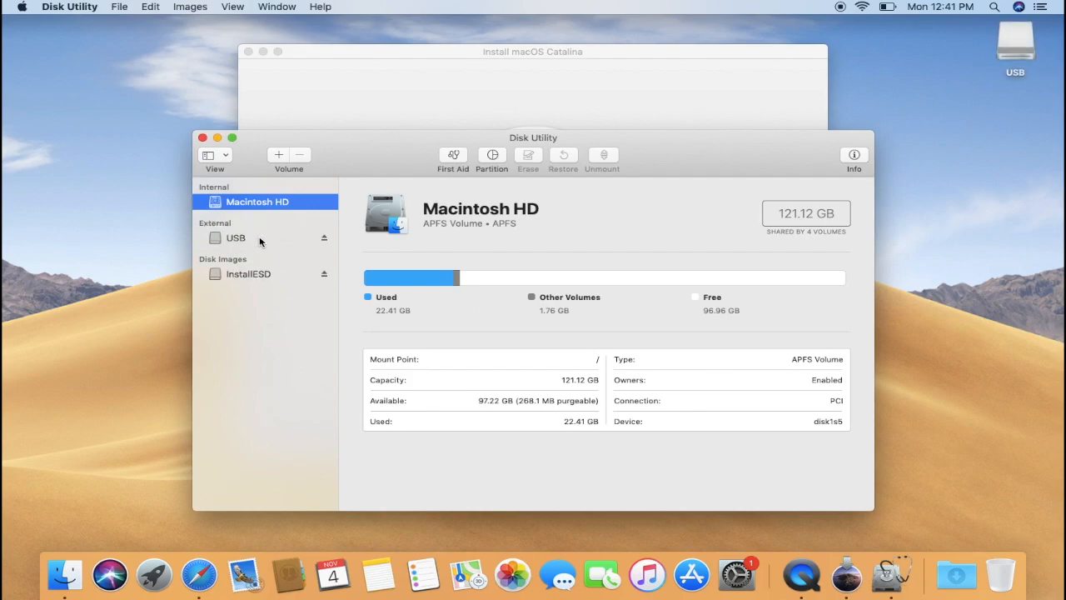
# Step: Select the 31.48 GB USB drive under External to show its details
pyautogui.click(237, 236)
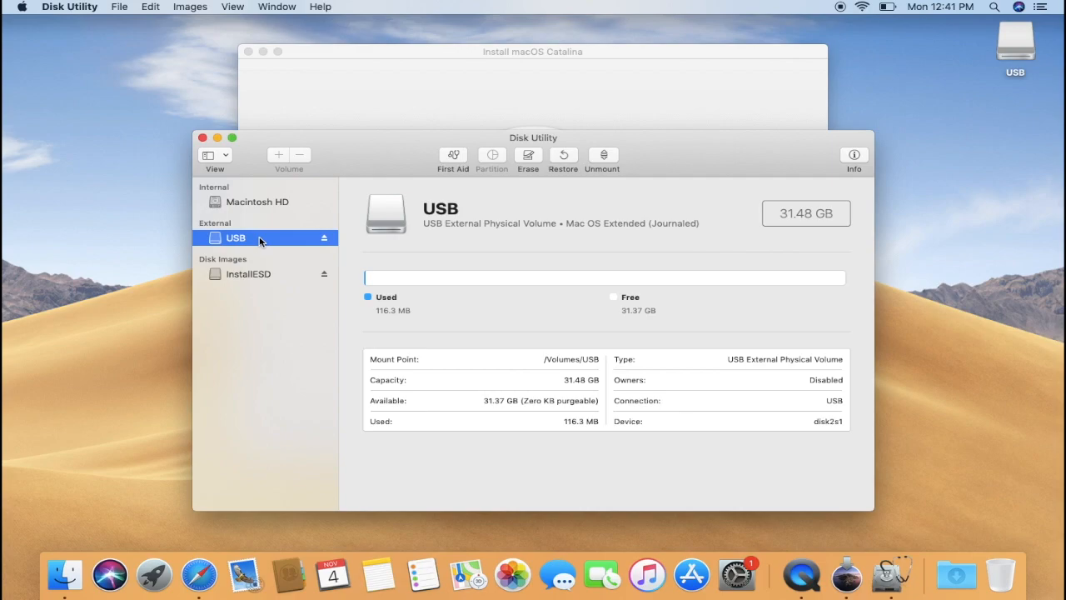
pyautogui.moveTo(266, 241)
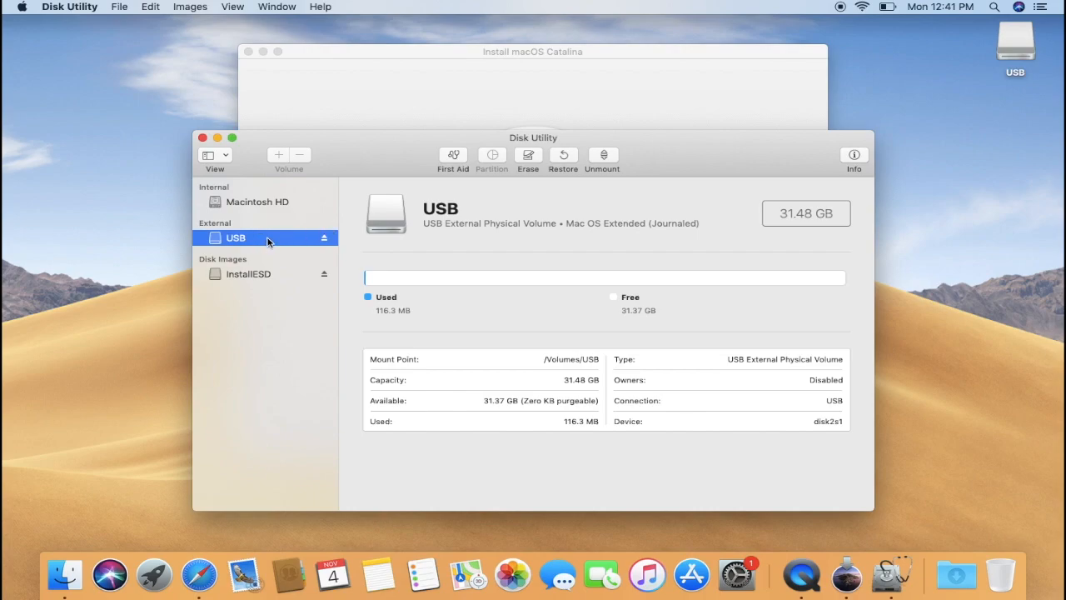
pyautogui.moveTo(420, 321)
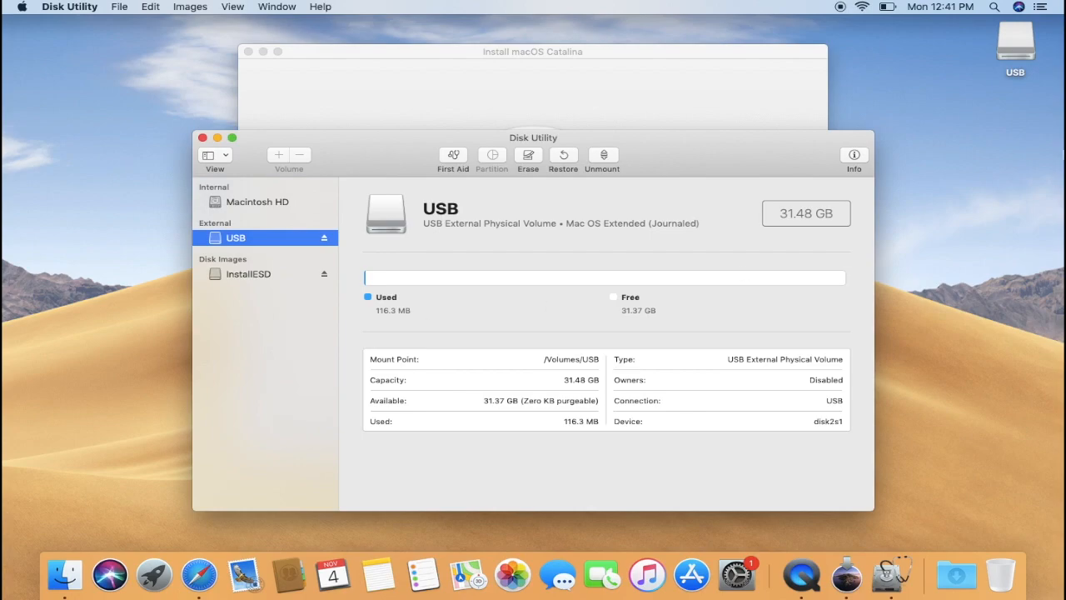
pyautogui.doubleClick(1016, 40)
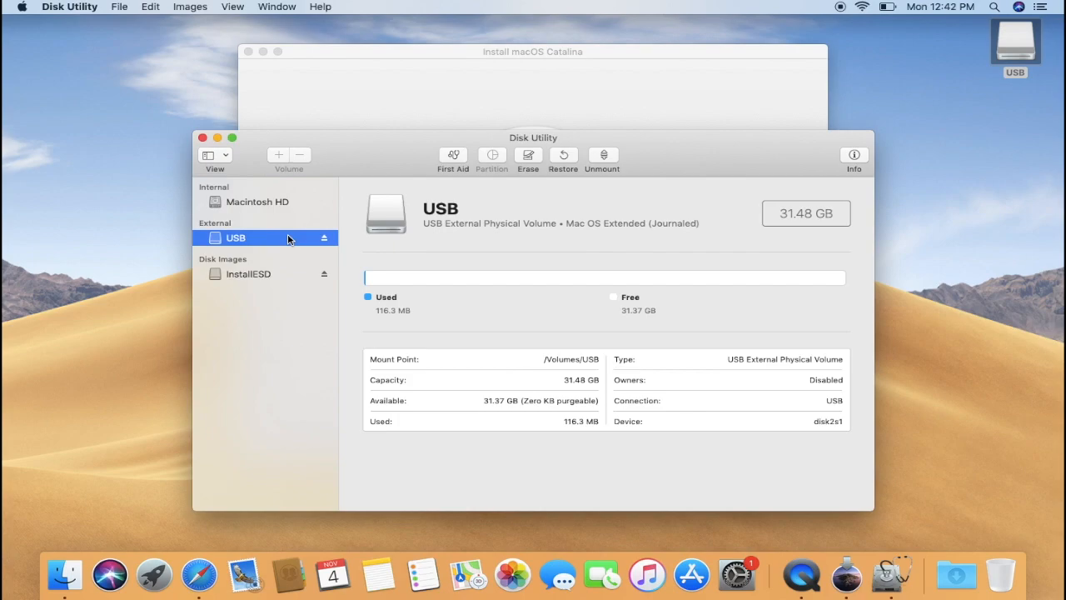
pyautogui.moveTo(382, 250)
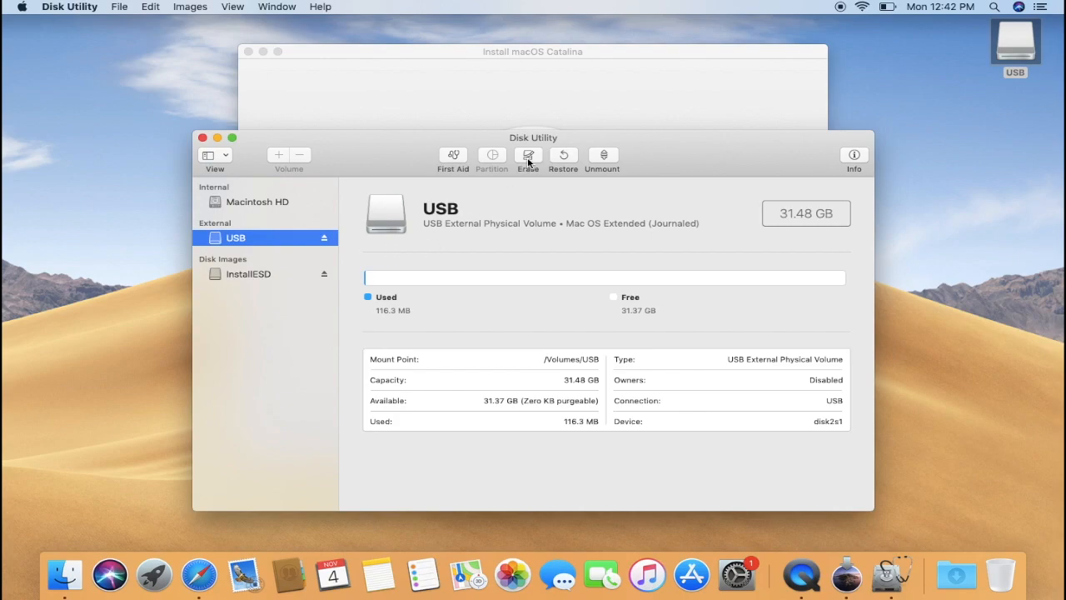
# Step: Erase the USB drive as Mac OS Extended (Journaled) named 'My Volume' and dismiss the report
pyautogui.click(526, 155)
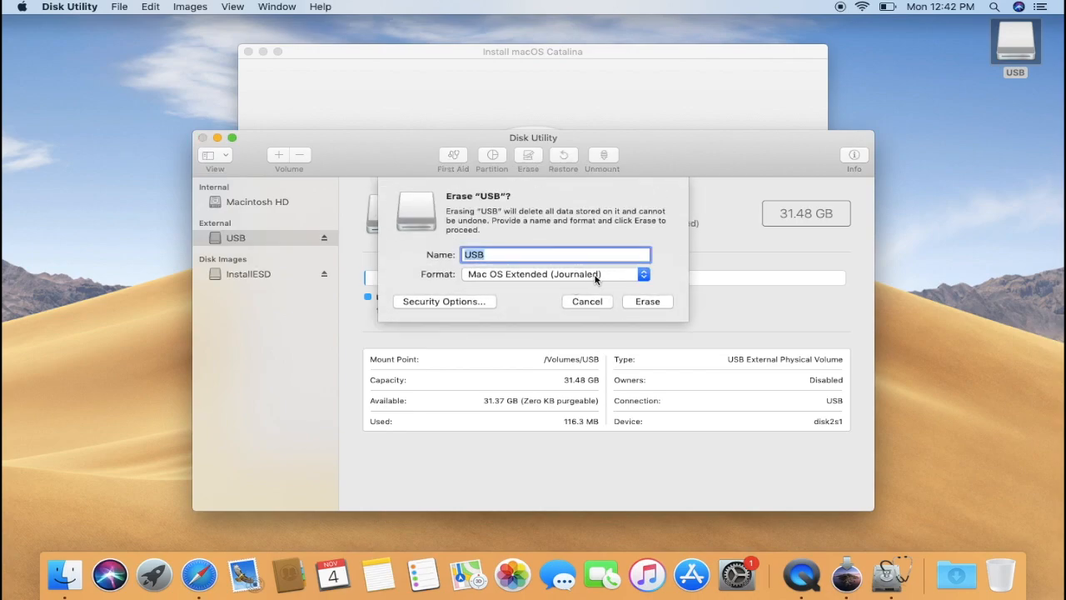
pyautogui.write('M')
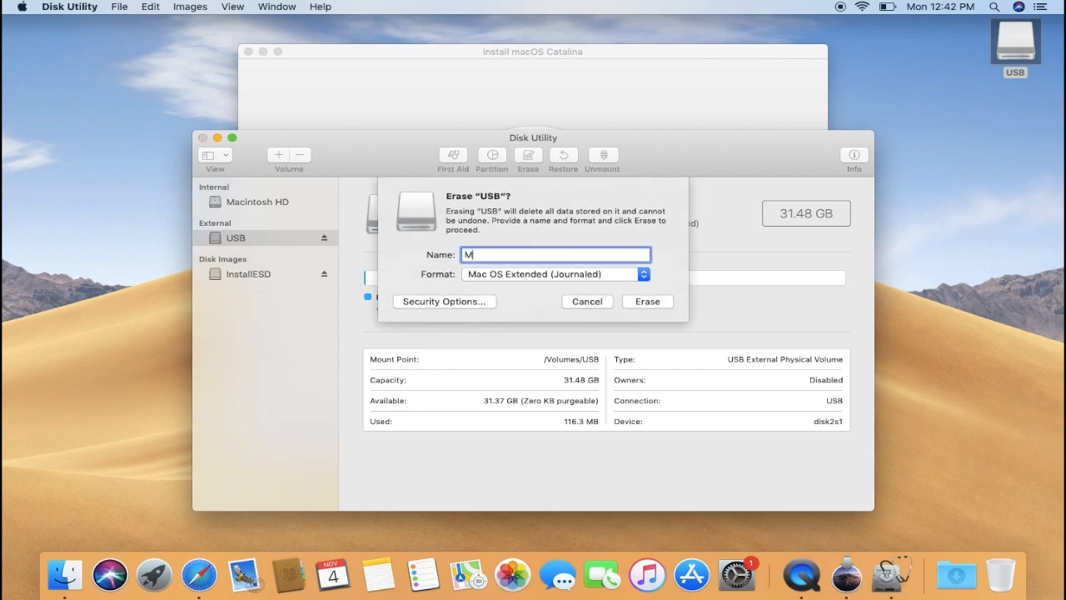
pyautogui.write('y V')
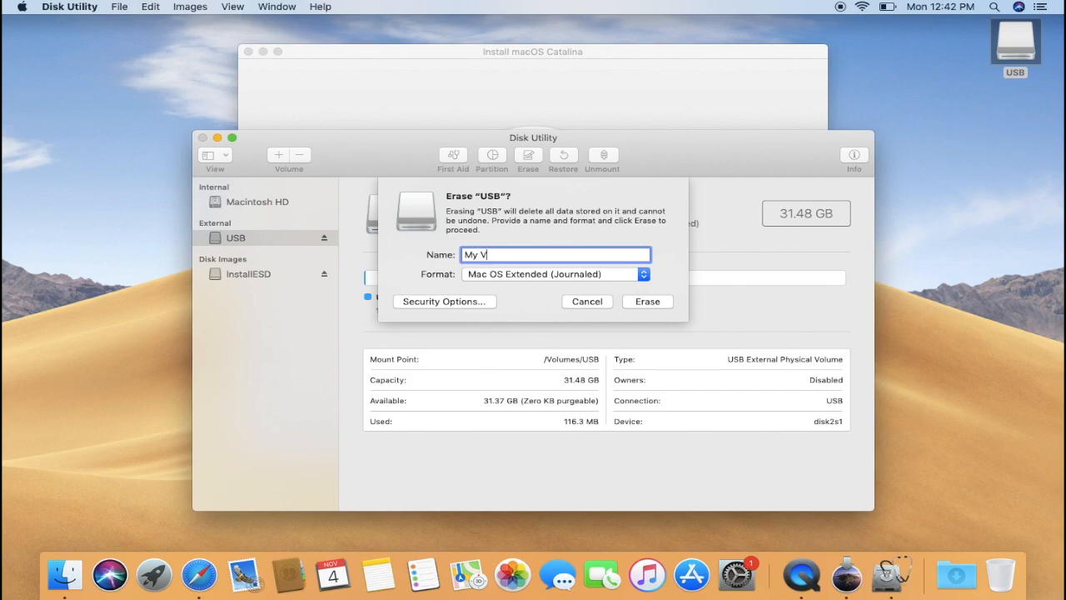
pyautogui.write('olume')
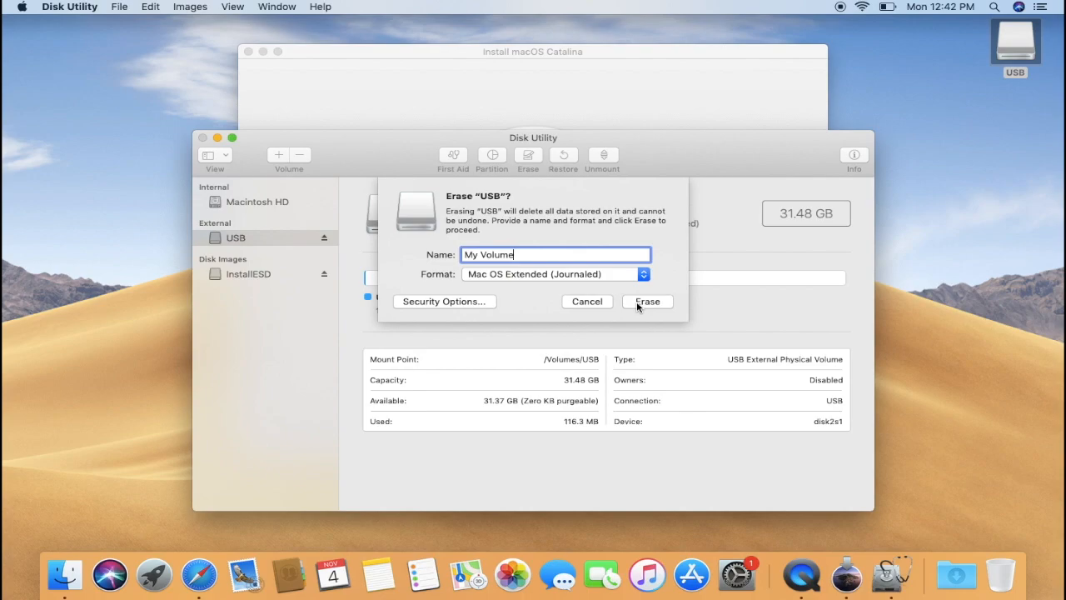
pyautogui.click(647, 300)
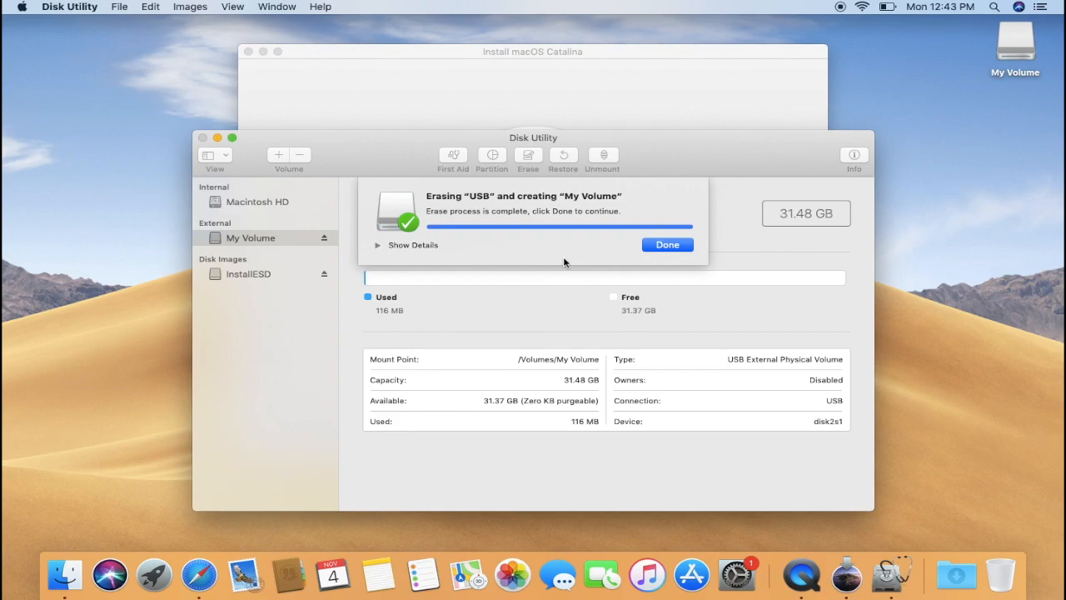
pyautogui.click(667, 243)
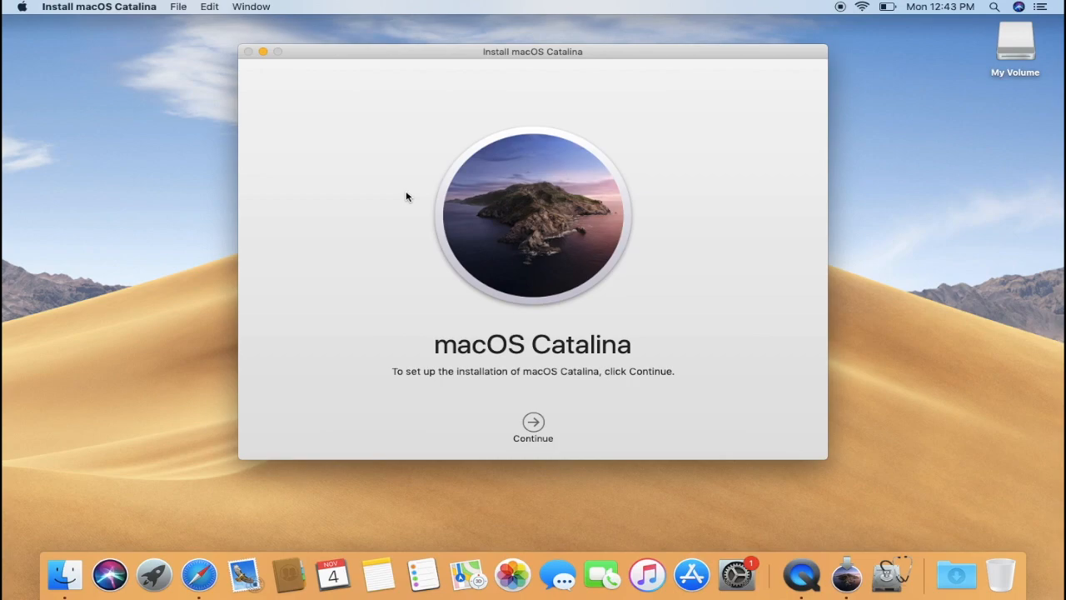
pyautogui.moveTo(143, 35)
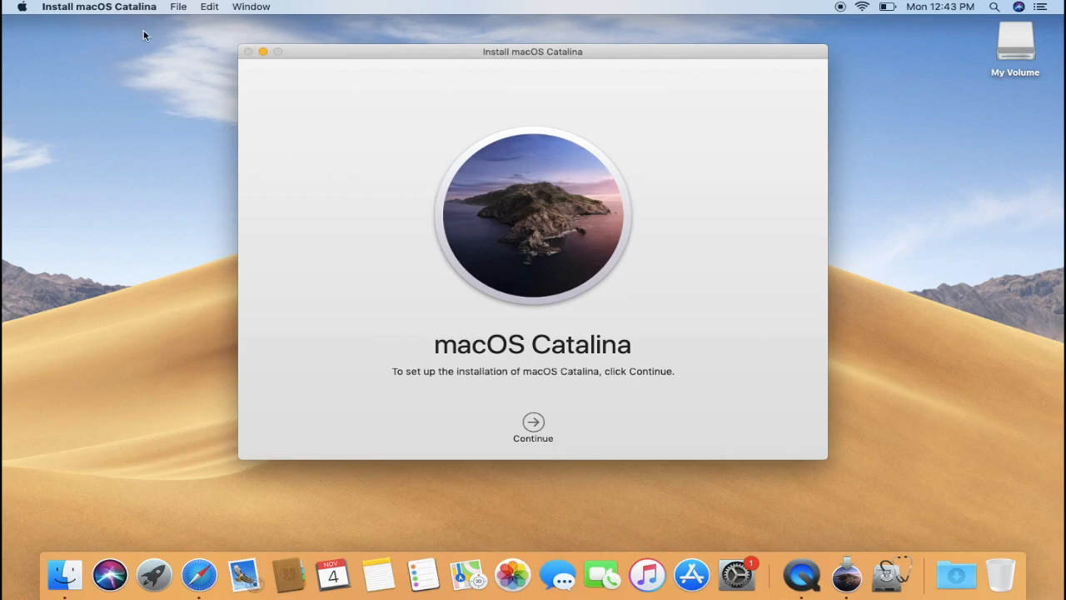
pyautogui.moveTo(130, 8)
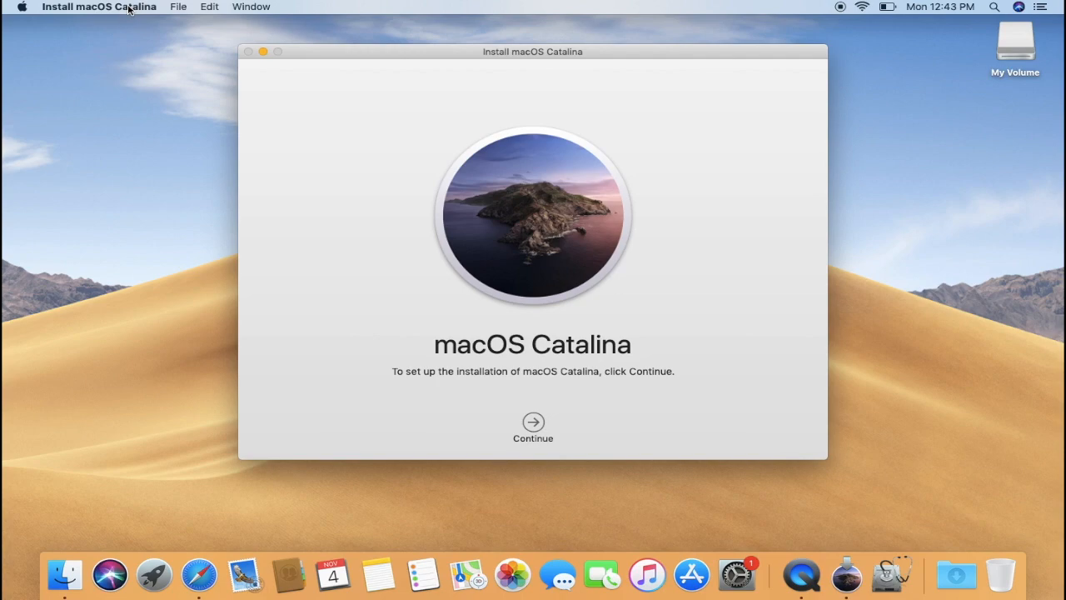
# Step: Quit Install macOS Catalina from its Dock icon's context menu
pyautogui.click(100, 6)
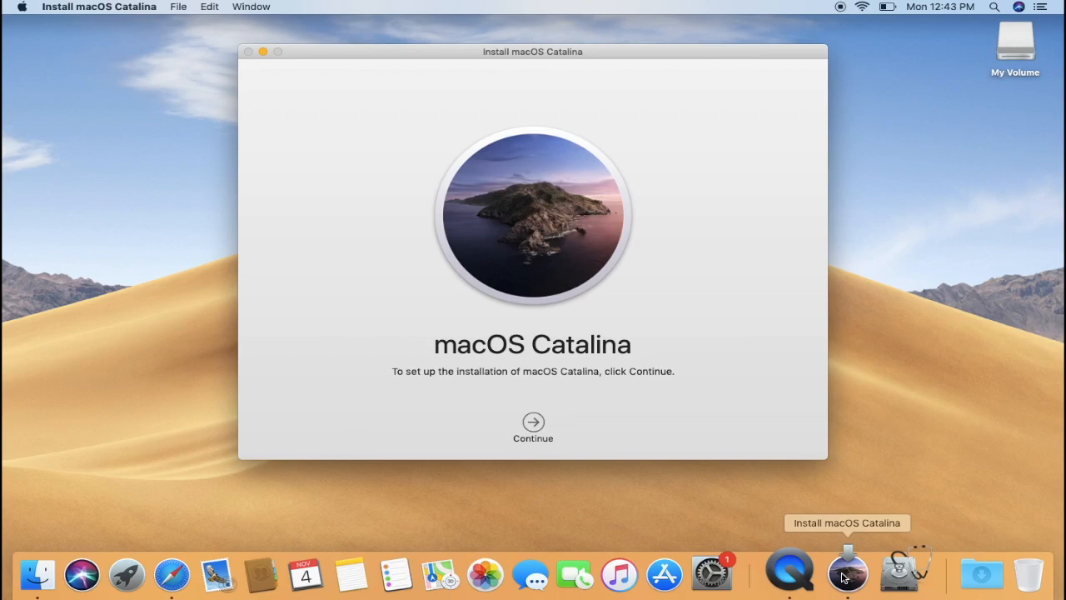
pyautogui.rightClick(846, 573)
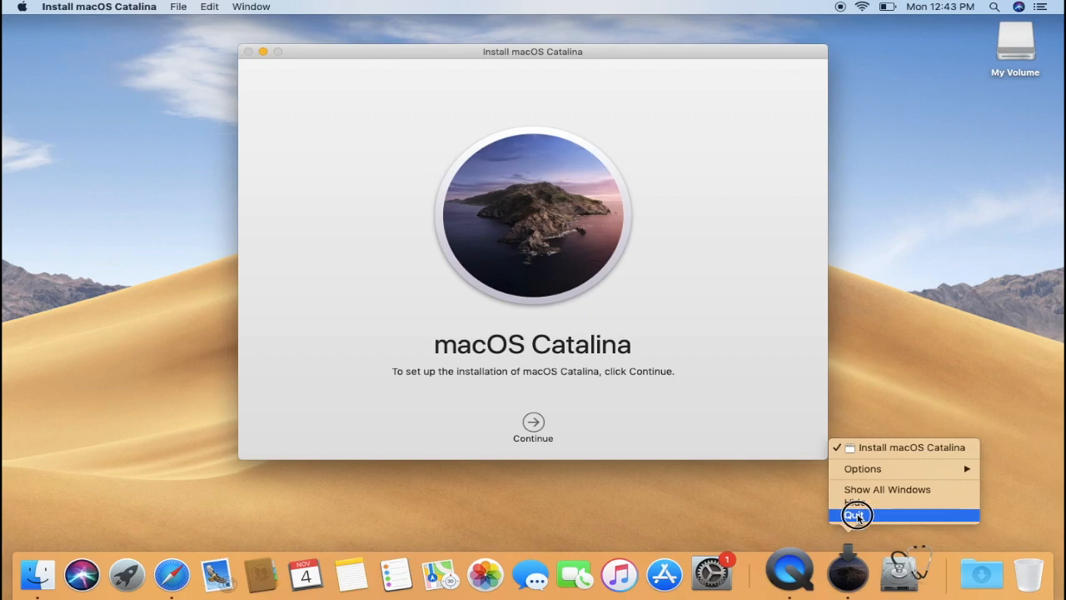
pyautogui.click(856, 515)
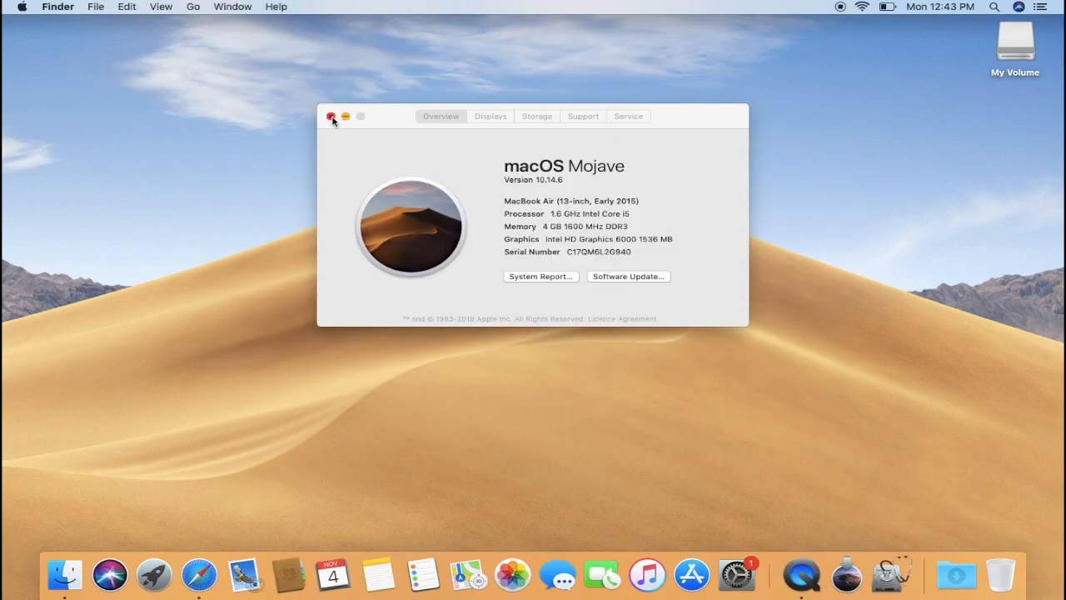
# Step: In Applications, show the package contents of the Install macOS Catalina app
pyautogui.click(332, 117)
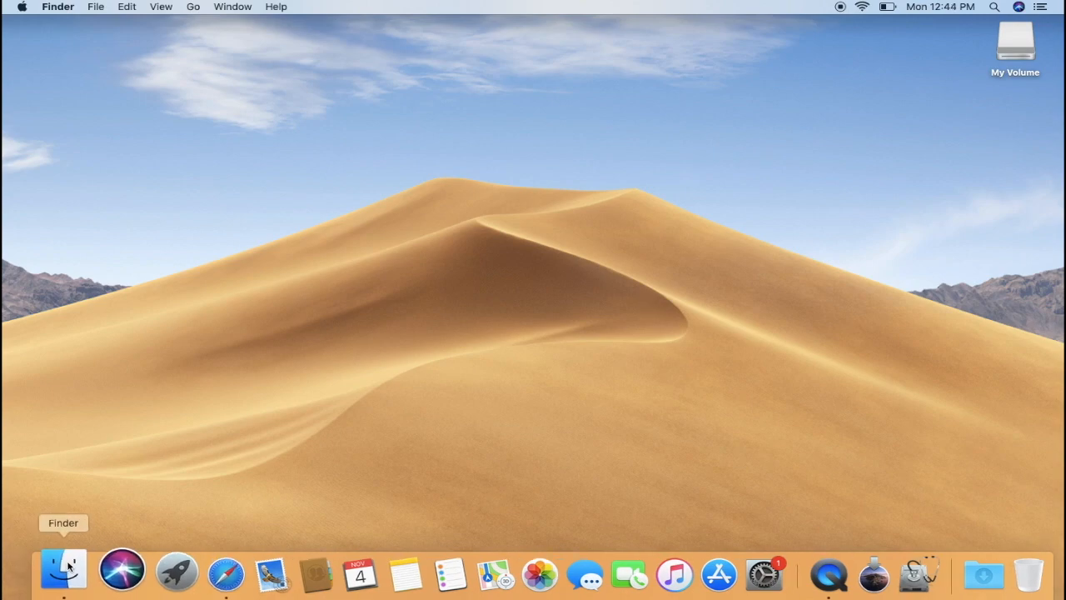
pyautogui.click(63, 573)
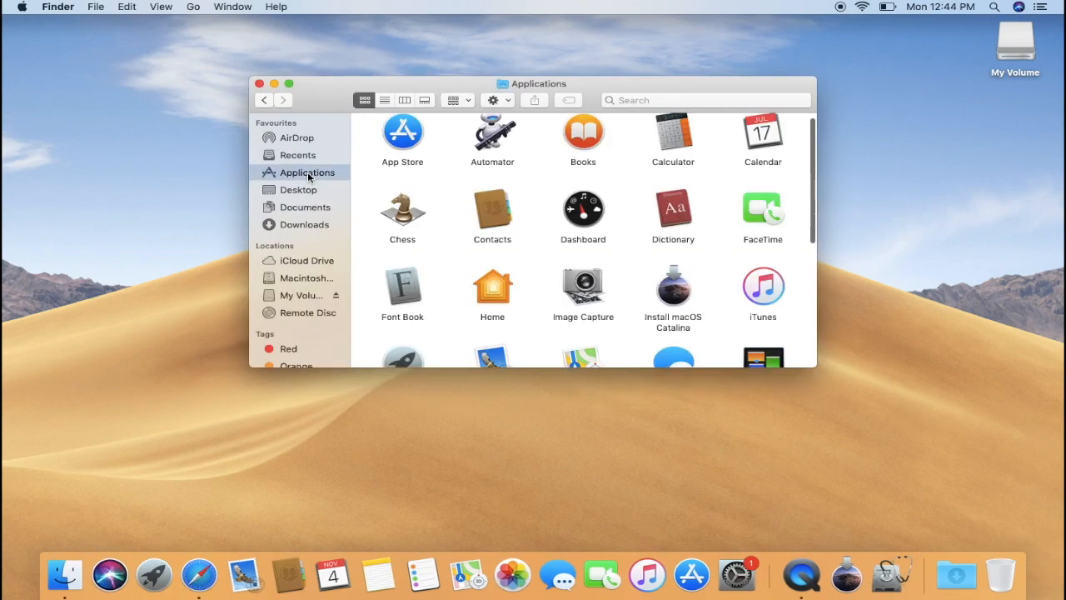
pyautogui.moveTo(613, 257)
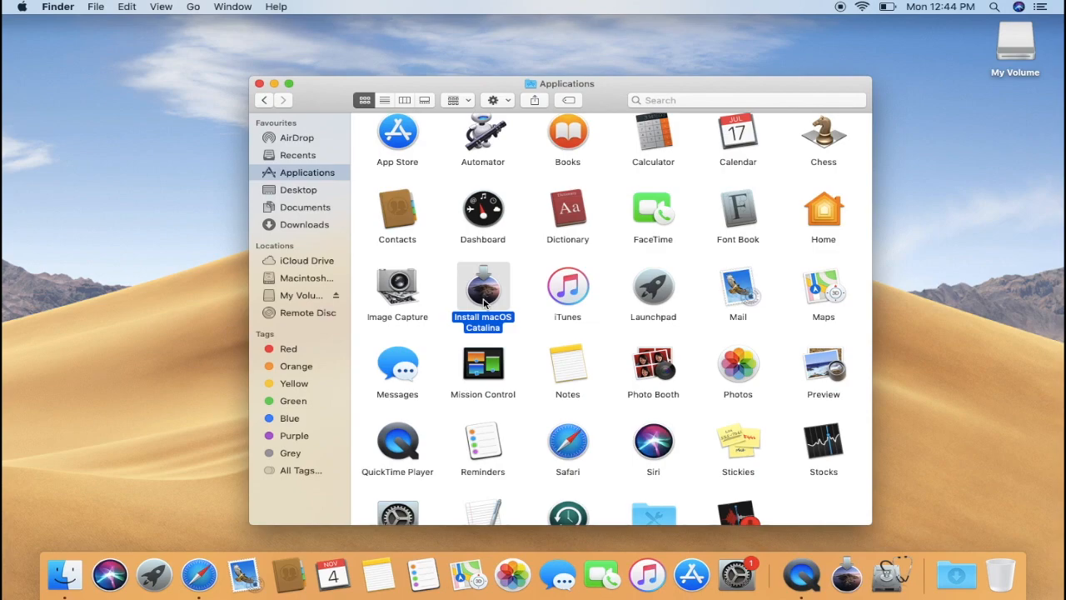
pyautogui.rightClick(483, 287)
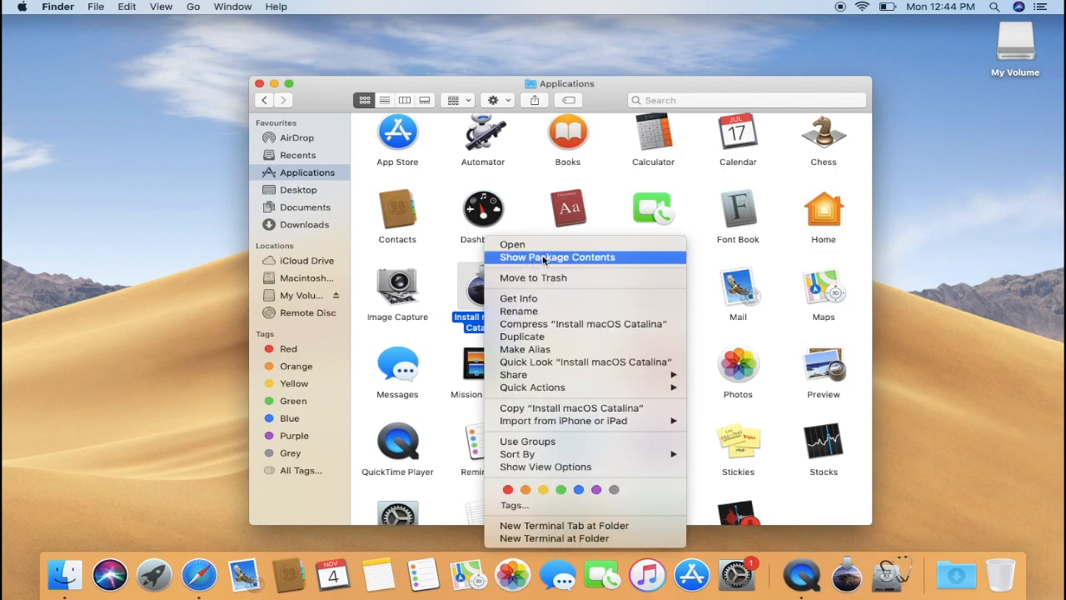
pyautogui.click(557, 257)
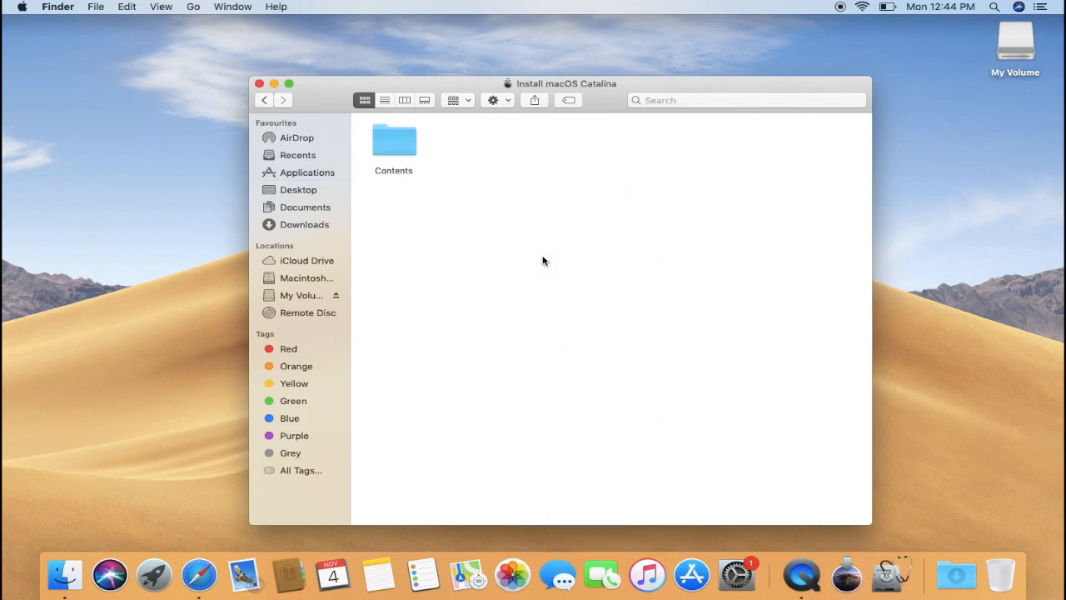
pyautogui.moveTo(399, 153)
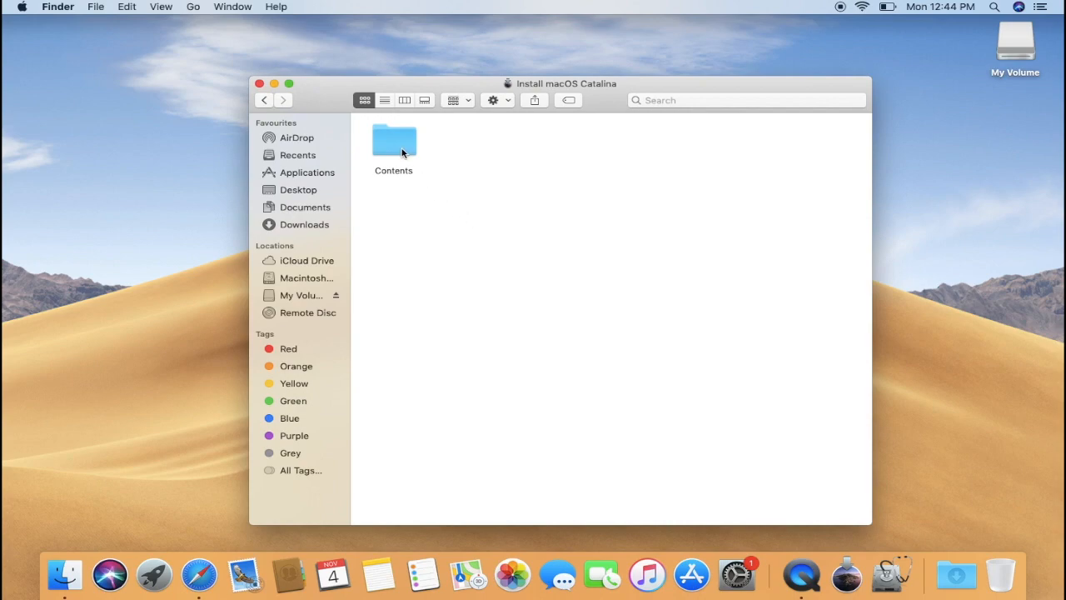
# Step: Go into Contents > Resources, where createinstallmedia lives, and launch Terminal beside it
pyautogui.doubleClick(393, 140)
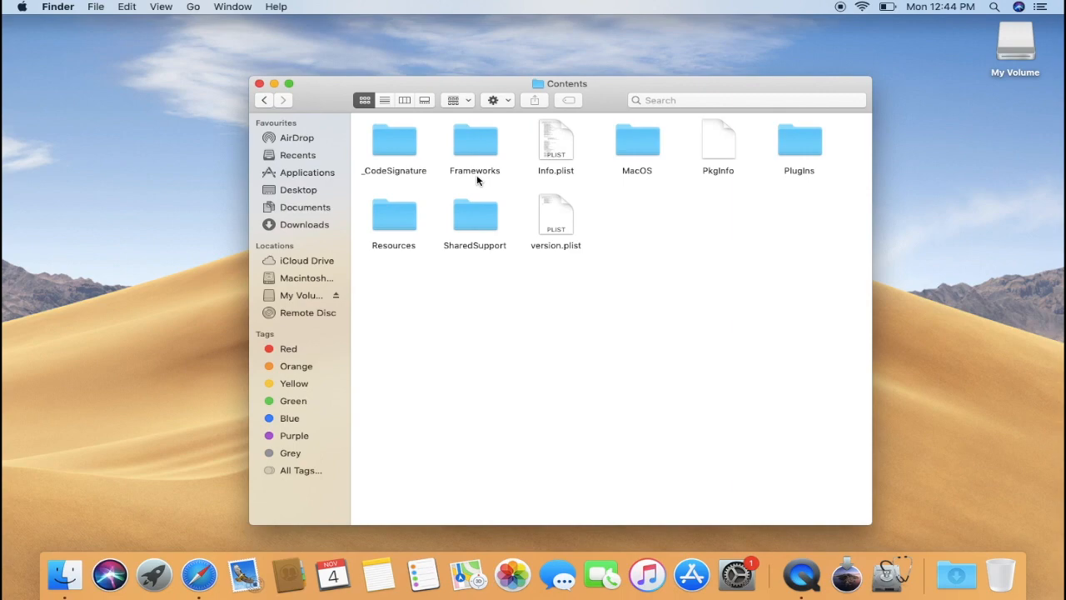
pyautogui.click(393, 215)
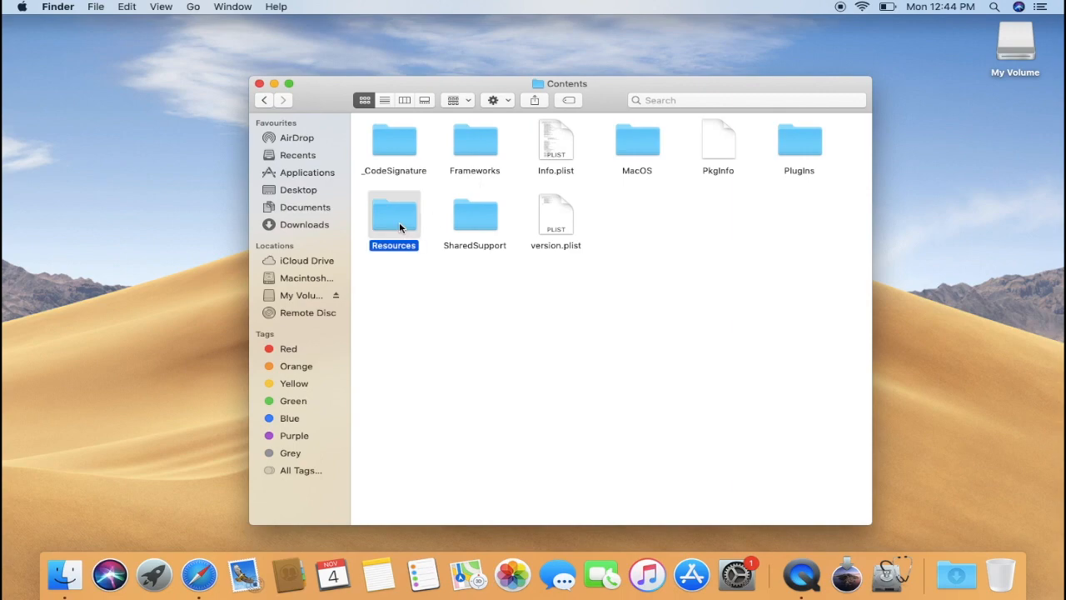
pyautogui.doubleClick(393, 214)
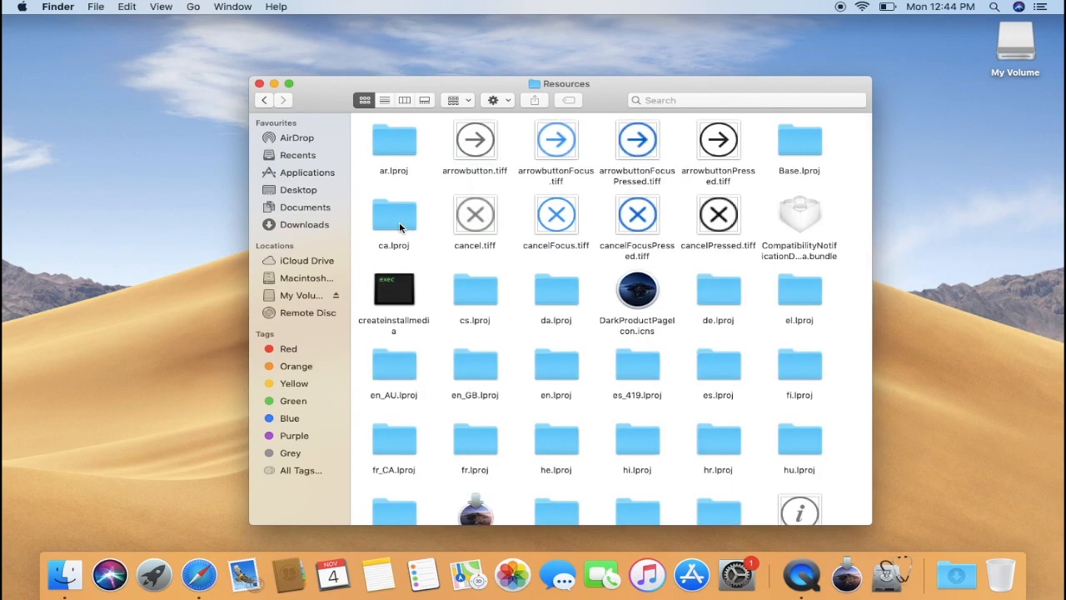
pyautogui.scroll(-3)
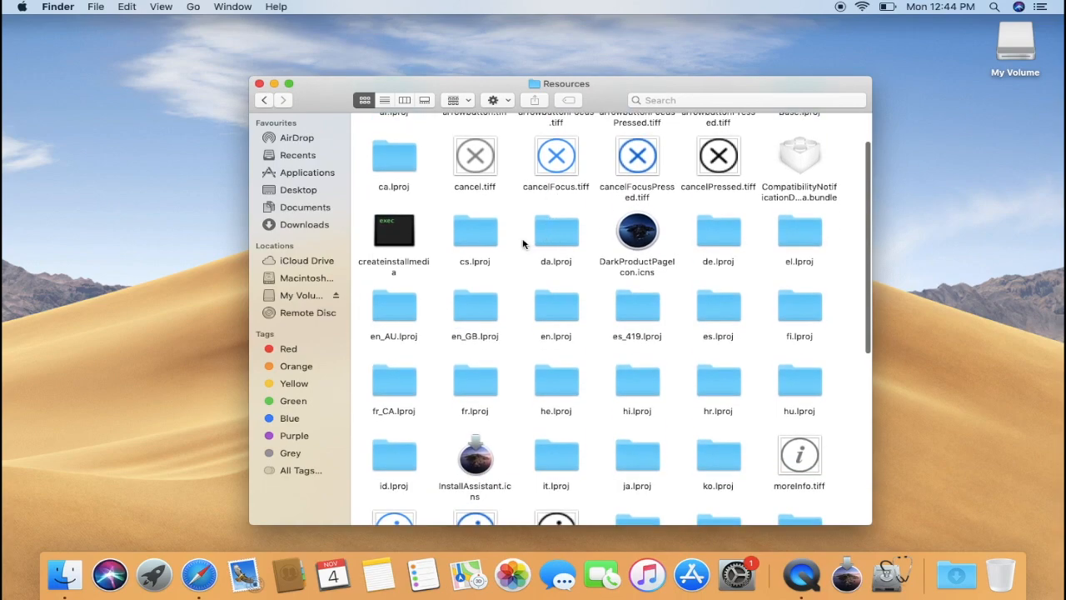
pyautogui.click(393, 230)
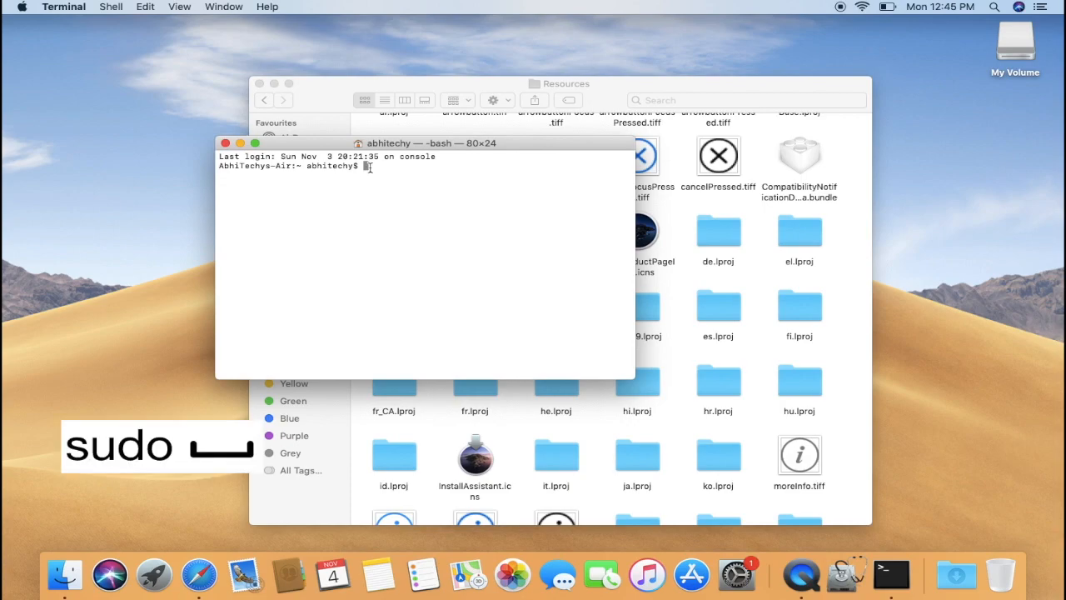
# Step: Build the command 'sudo <Resources path>/createinstallmedia --volume' in Terminal without running it
pyautogui.write('su')
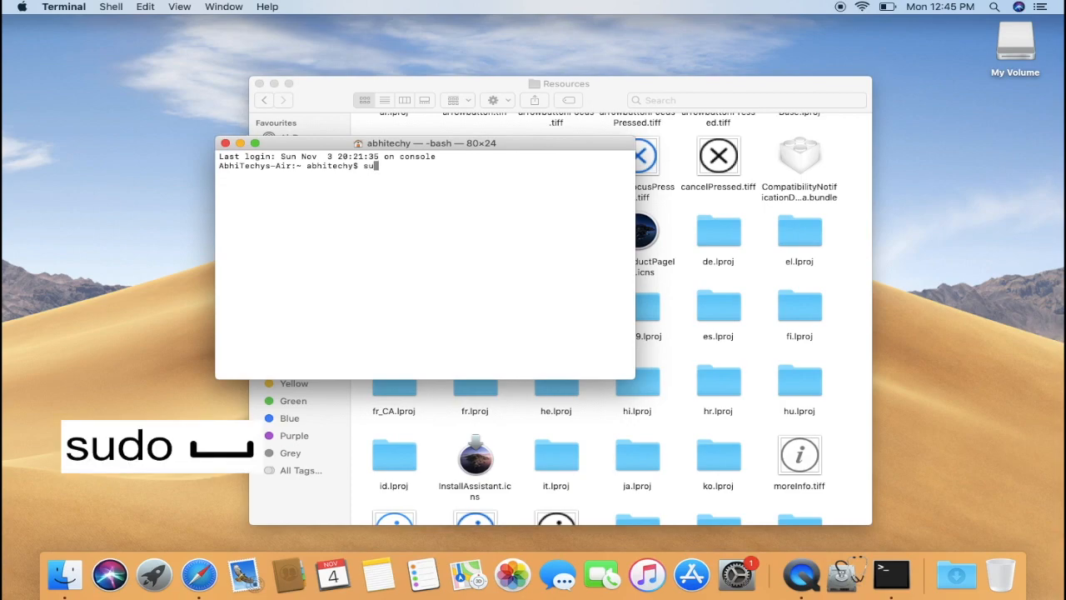
pyautogui.write('do')
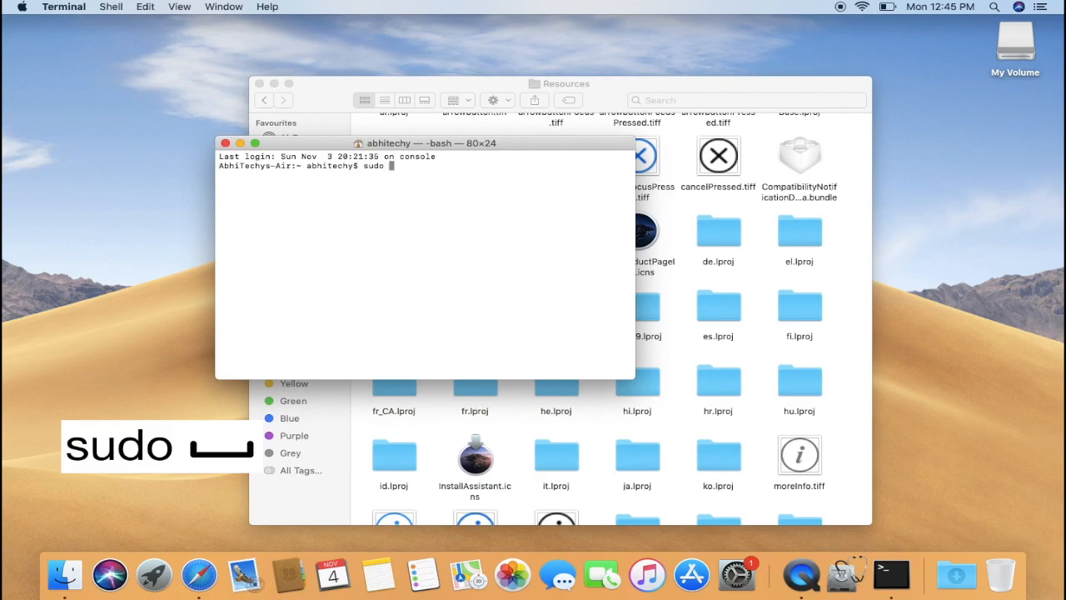
pyautogui.moveTo(597, 93)
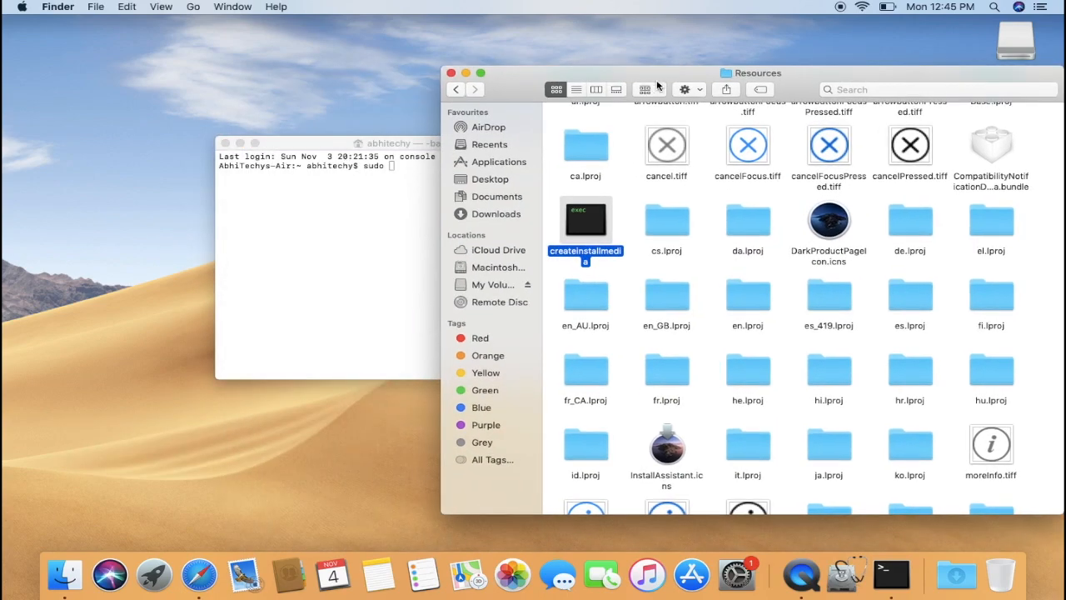
pyautogui.moveTo(587, 220); pyautogui.dragTo(483, 213)
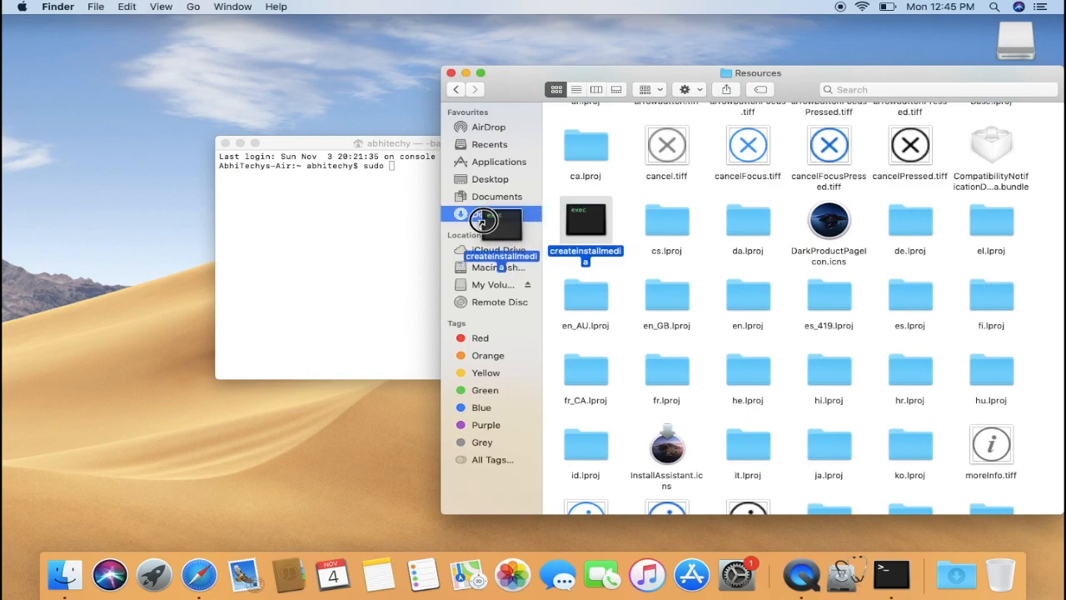
pyautogui.moveTo(587, 225); pyautogui.dragTo(372, 213)
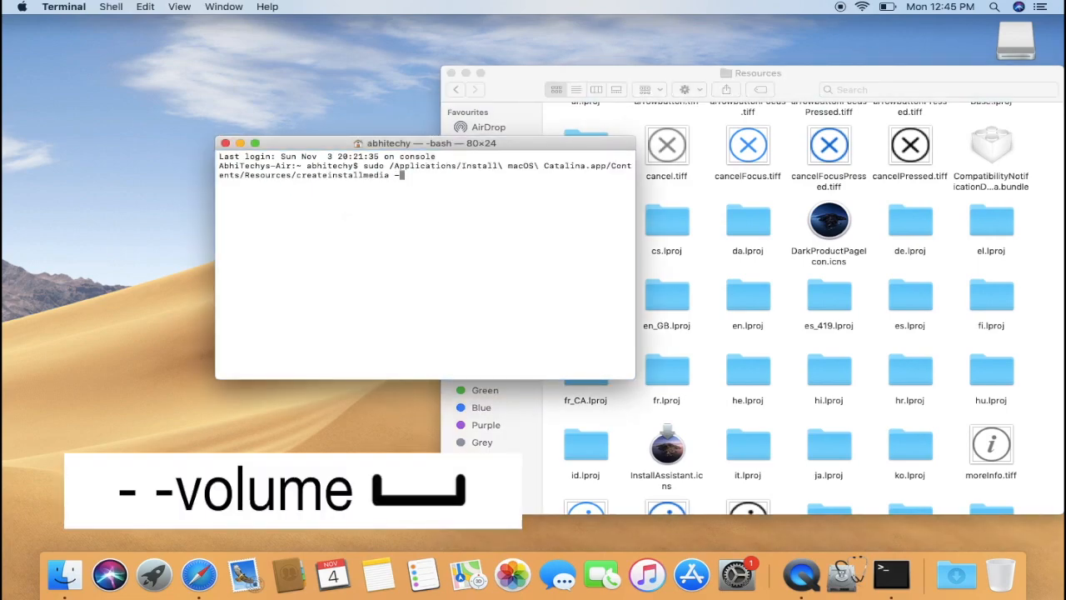
pyautogui.write('volume')
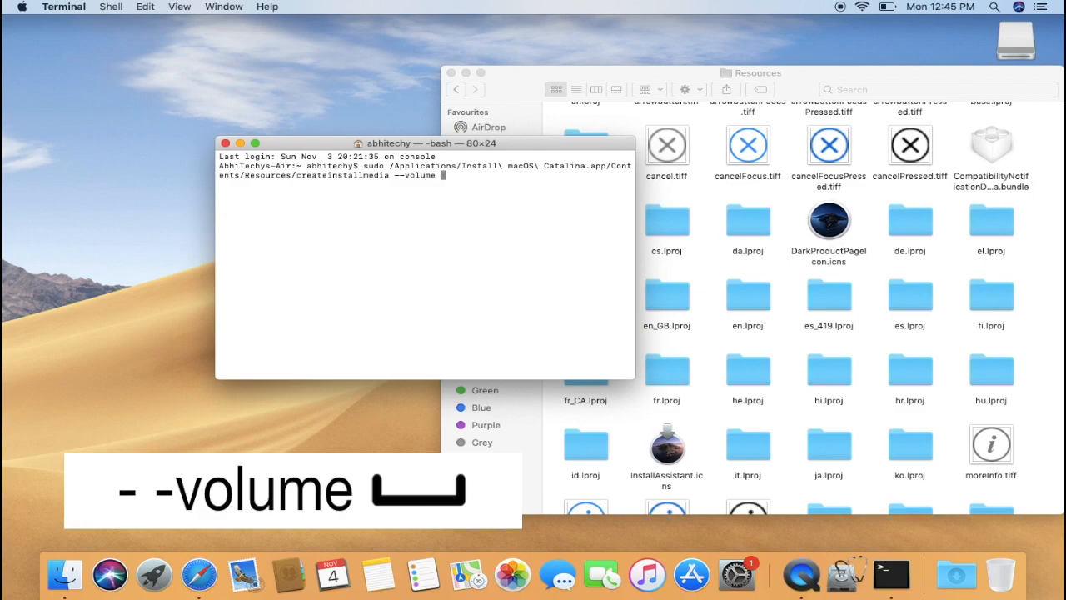
pyautogui.moveTo(533, 83)
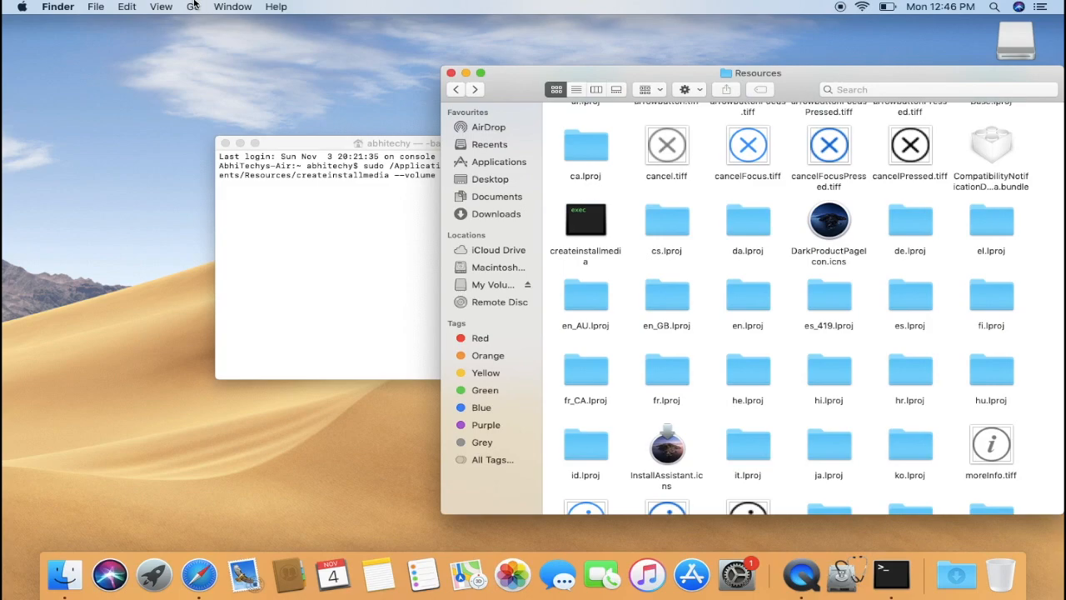
# Step: Use Go > Go to Folder with /Volumes to show the mounted drives in Finder
pyautogui.click(194, 7)
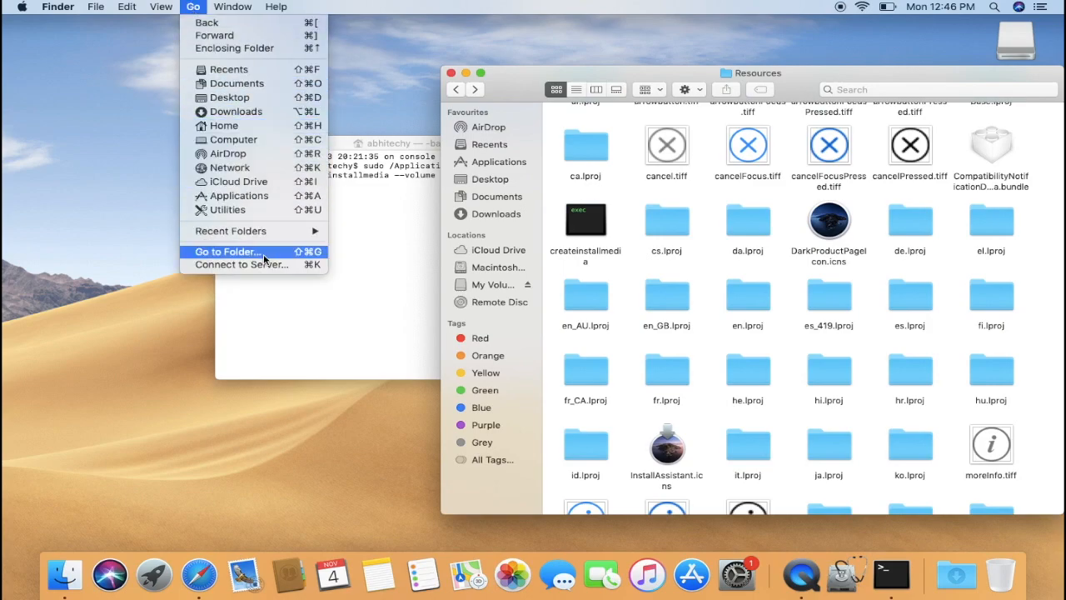
pyautogui.moveTo(313, 261)
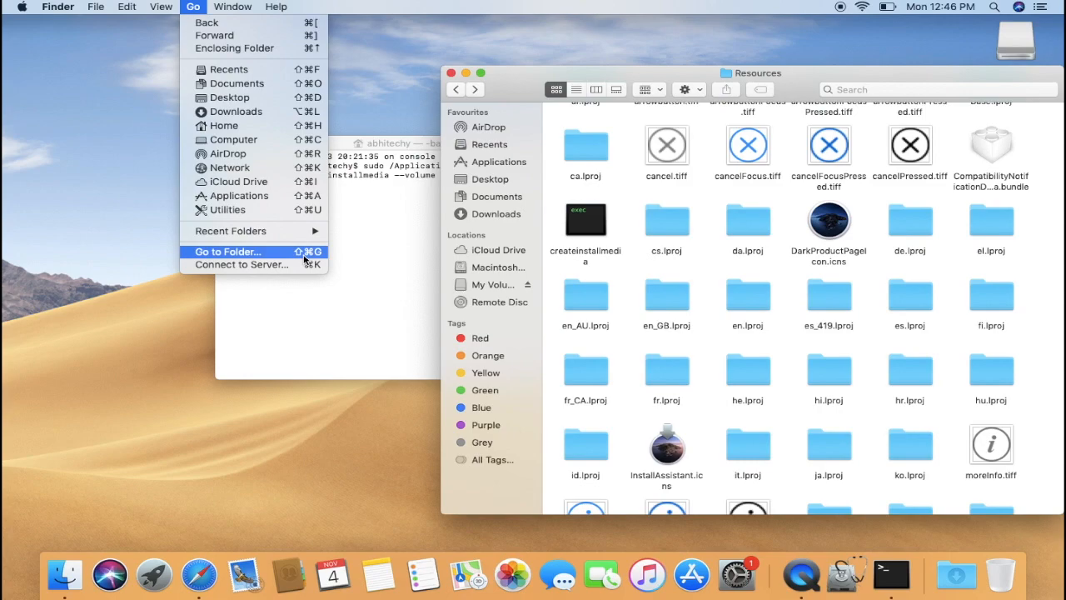
pyautogui.click(226, 252)
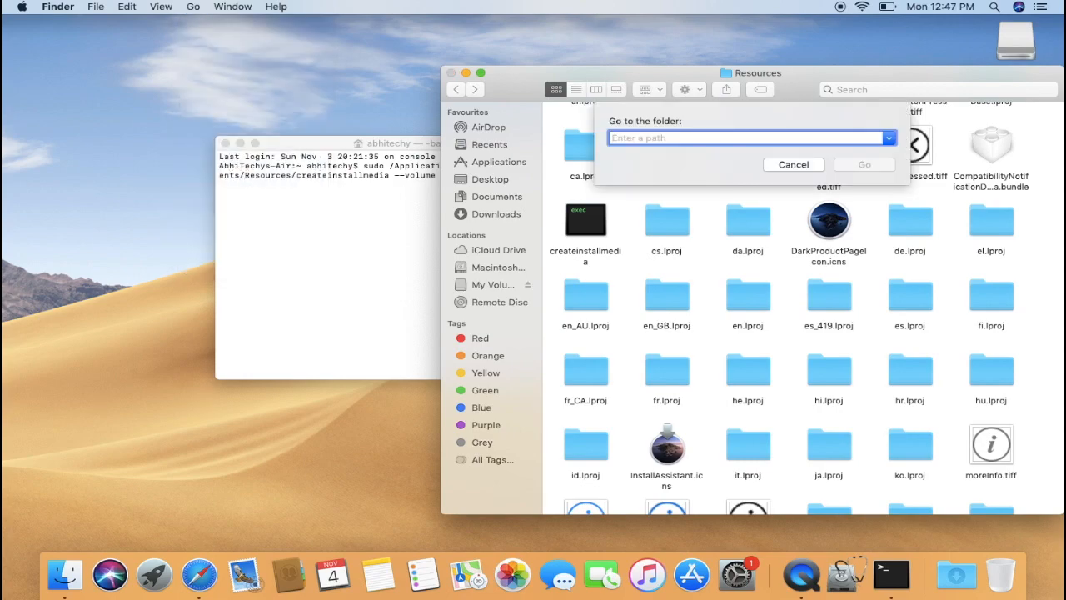
pyautogui.write('/Volumes')
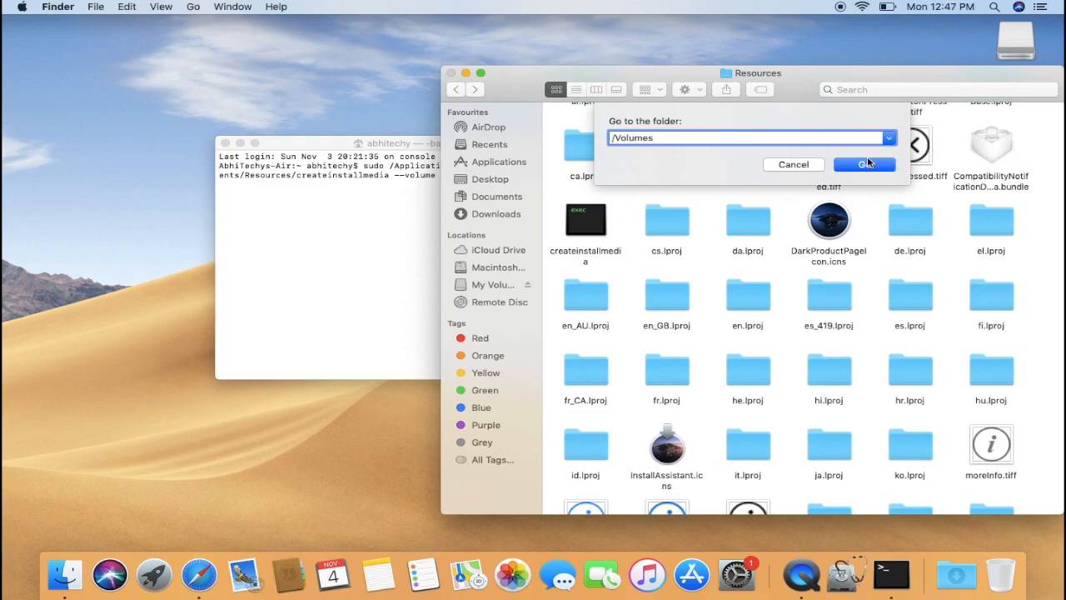
pyautogui.click(863, 165)
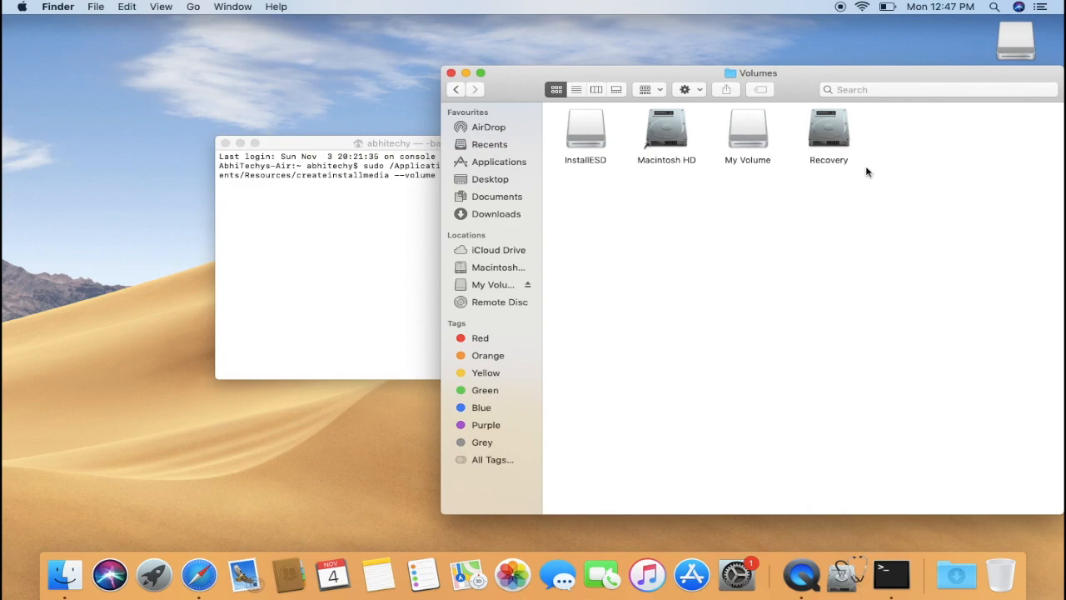
pyautogui.moveTo(863, 173)
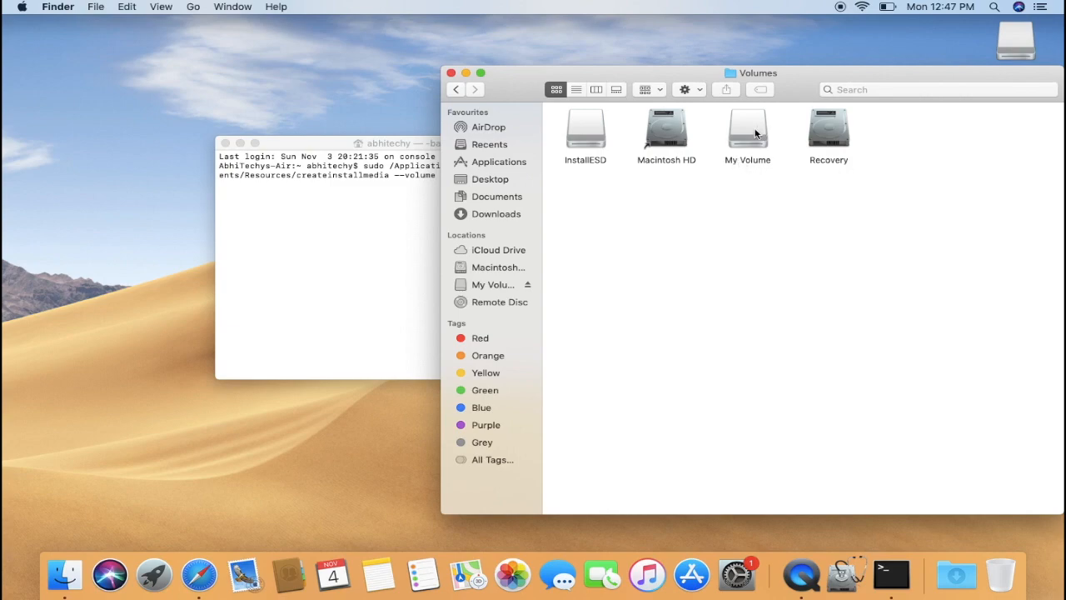
# Step: Drag My Volume into Terminal so the command ends with --volume /Volumes/My\ Volume
pyautogui.click(746, 130)
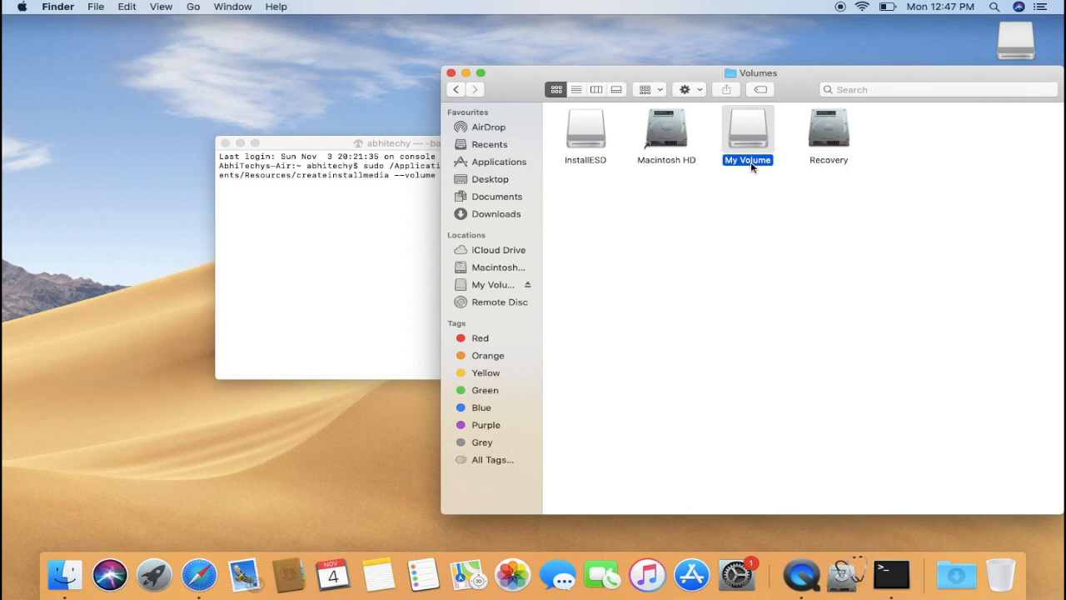
pyautogui.click(748, 160)
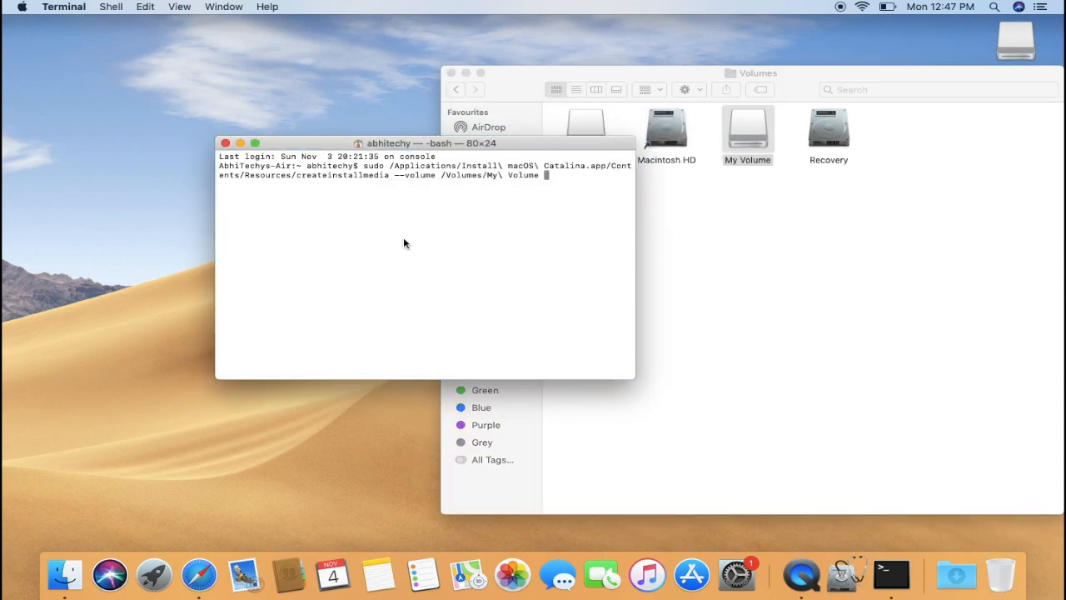
# Step: Run the createinstallmedia command with the admin password until 'Install media now available' appears
pyautogui.click(450, 73)
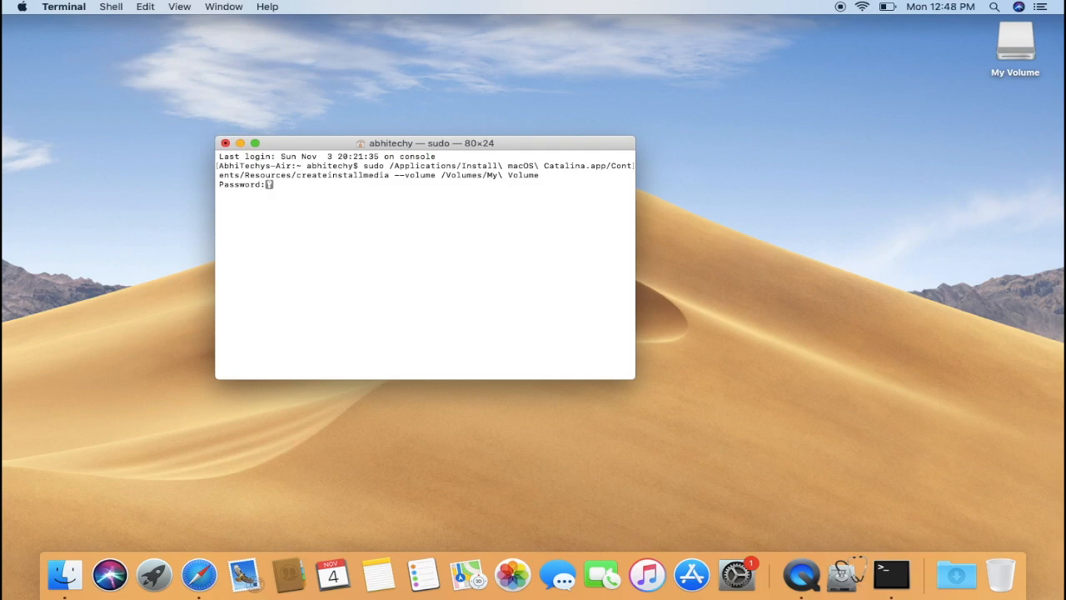
pyautogui.press('return')
pyautogui.write('y')
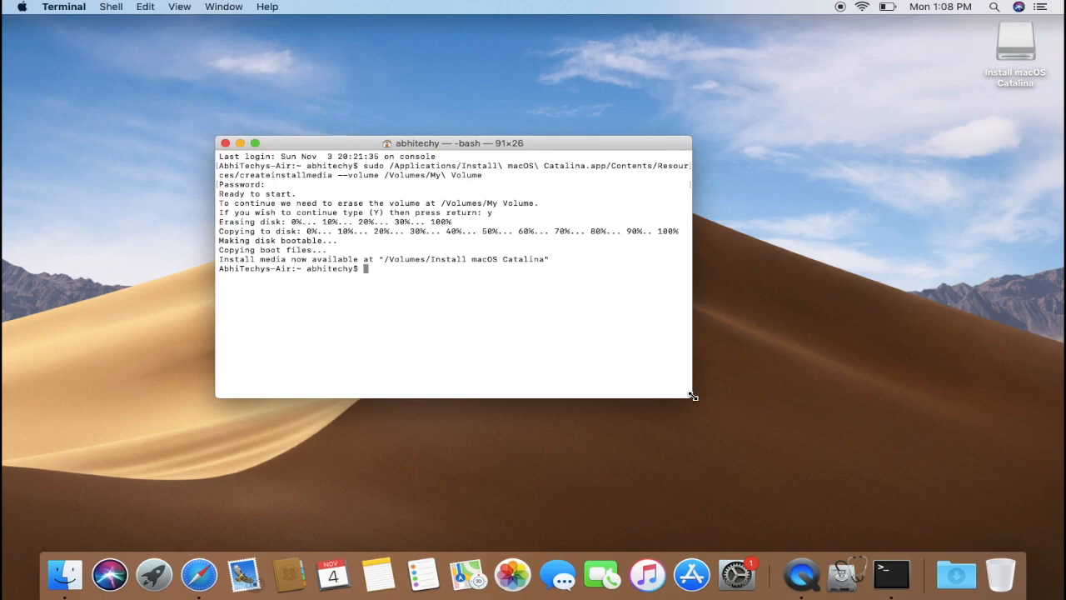
# Step: View the new Install macOS Catalina volume's contents, then bring up the Apple menu
pyautogui.click(64, 573)
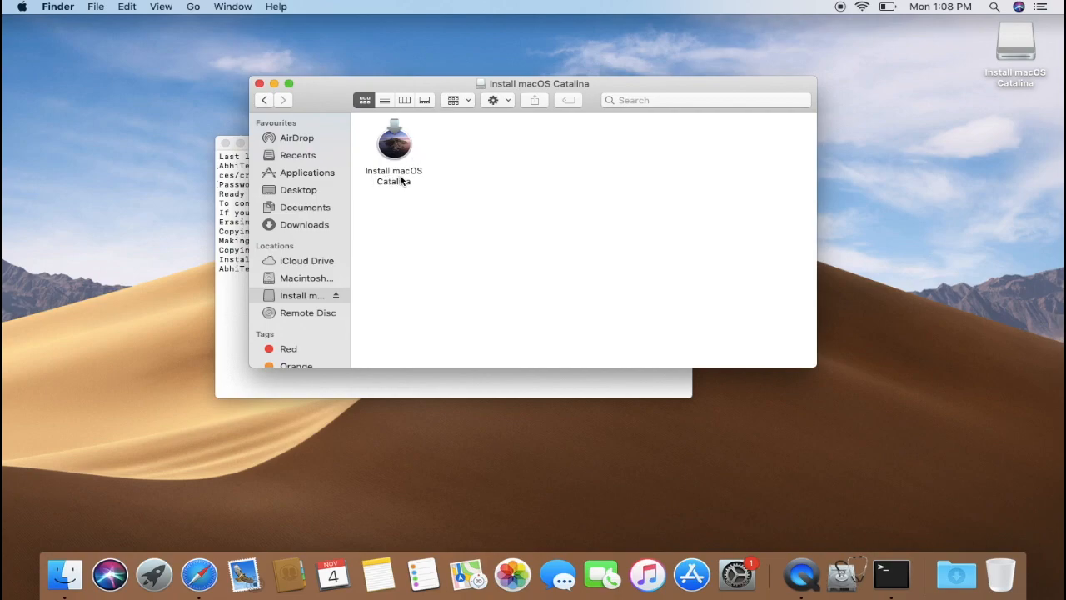
pyautogui.moveTo(652, 320)
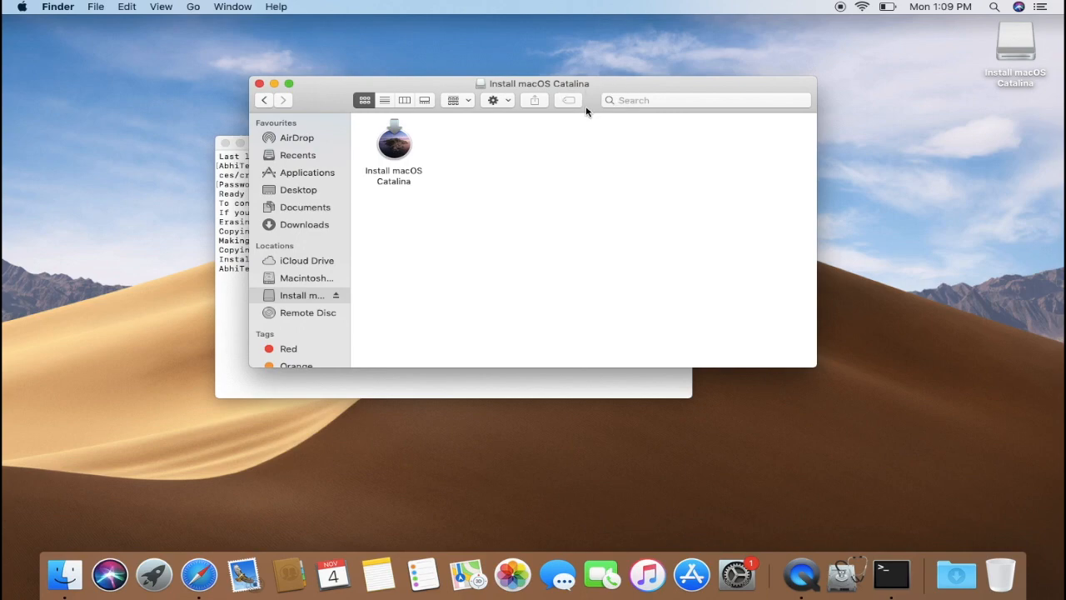
pyautogui.moveTo(525, 157)
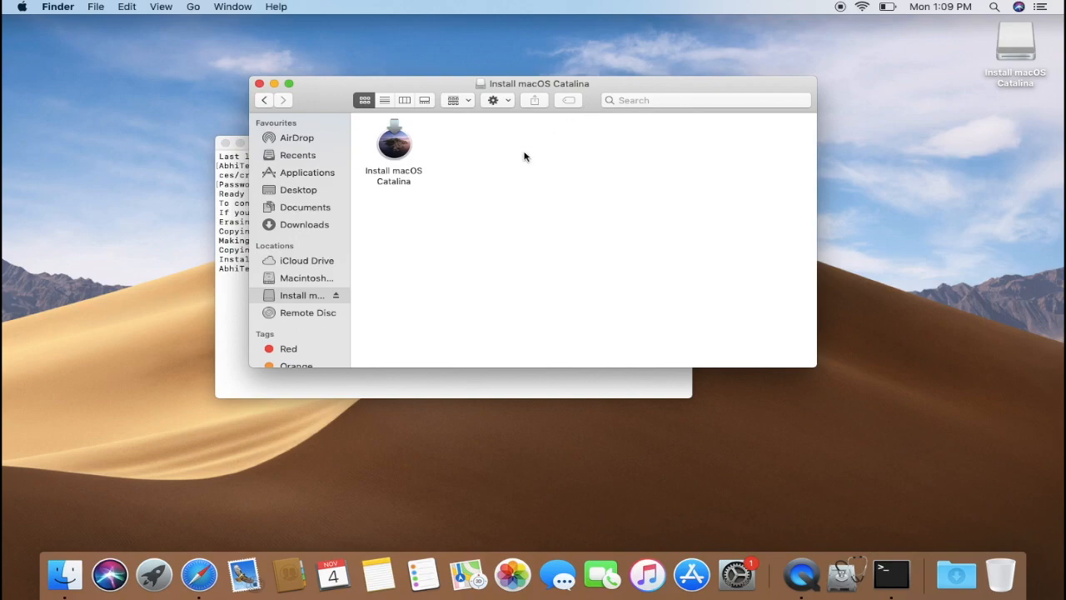
pyautogui.moveTo(253, 393)
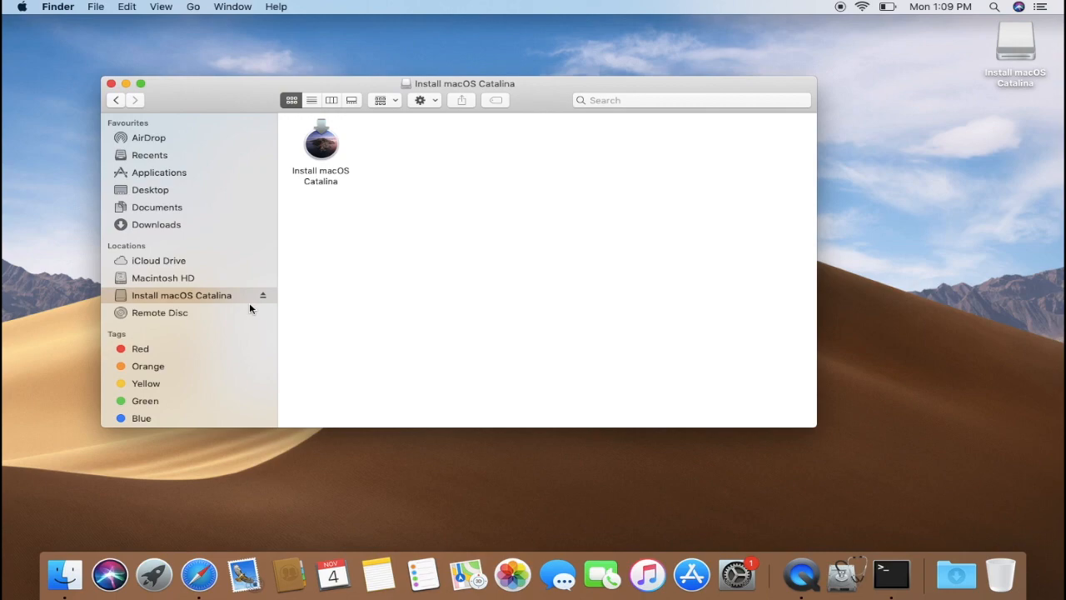
pyautogui.moveTo(23, 7)
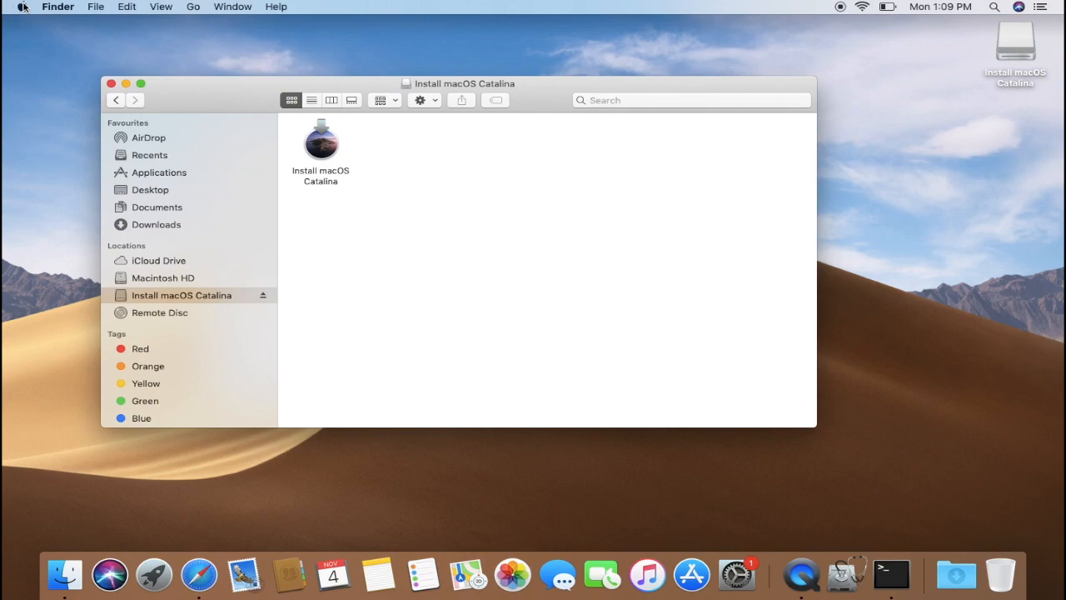
pyautogui.click(24, 7)
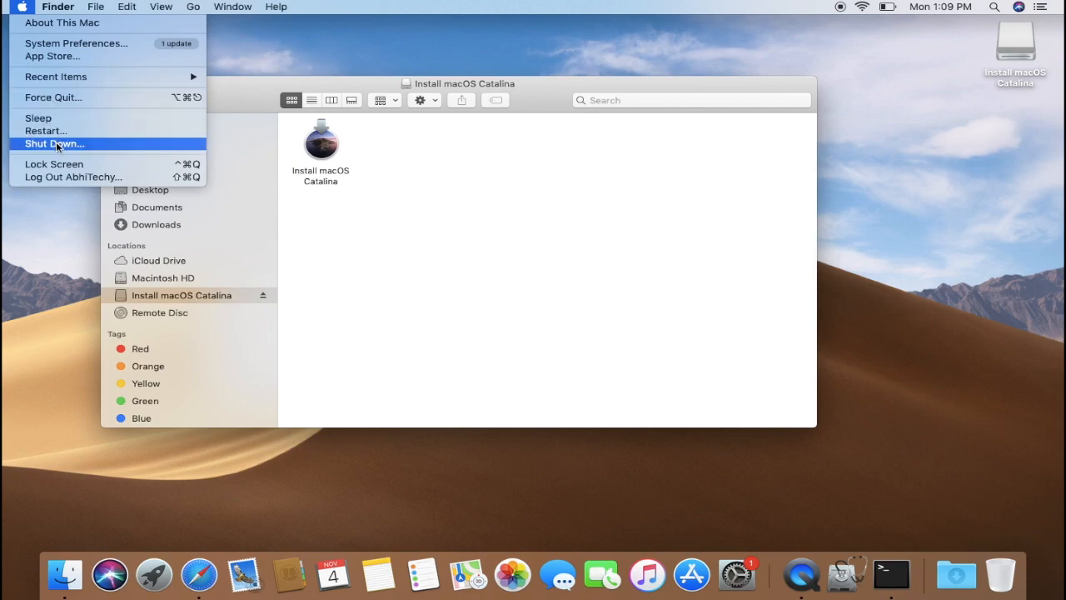
# Step: Shut the Mac down from the Apple menu
pyautogui.click(53, 143)
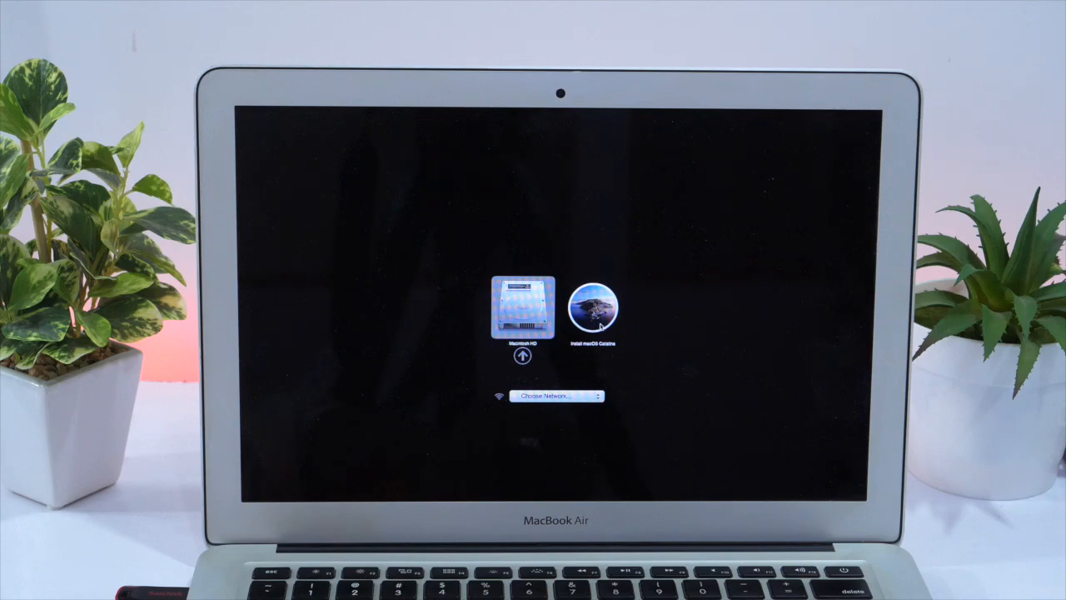
# Step: From the boot picker, start the MacBook from the Install macOS Catalina drive
pyautogui.click(593, 308)
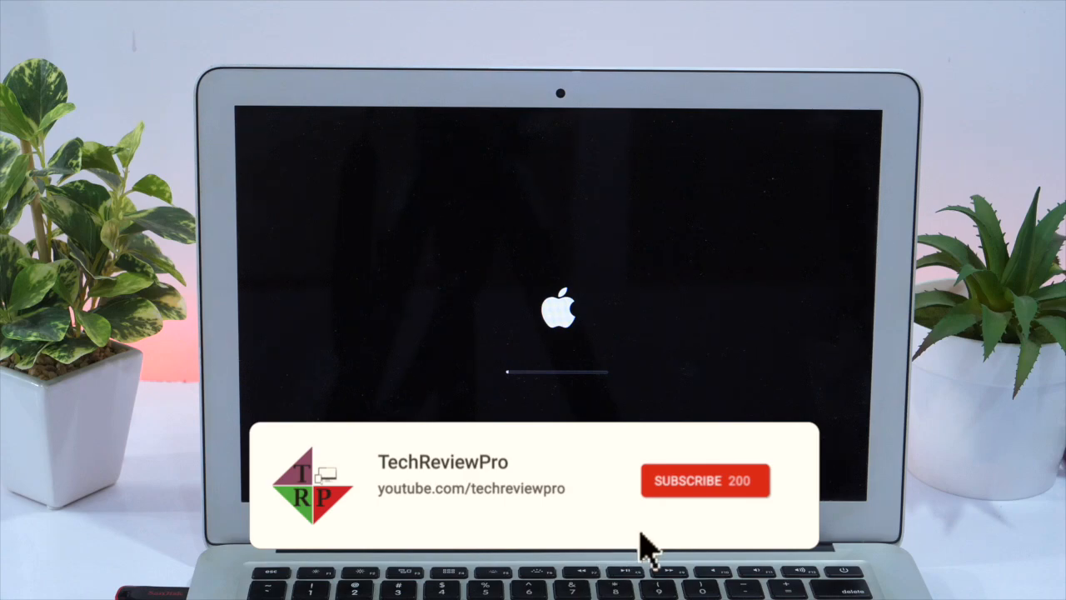
pyautogui.click(705, 480)
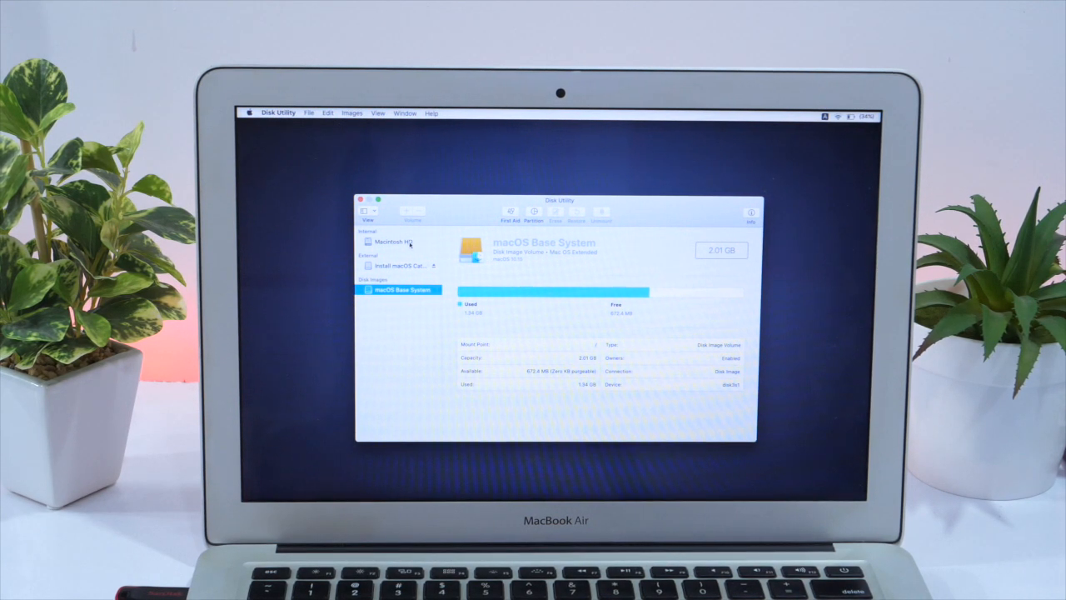
# Step: Select Macintosh HD, start its erase keeping the name, and choose APFS as the format
pyautogui.click(398, 241)
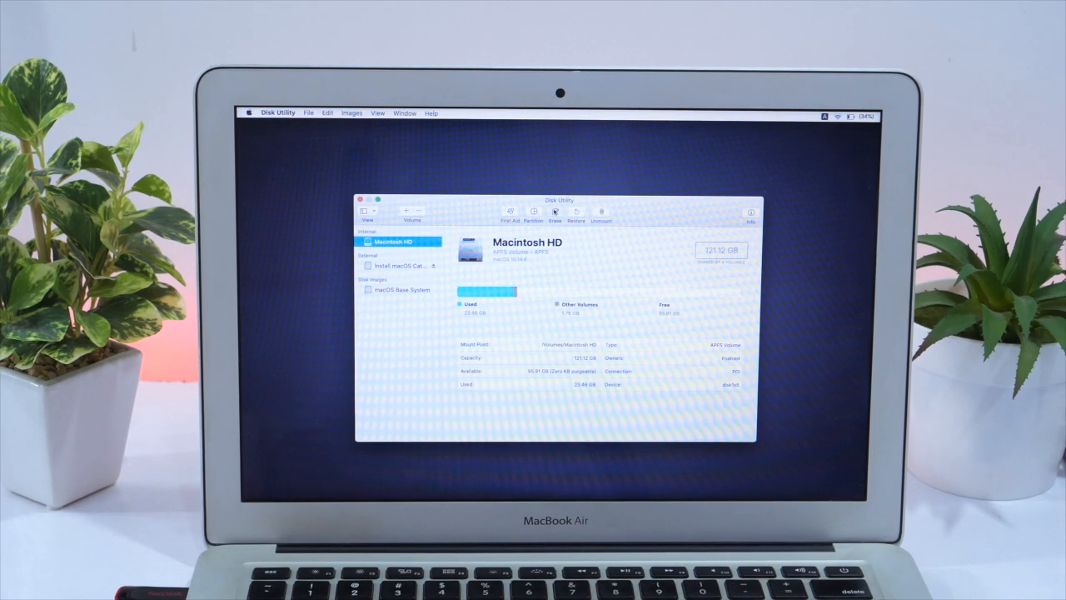
pyautogui.click(555, 214)
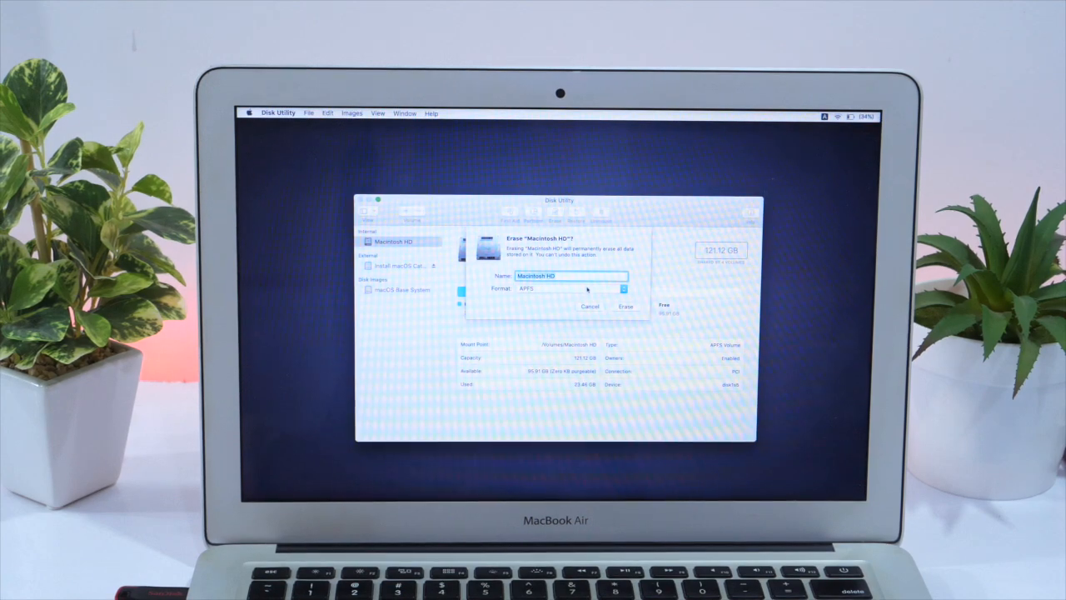
pyautogui.click(570, 288)
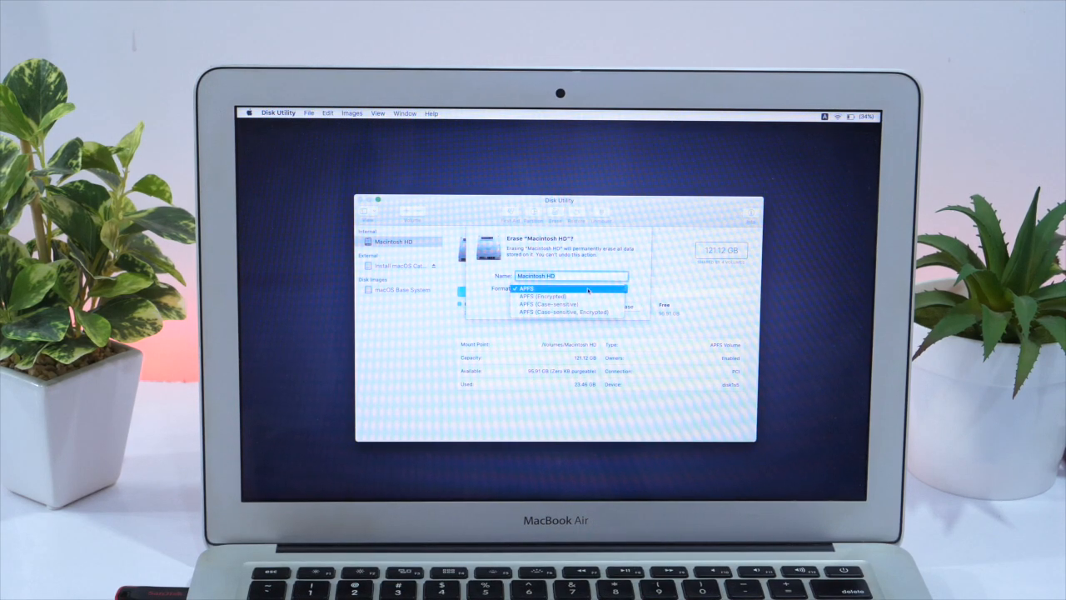
pyautogui.moveTo(567, 297)
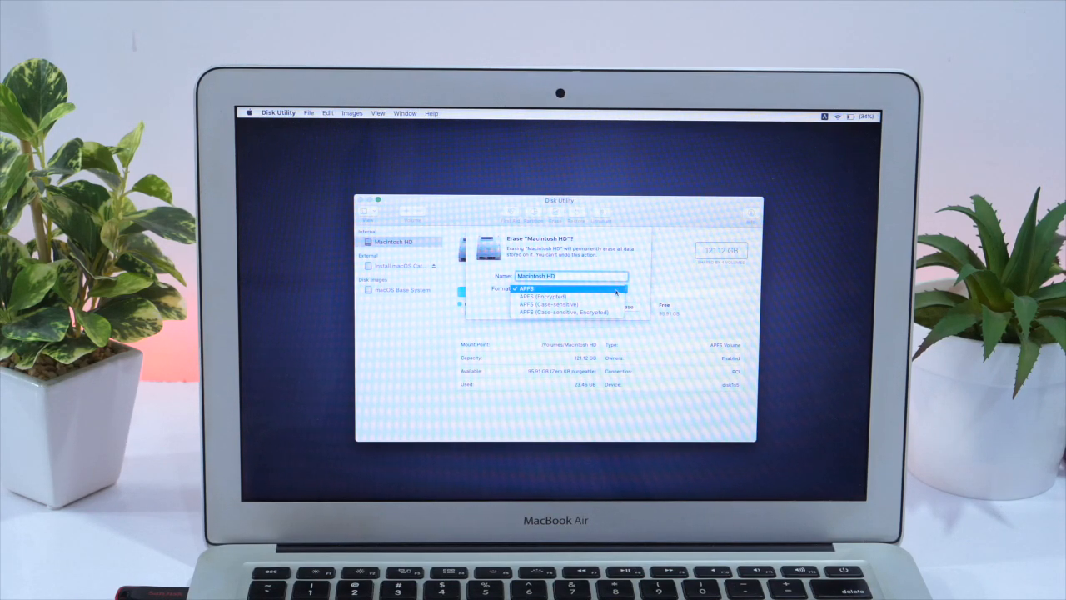
pyautogui.click(526, 287)
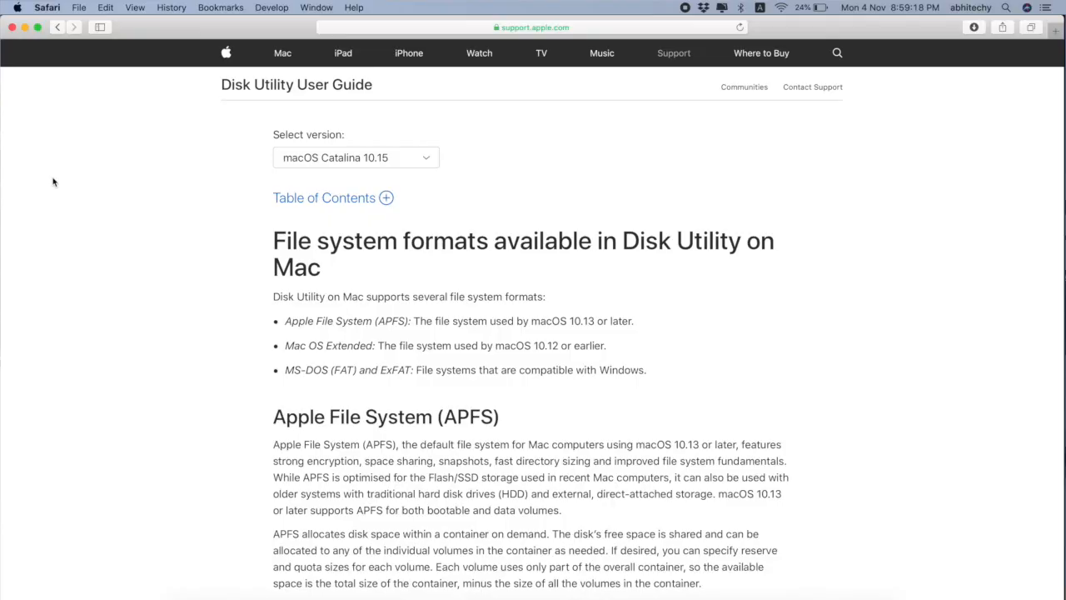
# Step: Scroll the Apple Disk Utility guide down to the Apple File System (APFS) section
pyautogui.scroll(-3)
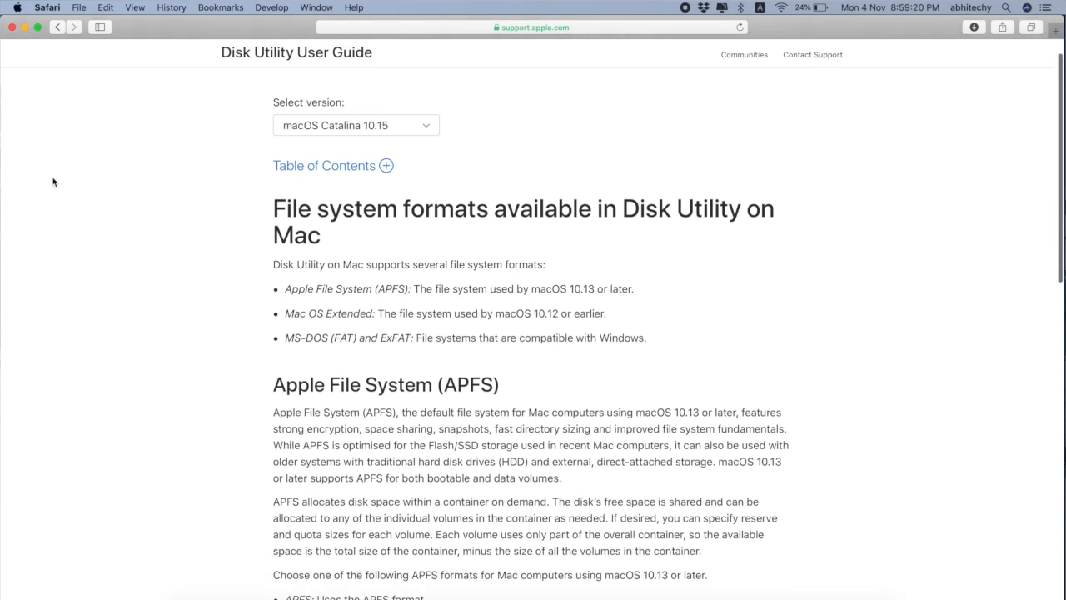
pyautogui.scroll(-3)
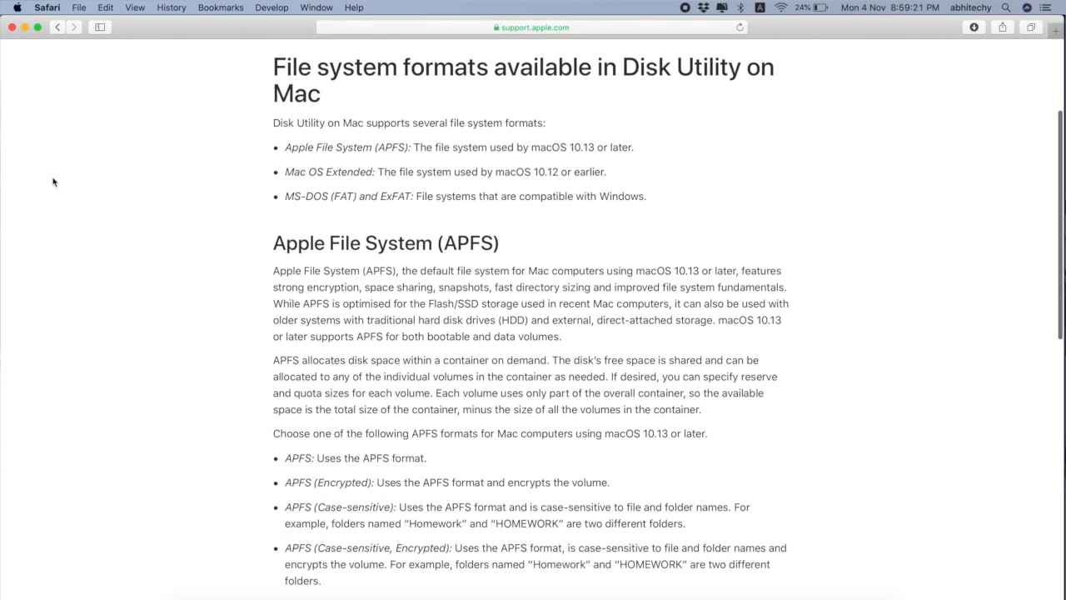
pyautogui.scroll(-3)
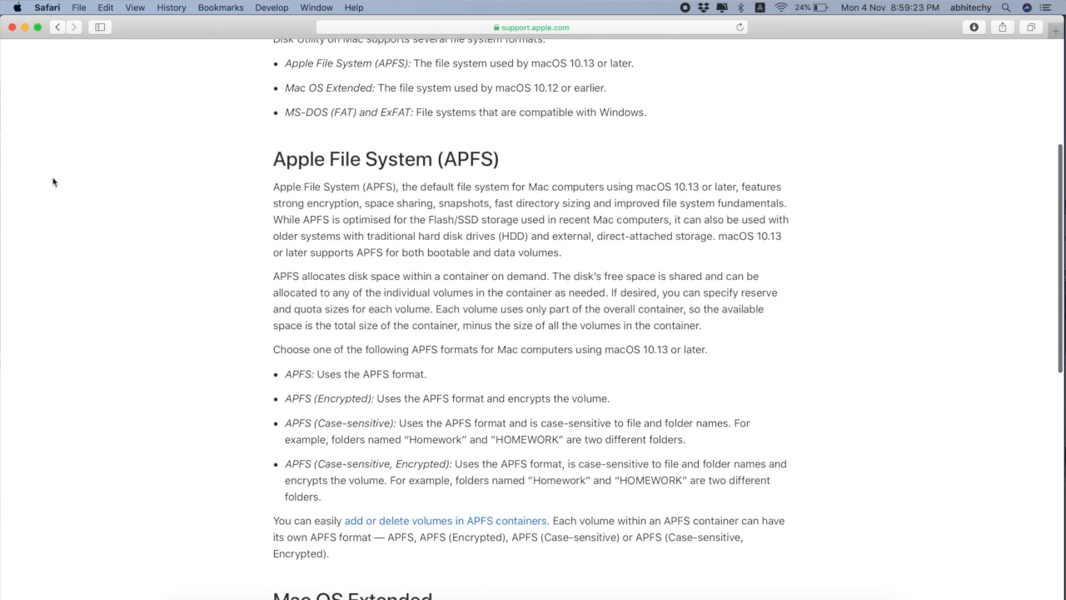
pyautogui.scroll(-3)
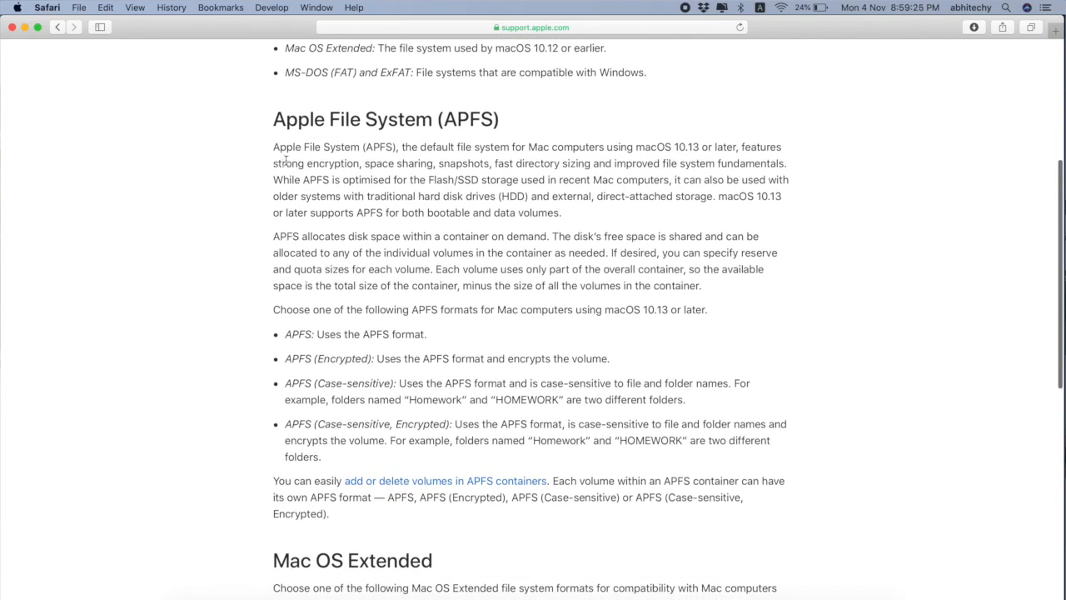
pyautogui.moveTo(475, 163)
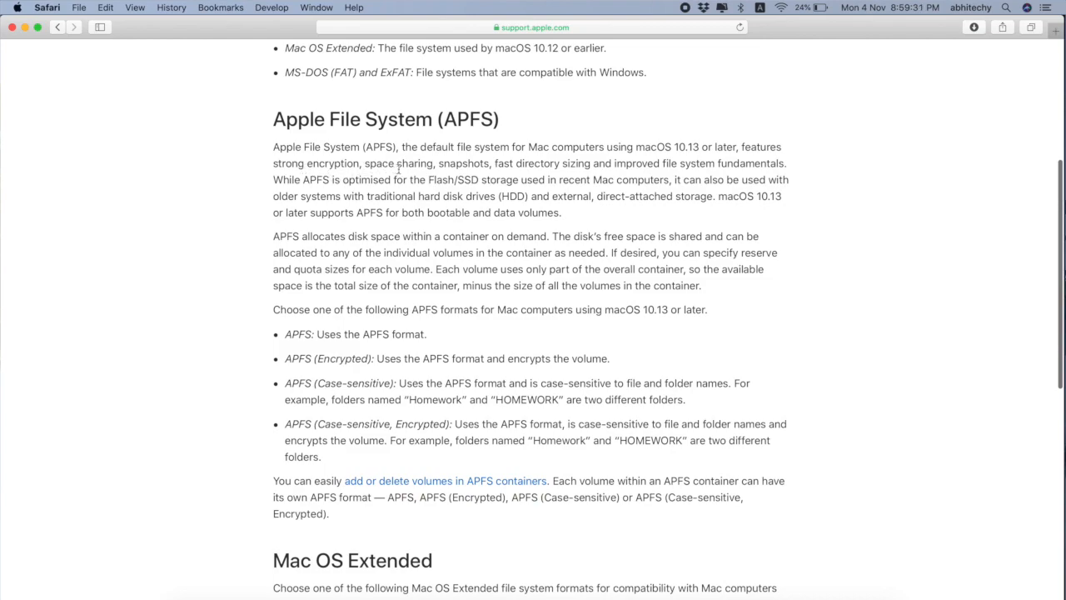
pyautogui.moveTo(582, 175)
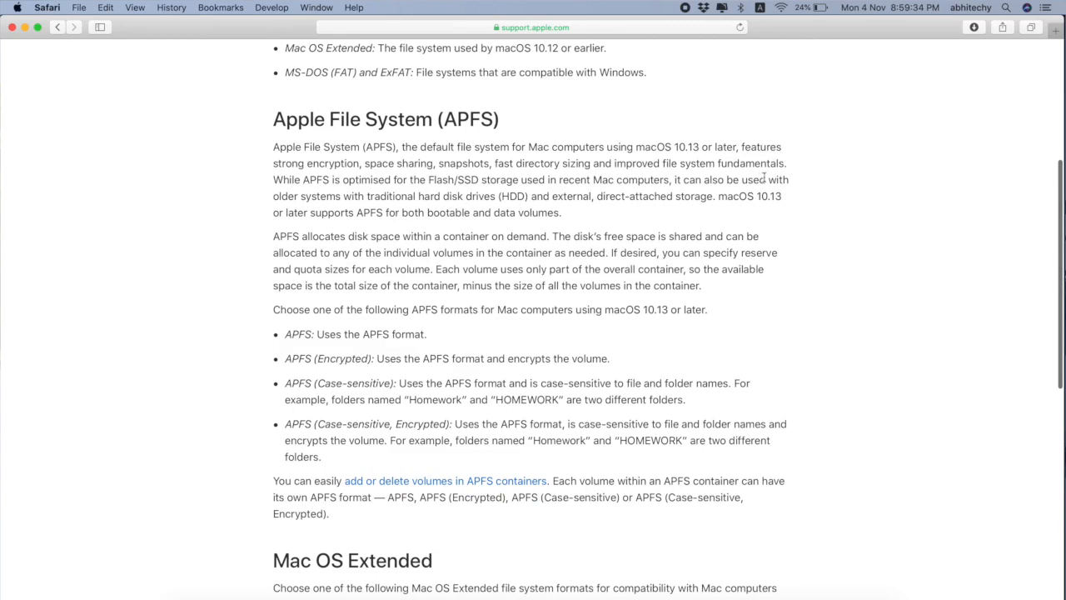
pyautogui.moveTo(320, 191)
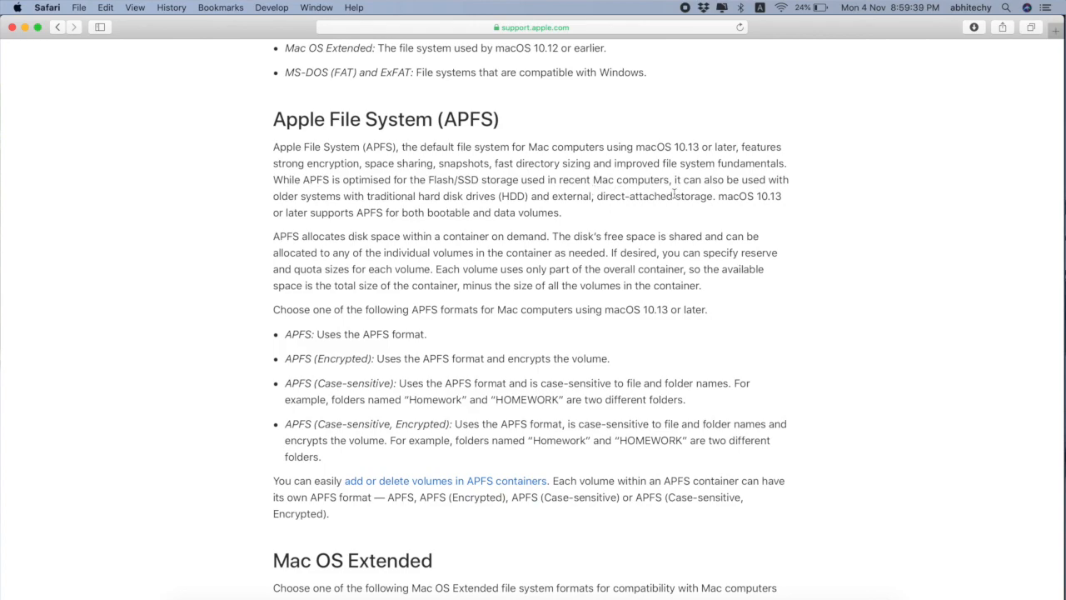
pyautogui.moveTo(386, 215)
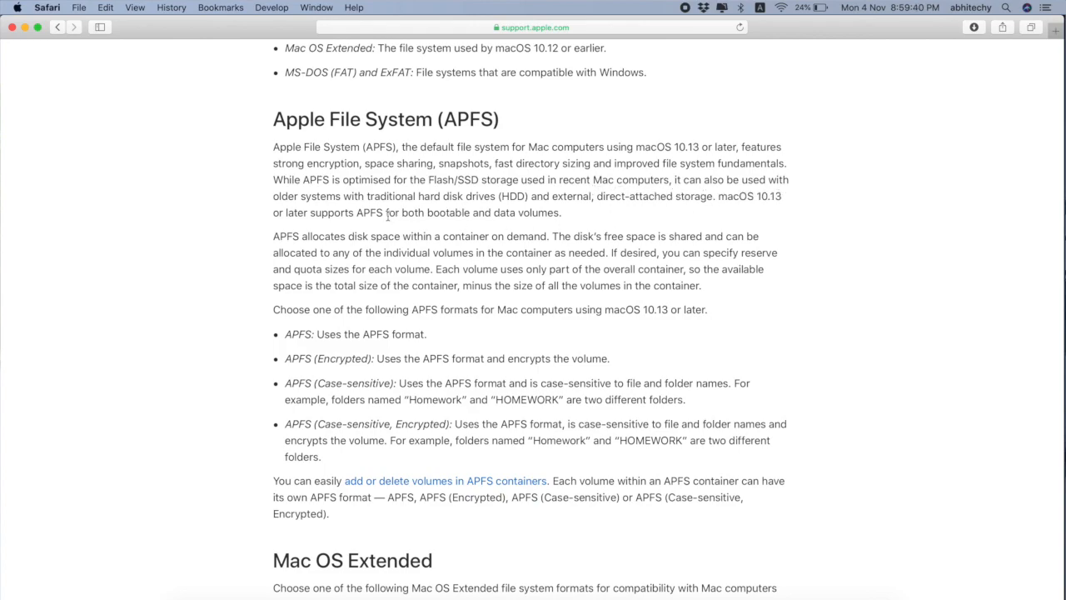
pyautogui.moveTo(433, 206)
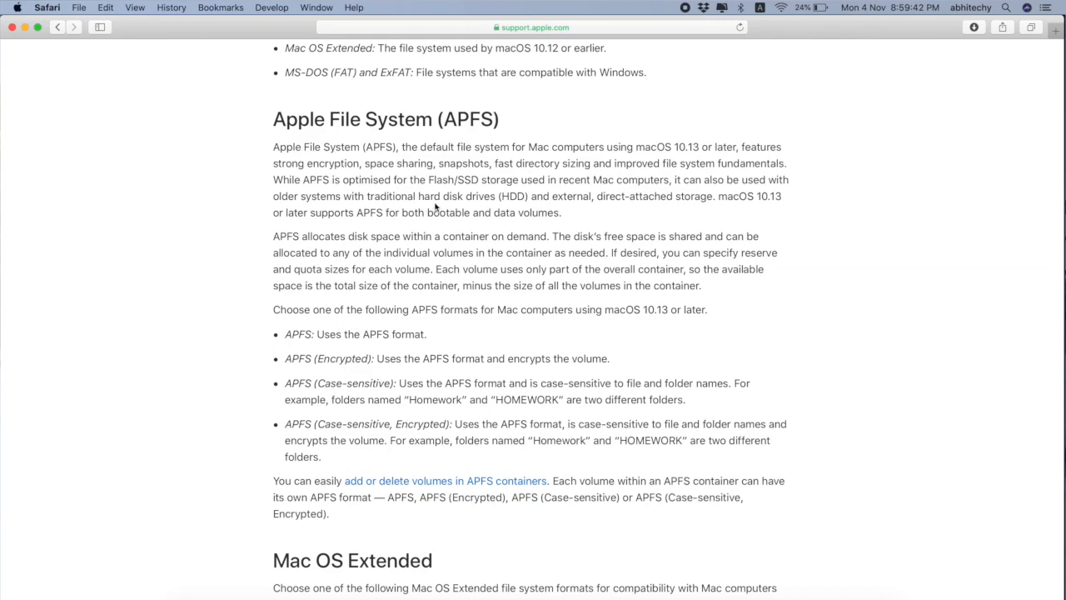
pyautogui.moveTo(567, 214)
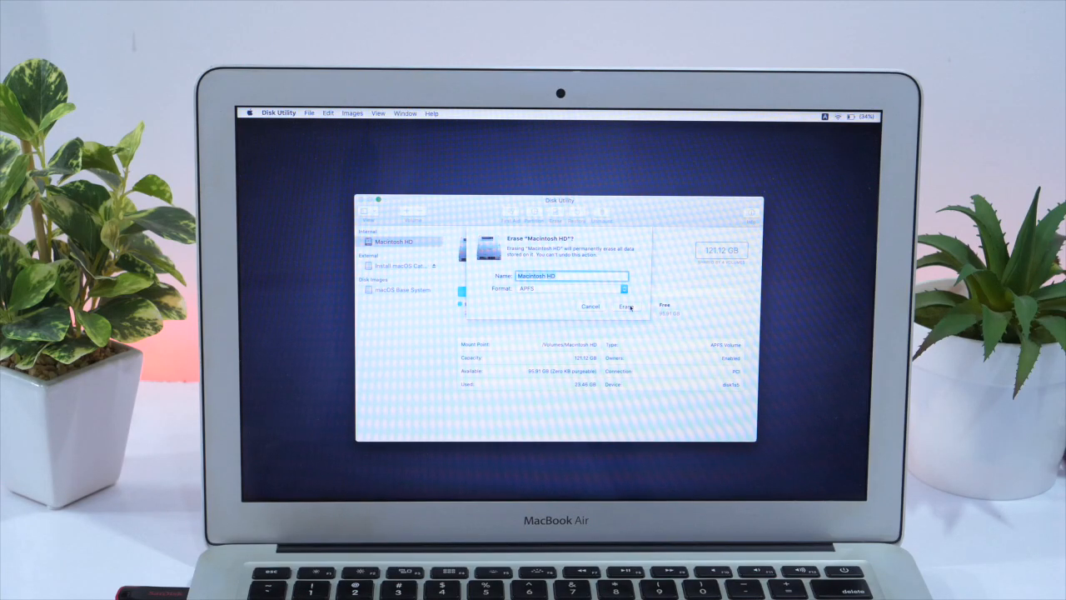
# Step: Erase Macintosh HD as APFS and dismiss the completion summary with Done
pyautogui.click(623, 306)
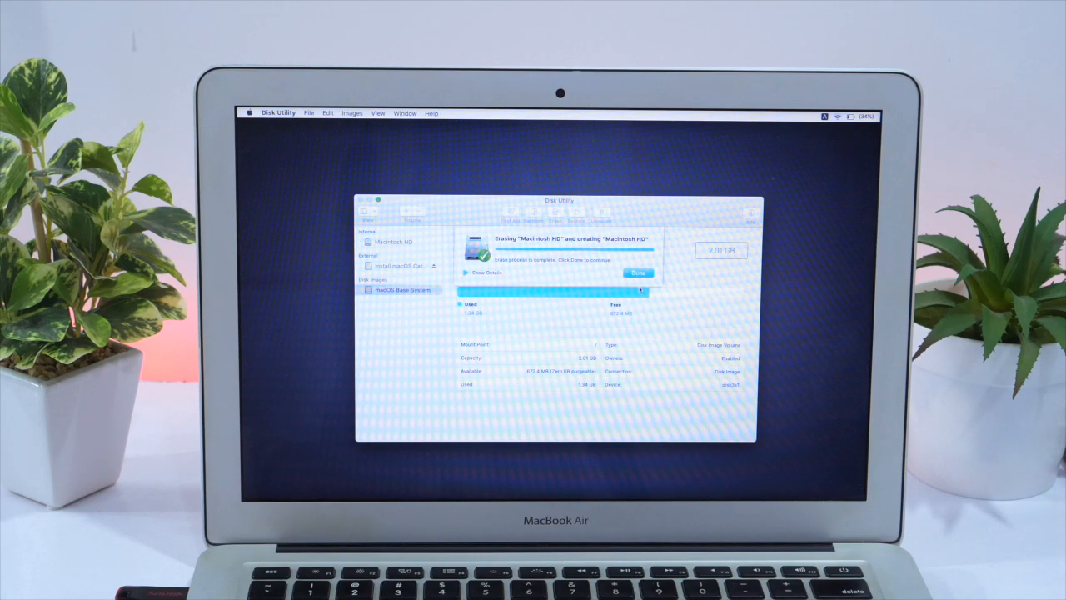
pyautogui.click(638, 273)
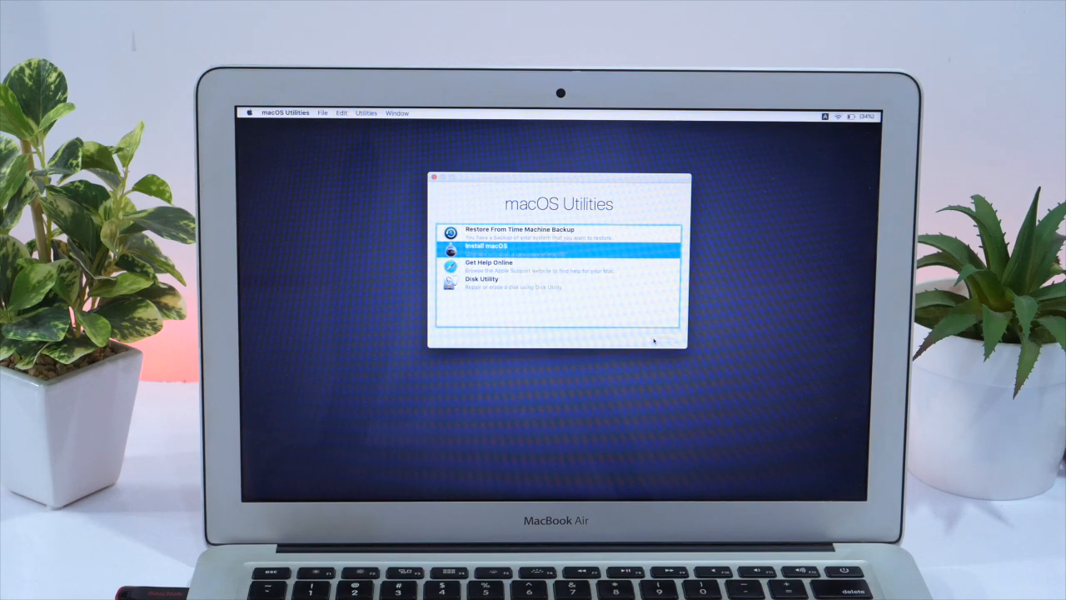
# Step: Launch Install macOS, agree to the licence and install Catalina onto Macintosh HD
pyautogui.doubleClick(486, 249)
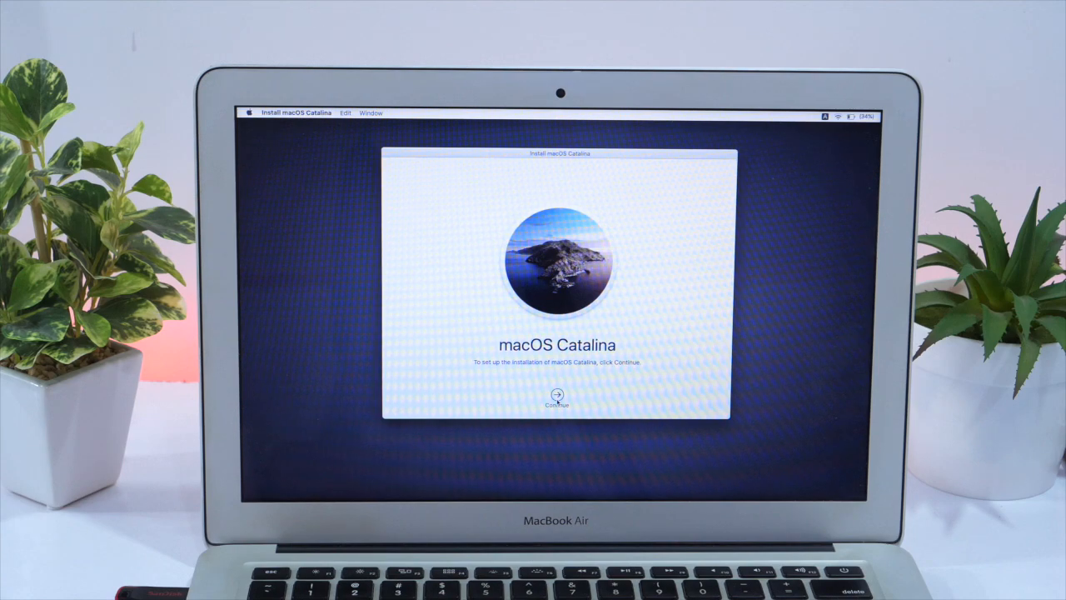
pyautogui.click(557, 395)
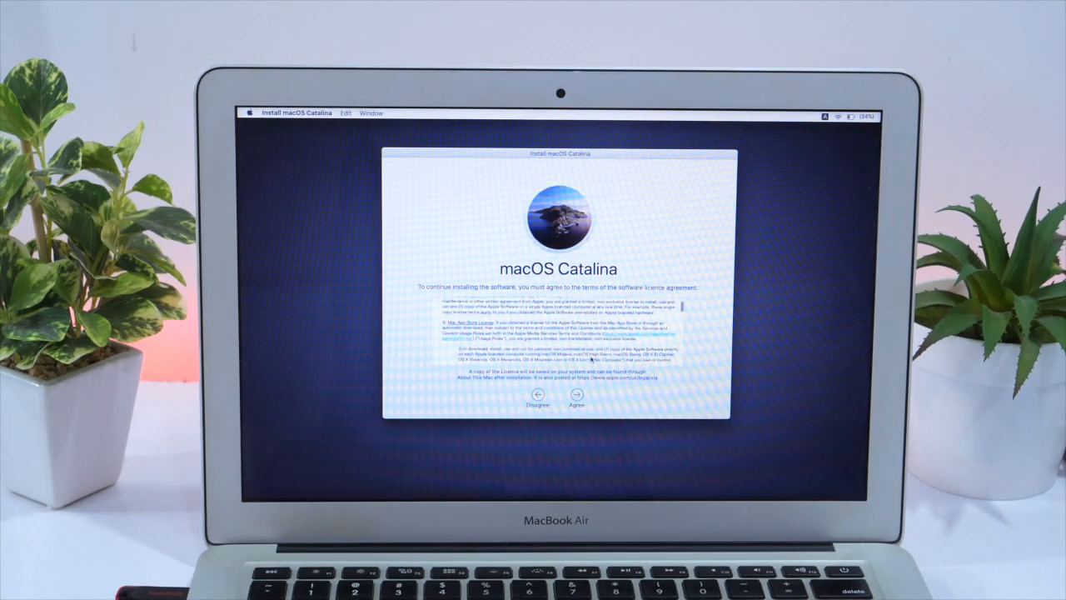
pyautogui.click(576, 400)
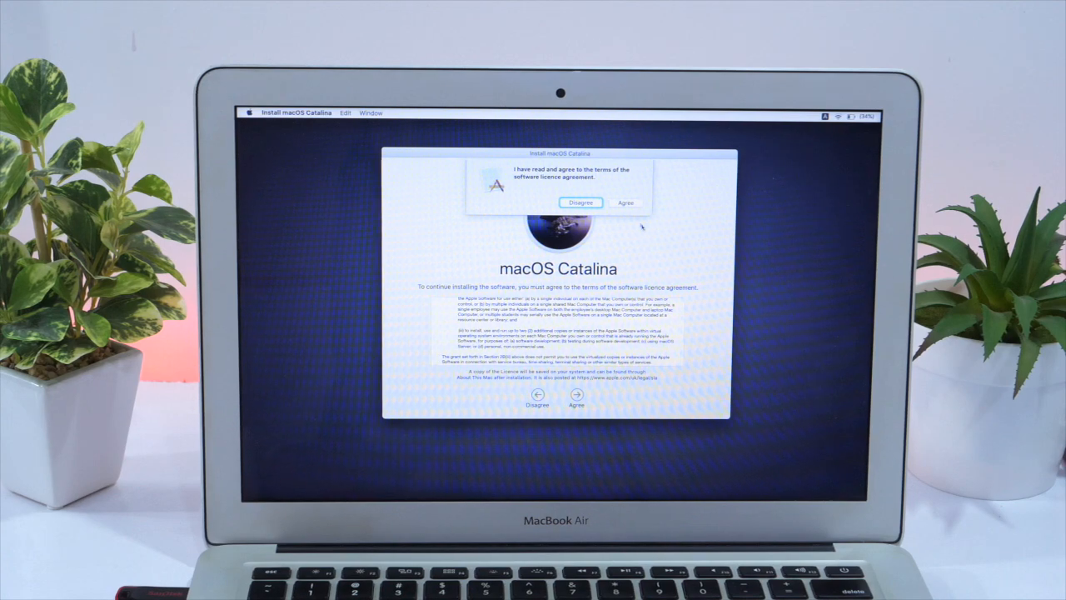
pyautogui.click(627, 203)
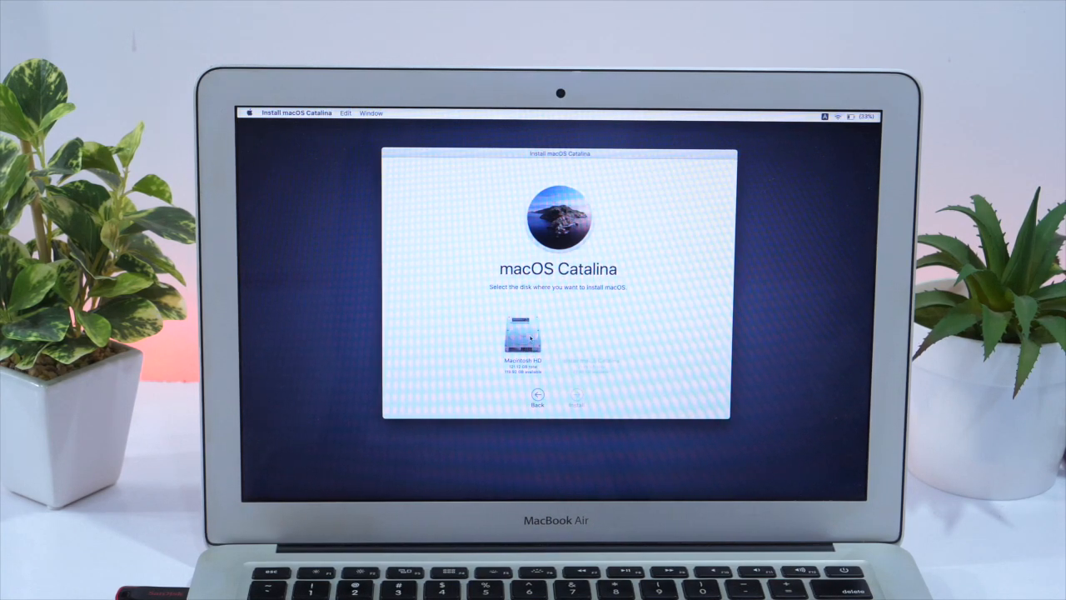
pyautogui.click(577, 394)
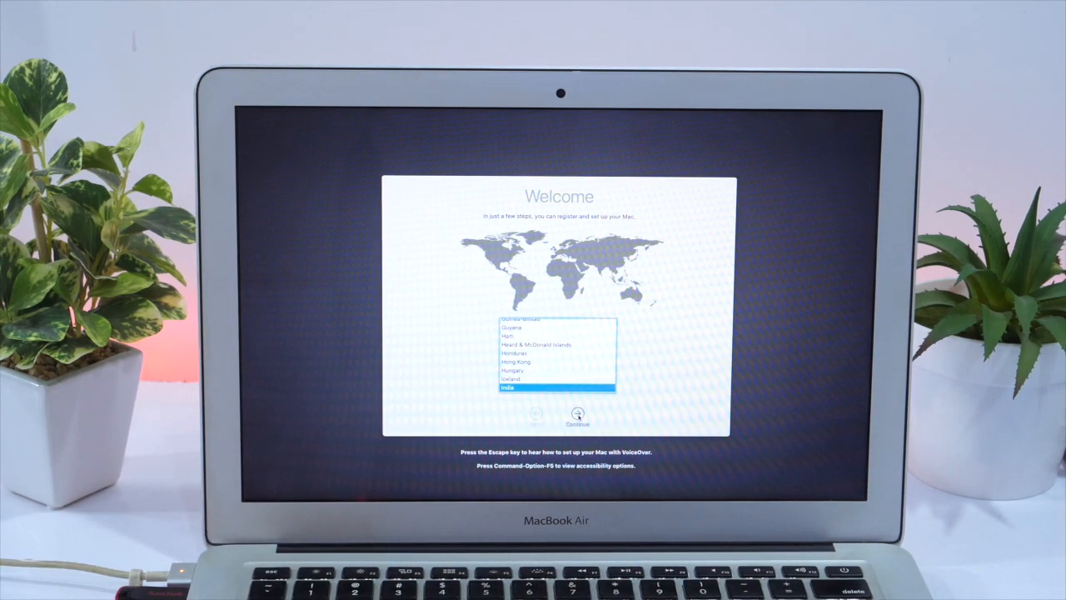
# Step: Confirm country, skip Wi-Fi, agree to the licence, accept Express Set Up, analytics and appearance
pyautogui.click(576, 420)
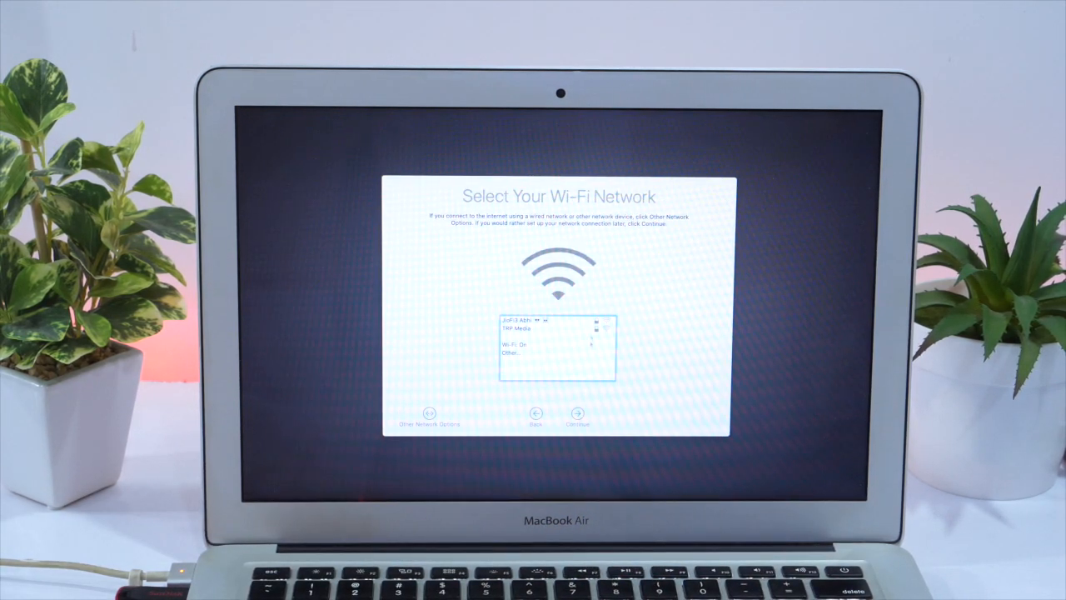
pyautogui.click(577, 414)
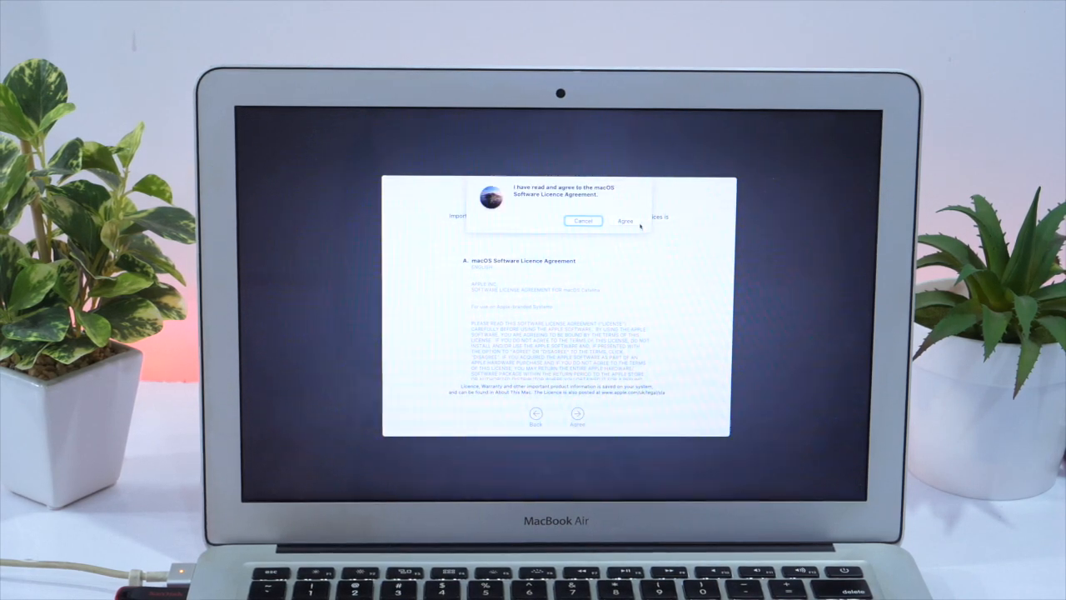
pyautogui.click(623, 220)
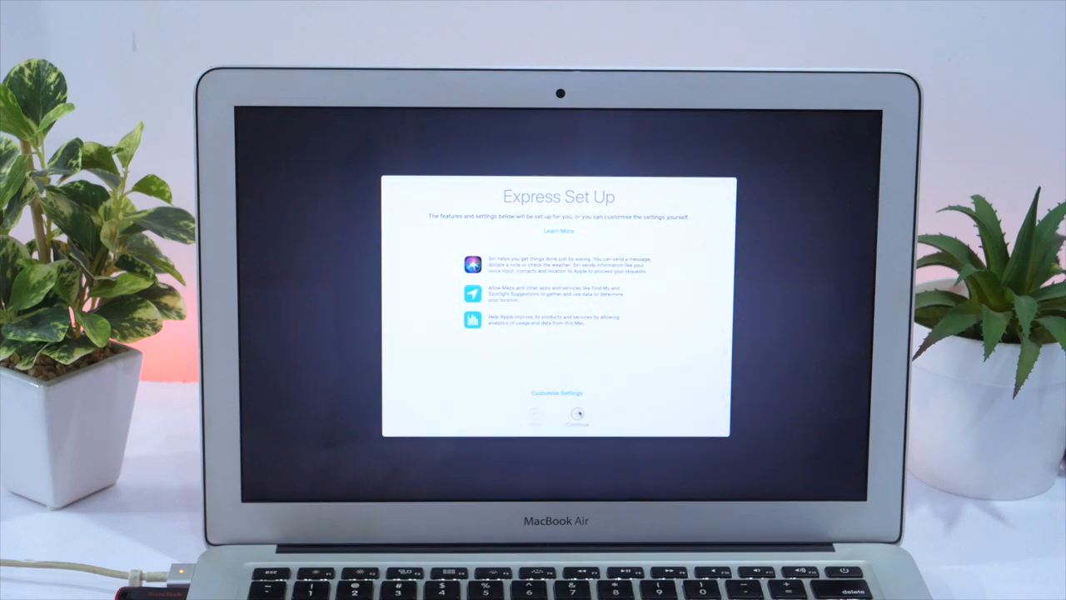
pyautogui.click(576, 414)
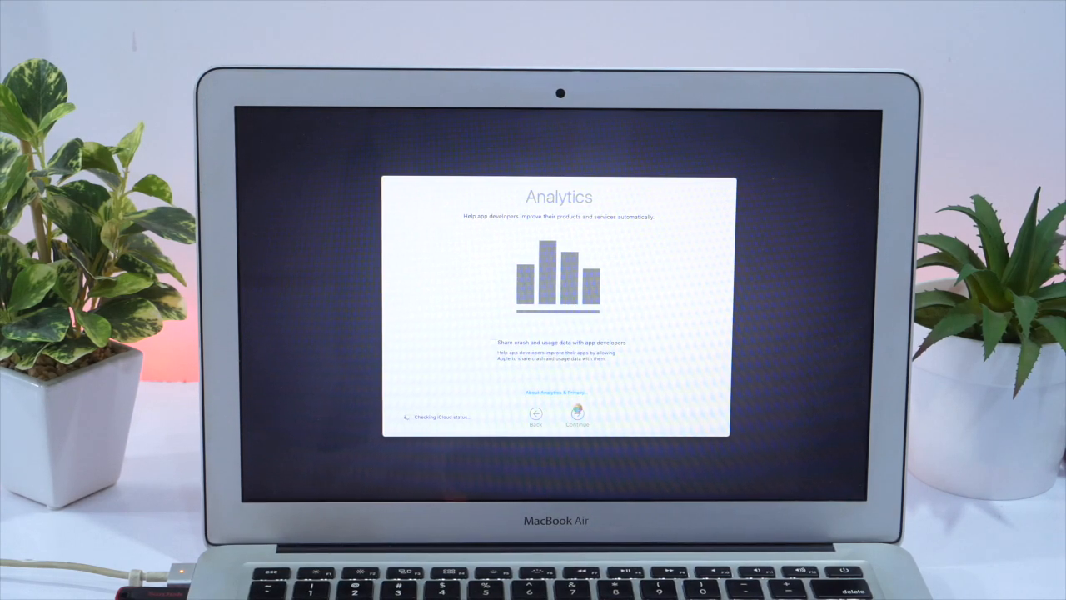
pyautogui.click(576, 416)
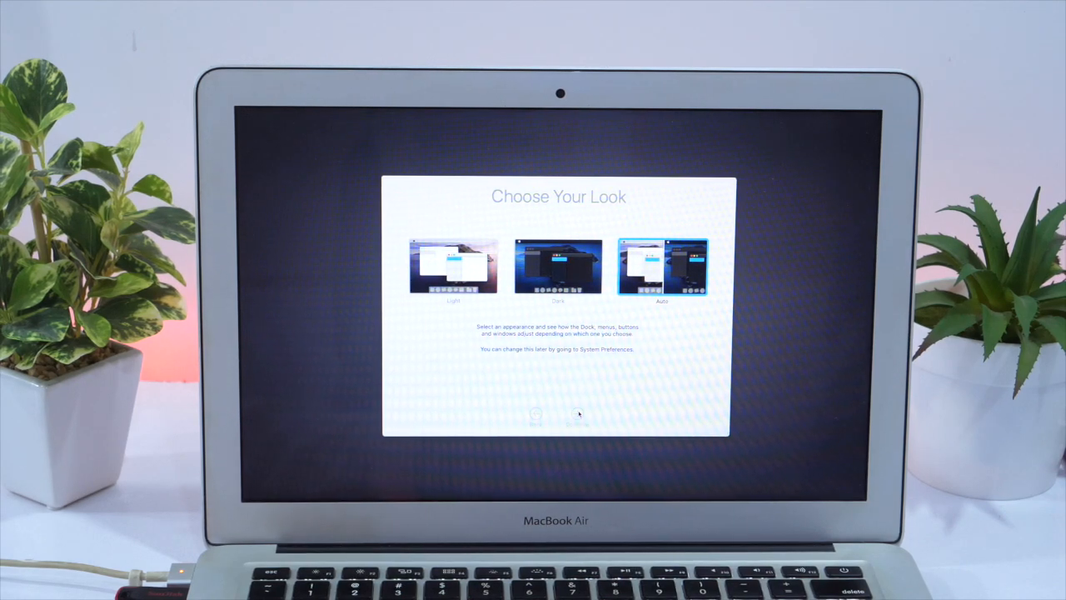
pyautogui.click(576, 420)
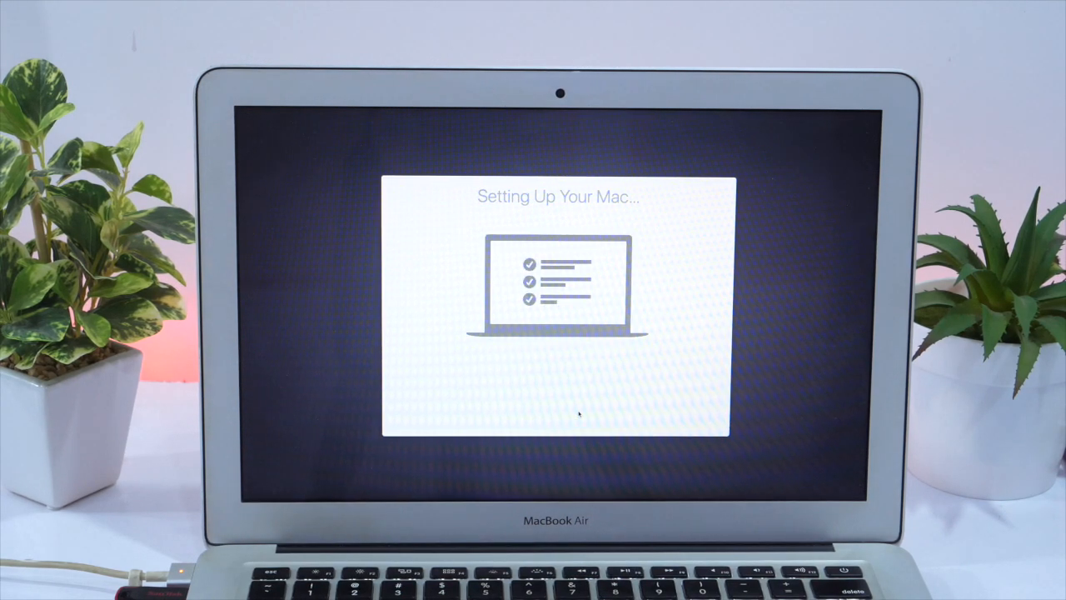